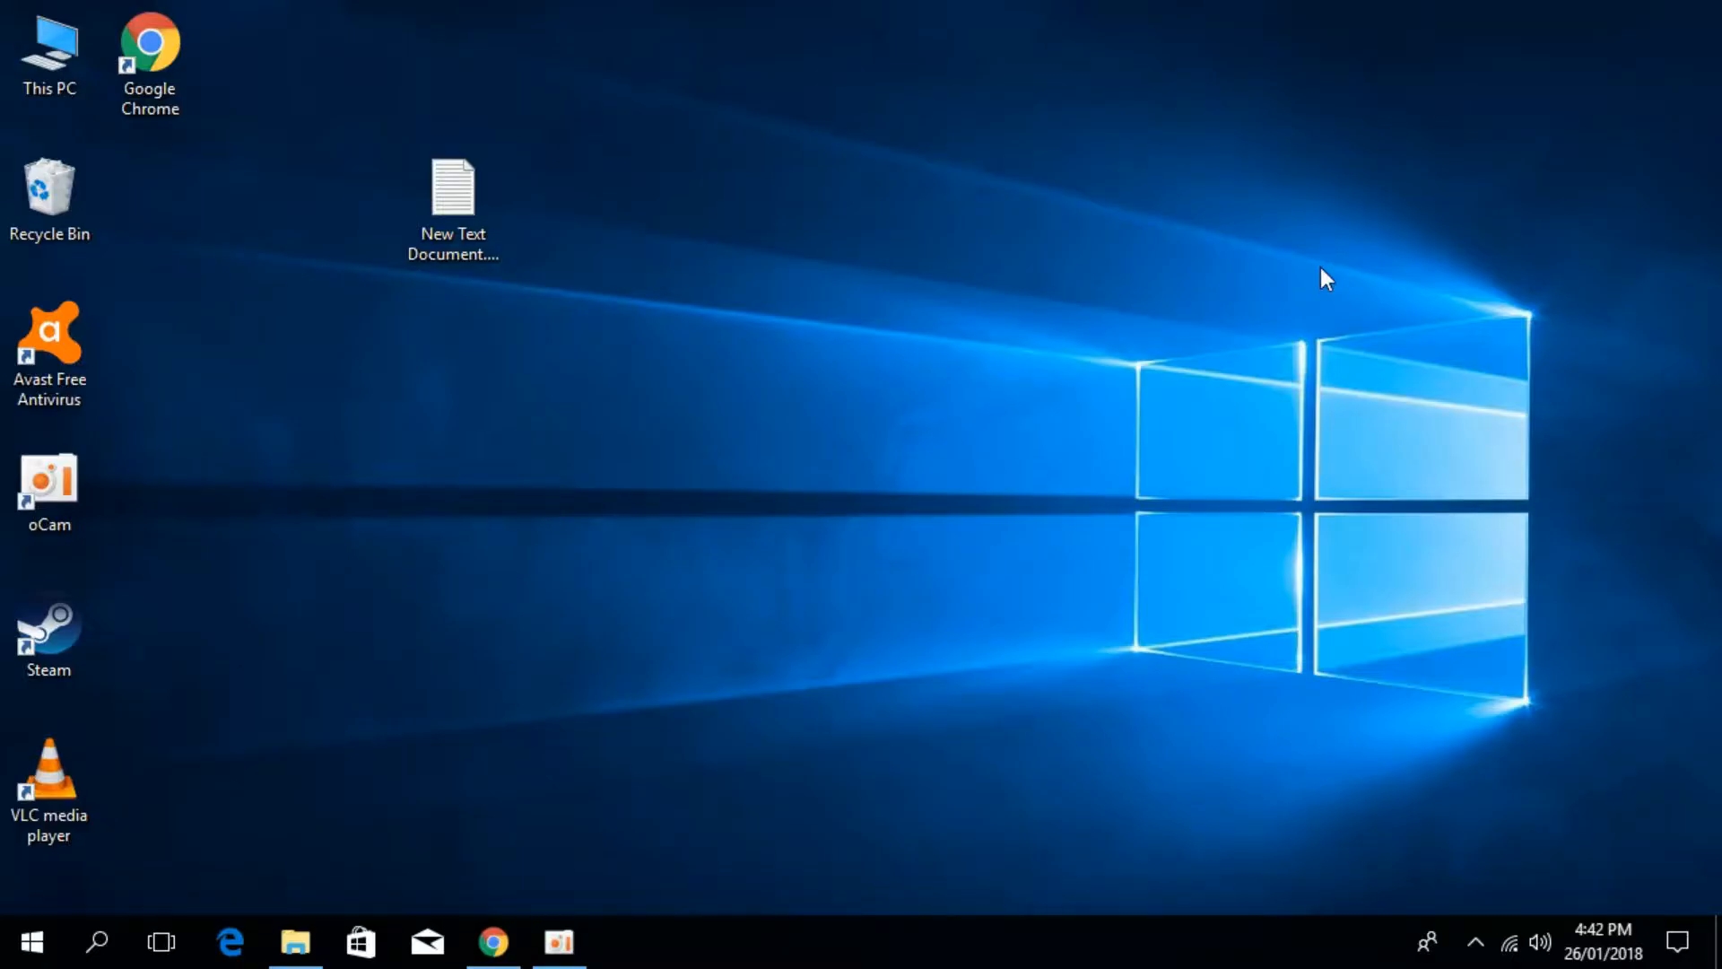
mouse_move(1319, 288)
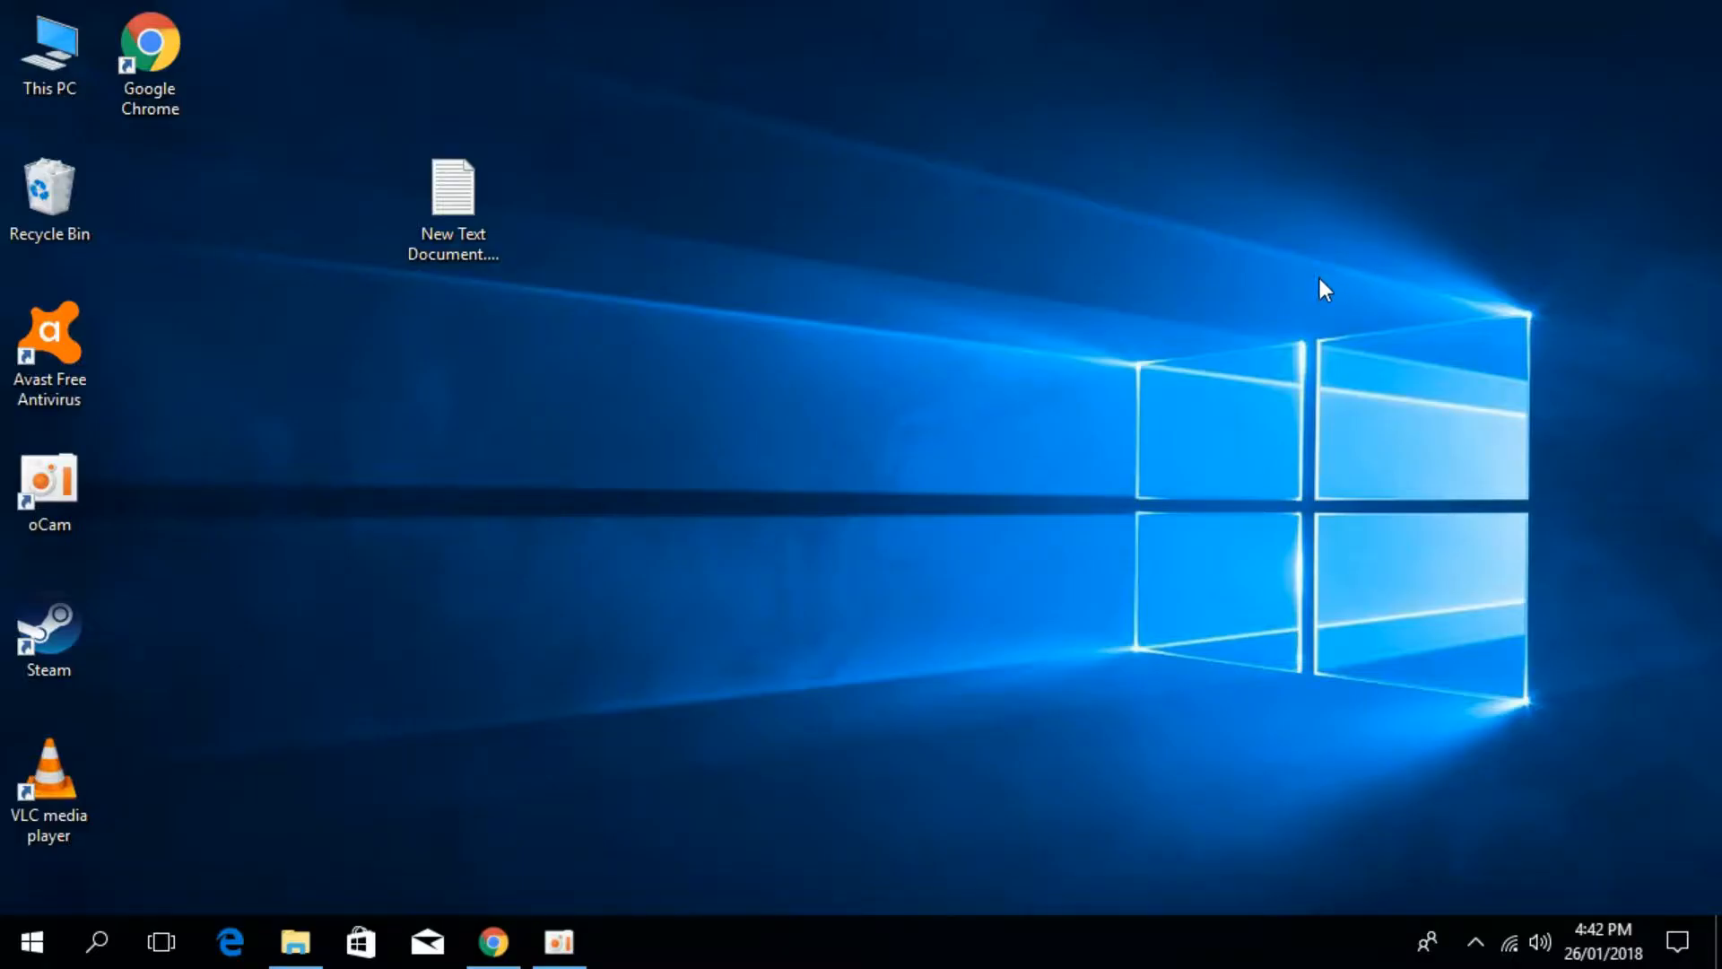
mouse_move(1292, 395)
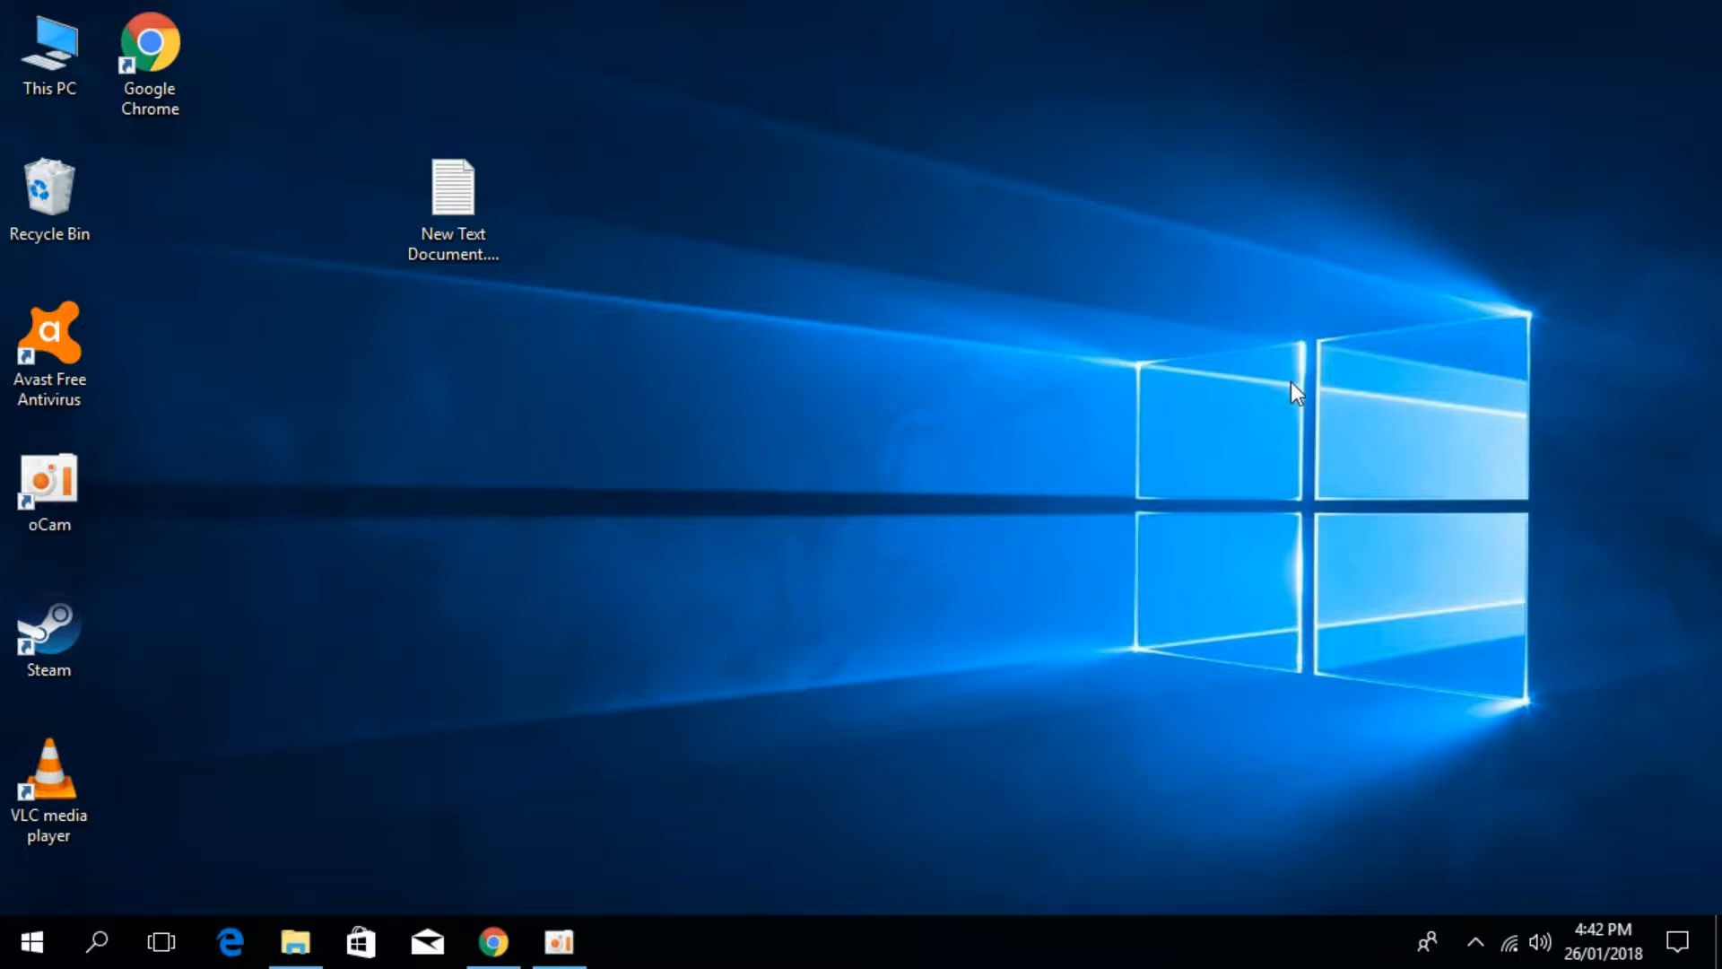
mouse_move(978, 527)
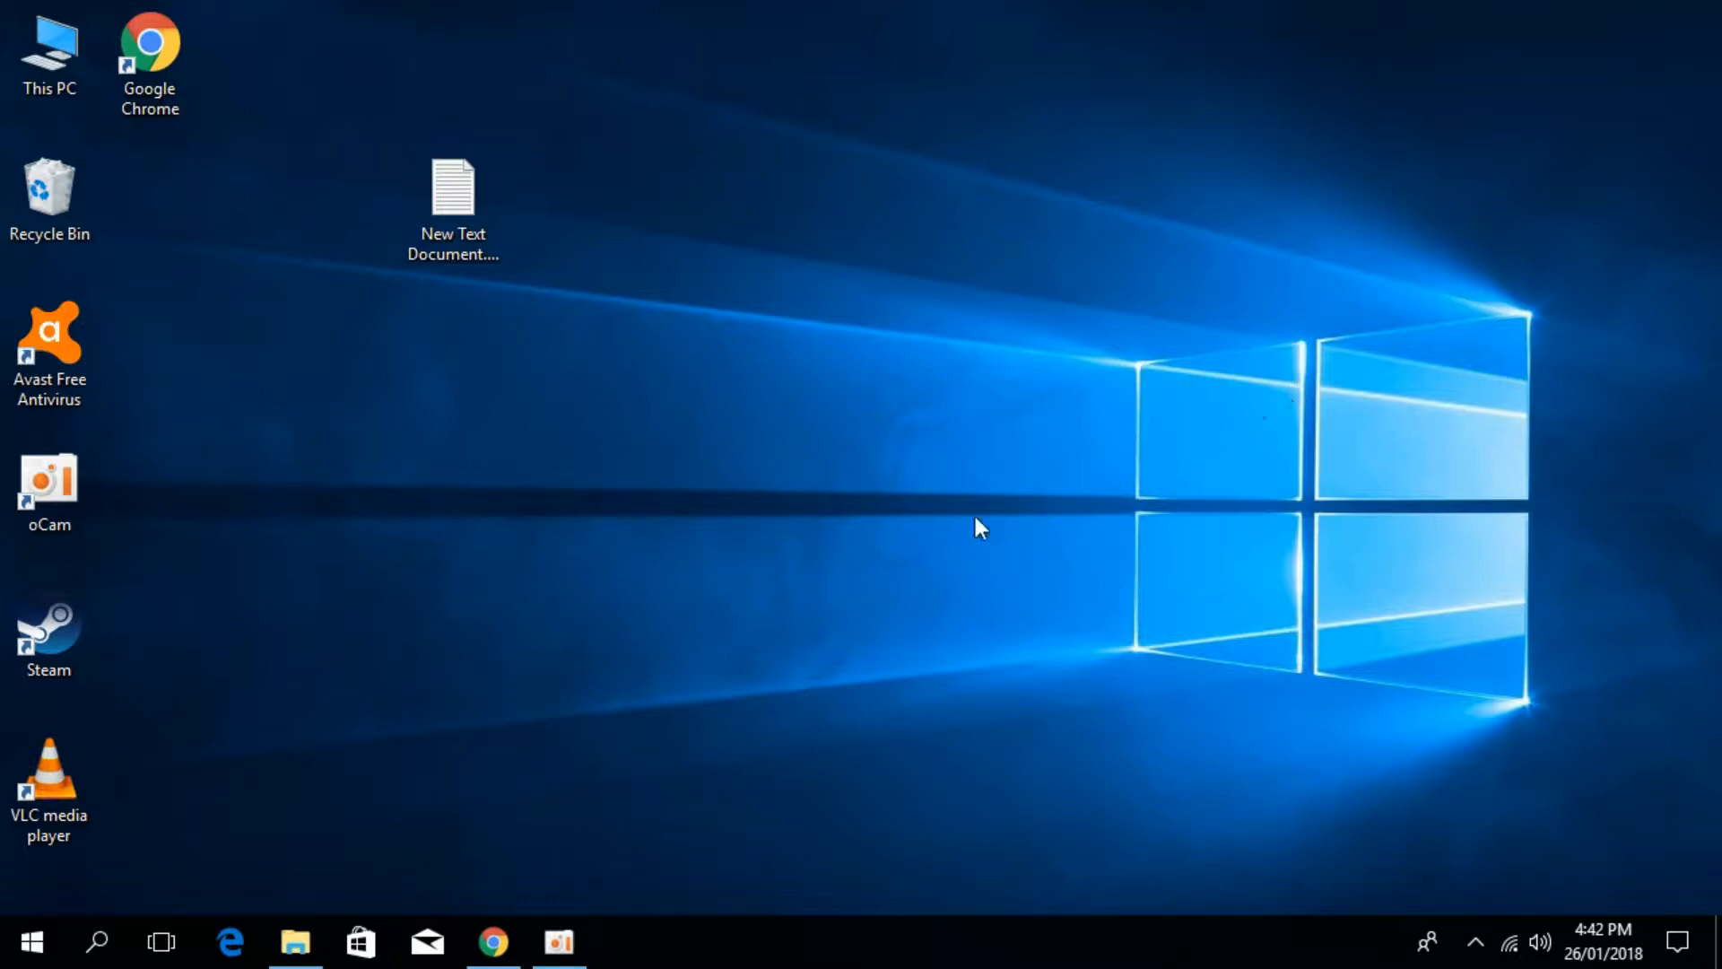
Start the download of version 6.2.9200.16492 from the DLL's available versions table.
click(492, 942)
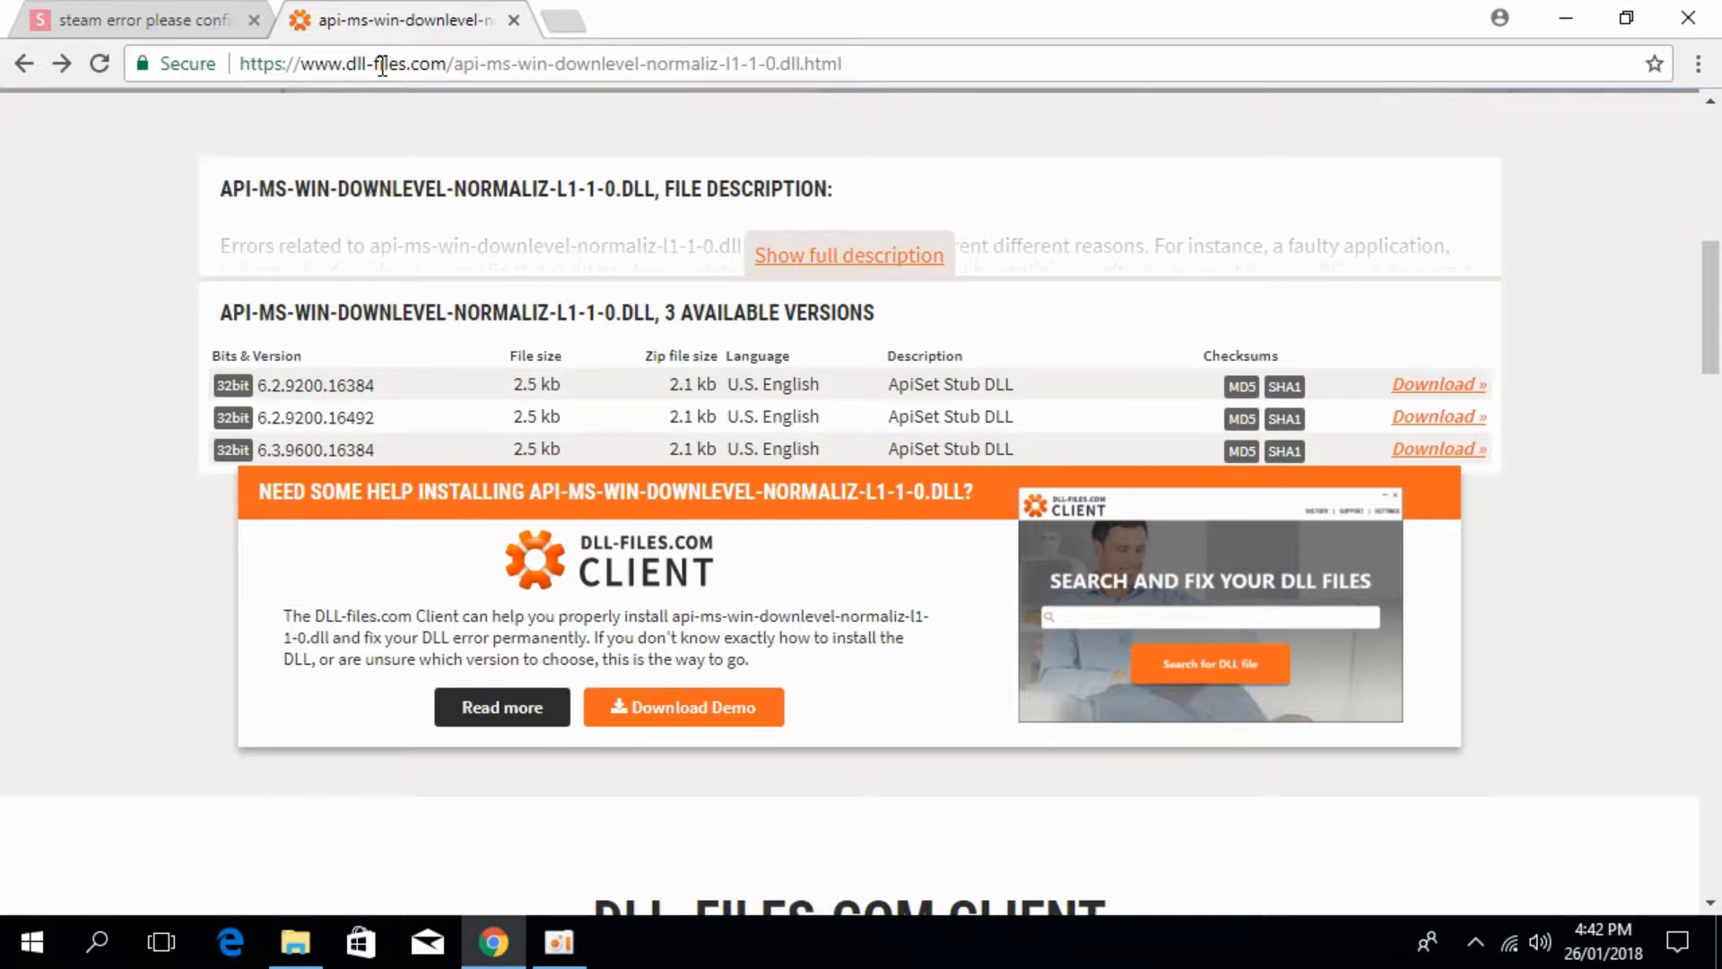
scroll(up, 3)
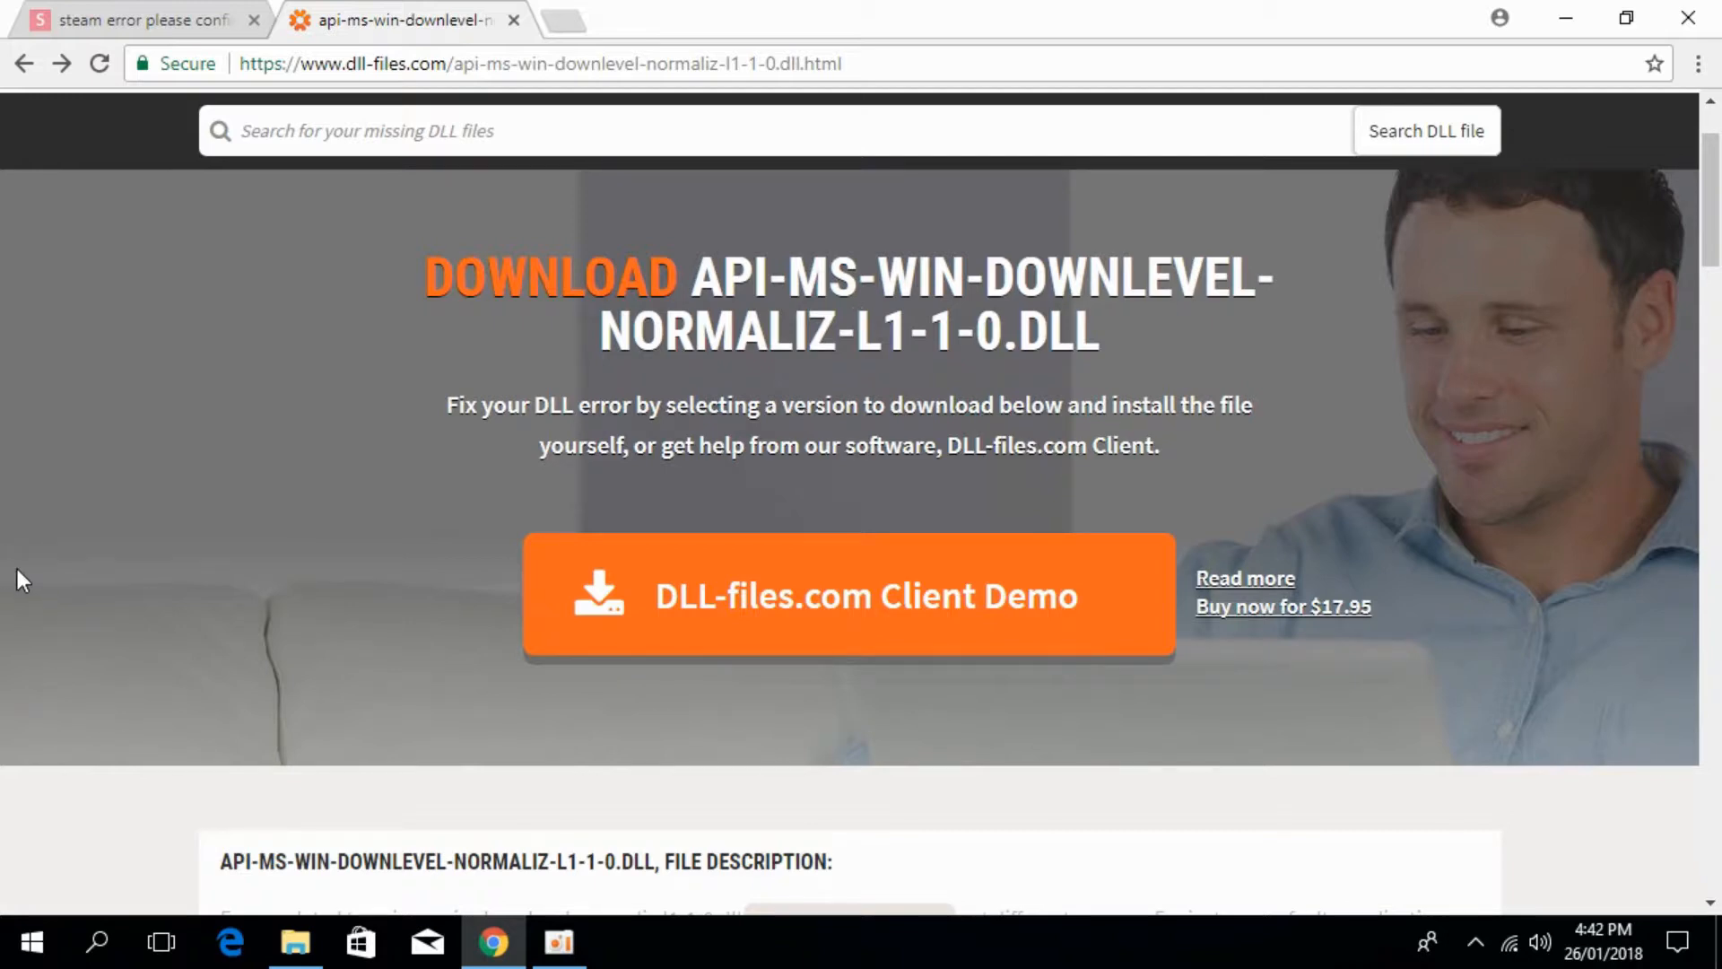
scroll(down, 3)
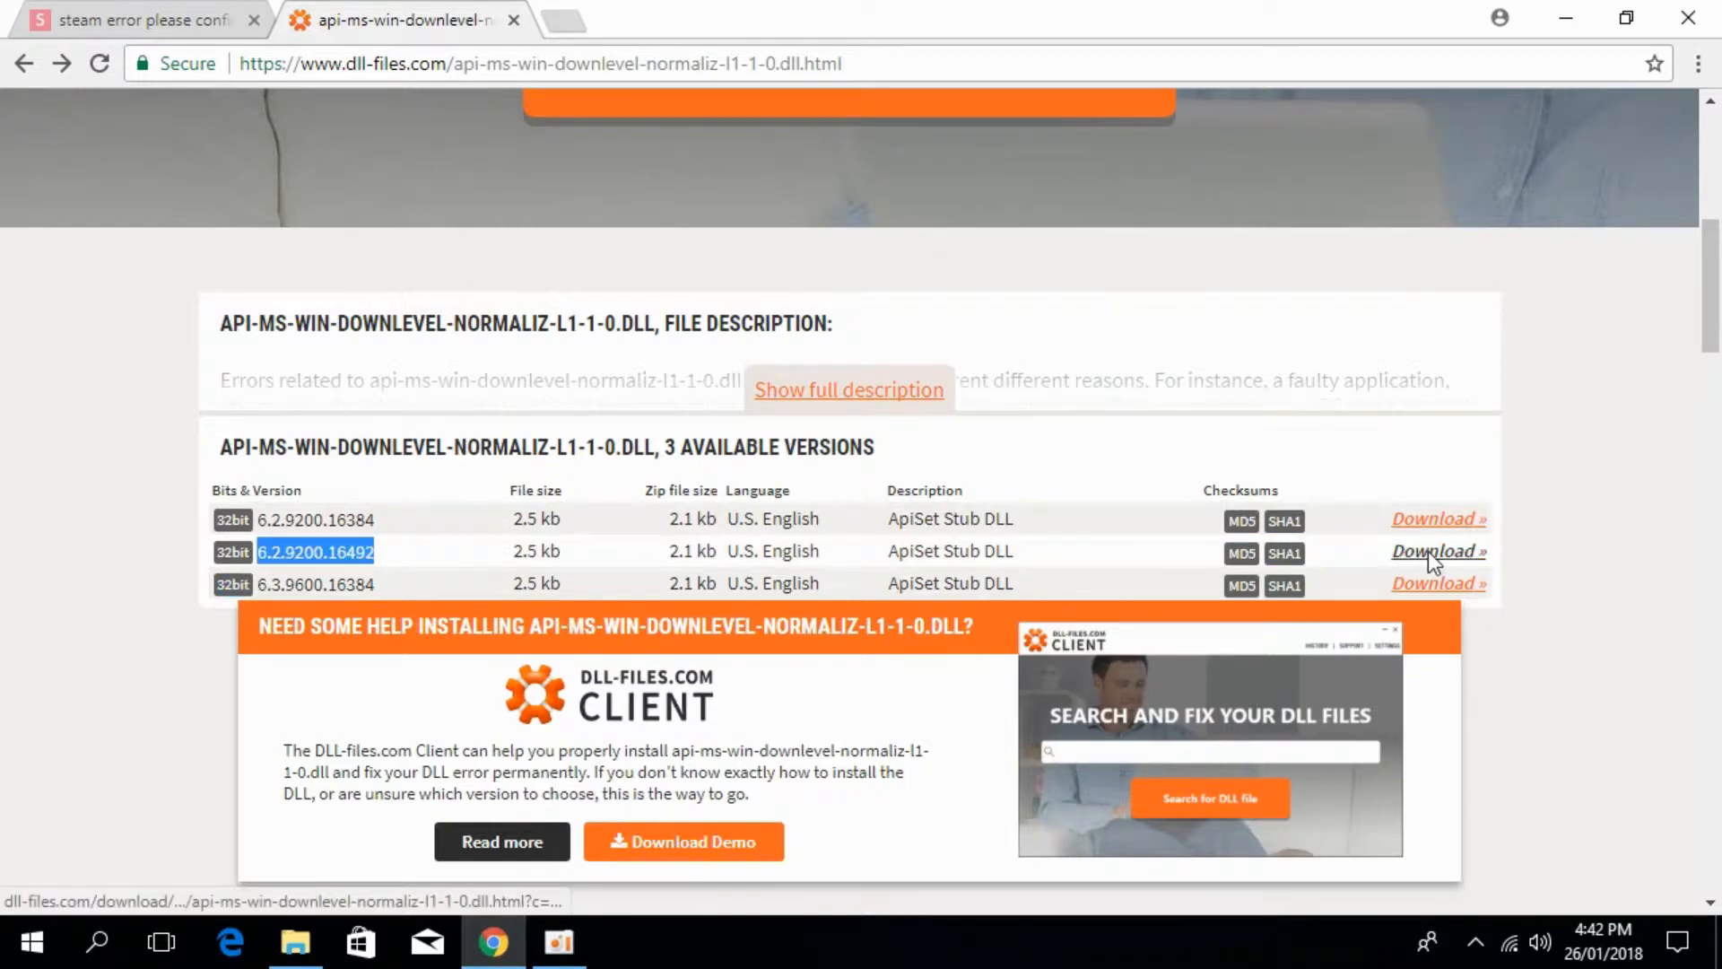
click(1437, 551)
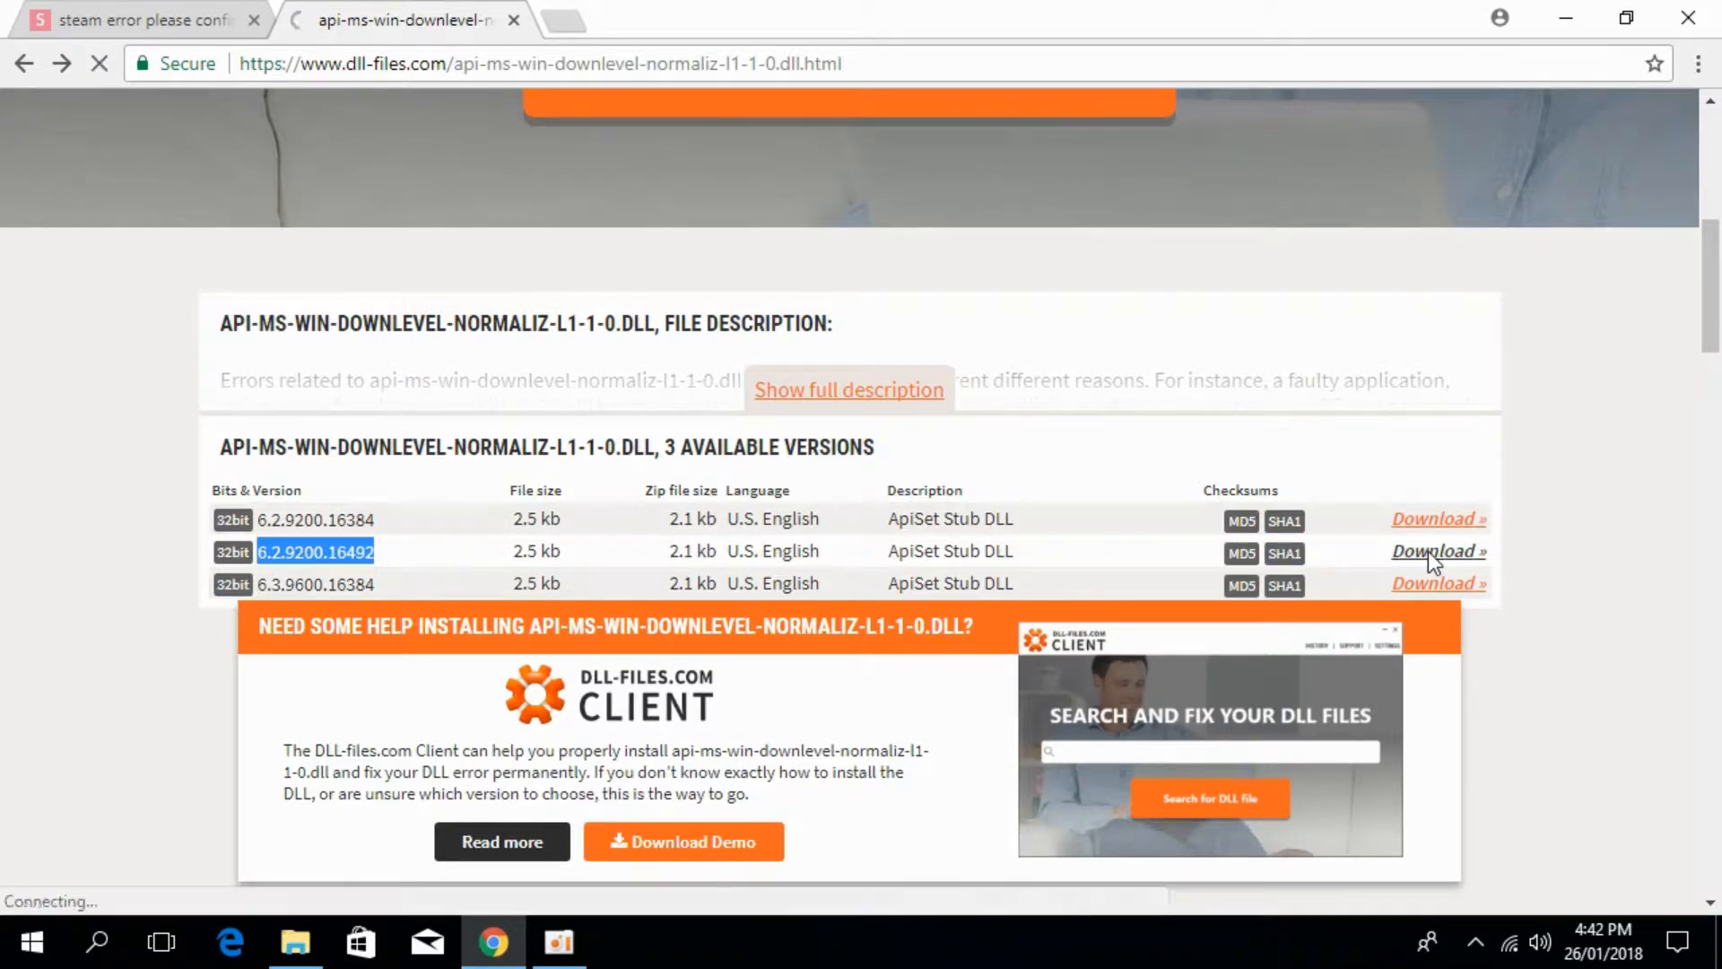
click(1438, 551)
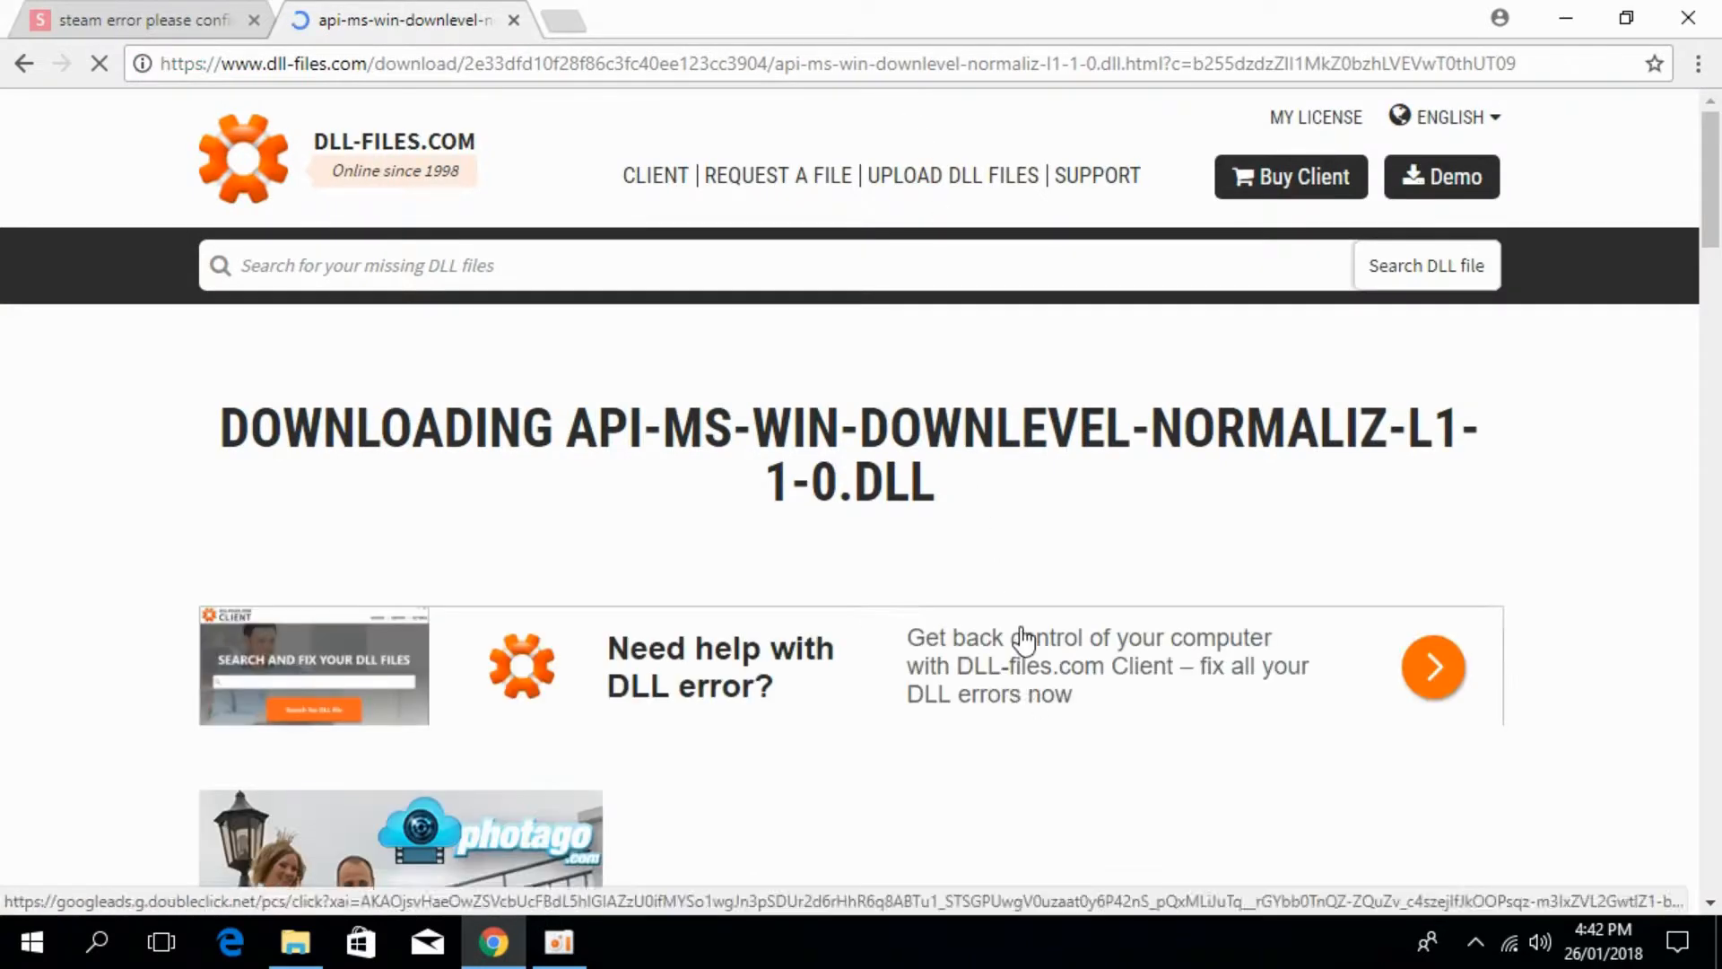
scroll(down, 3)
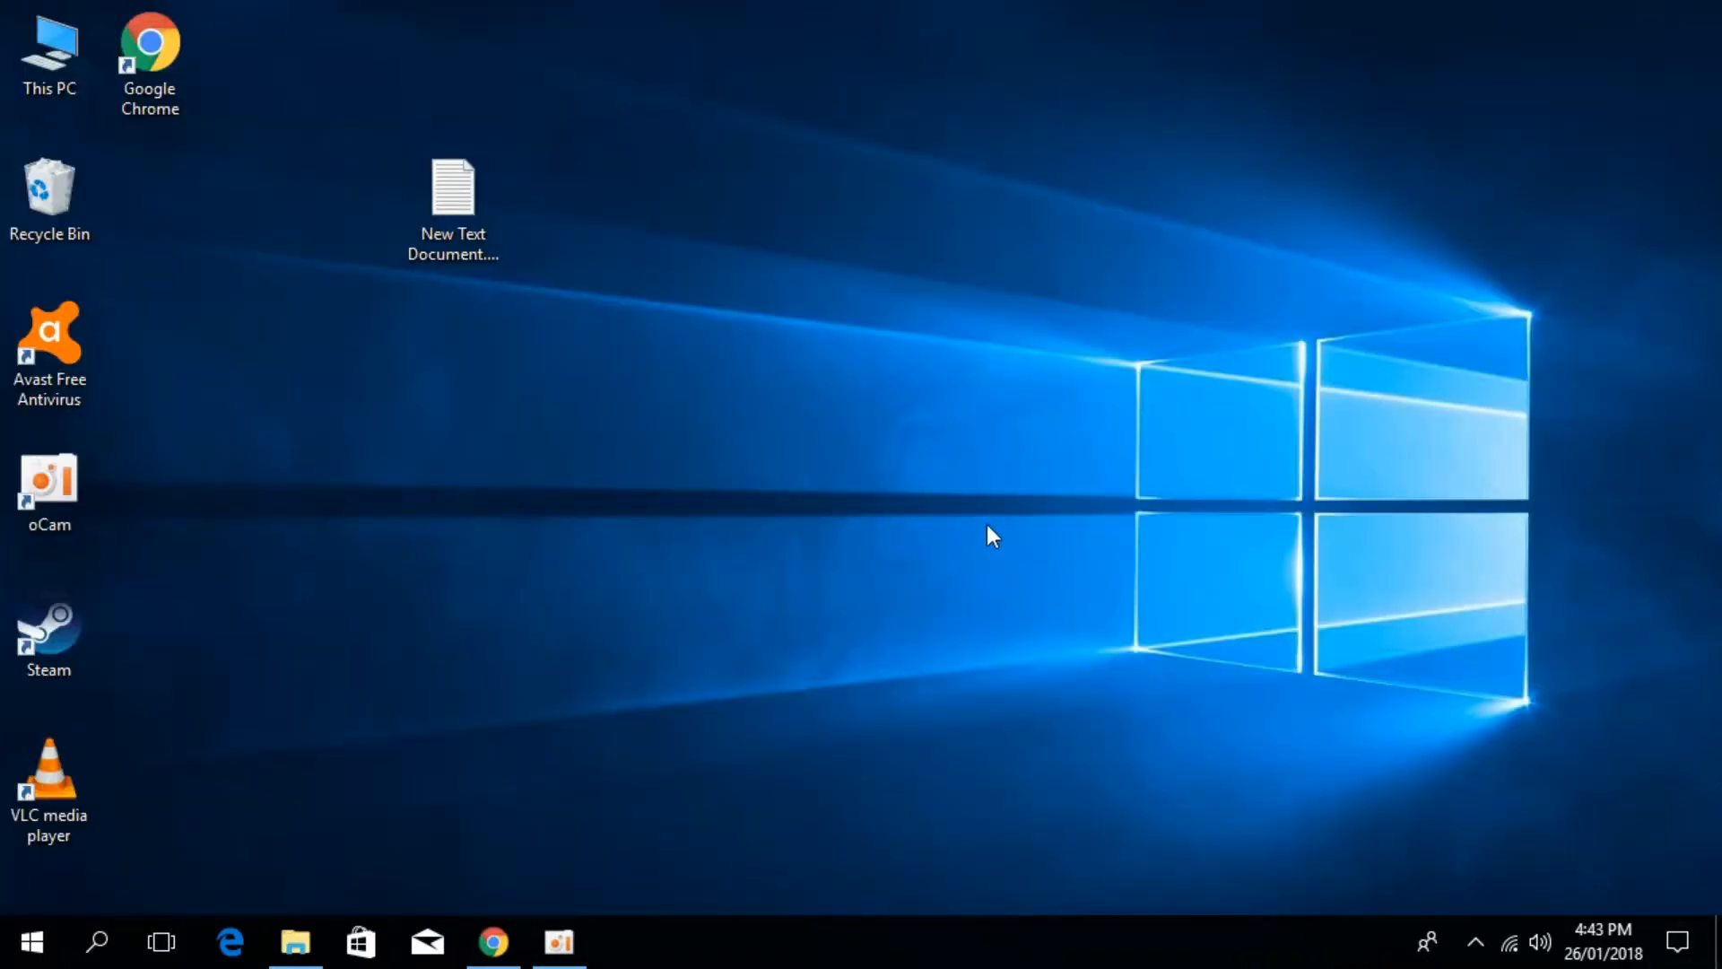
Bring up This PC's properties to see the System page shows a 64-bit OS.
right_click(46, 39)
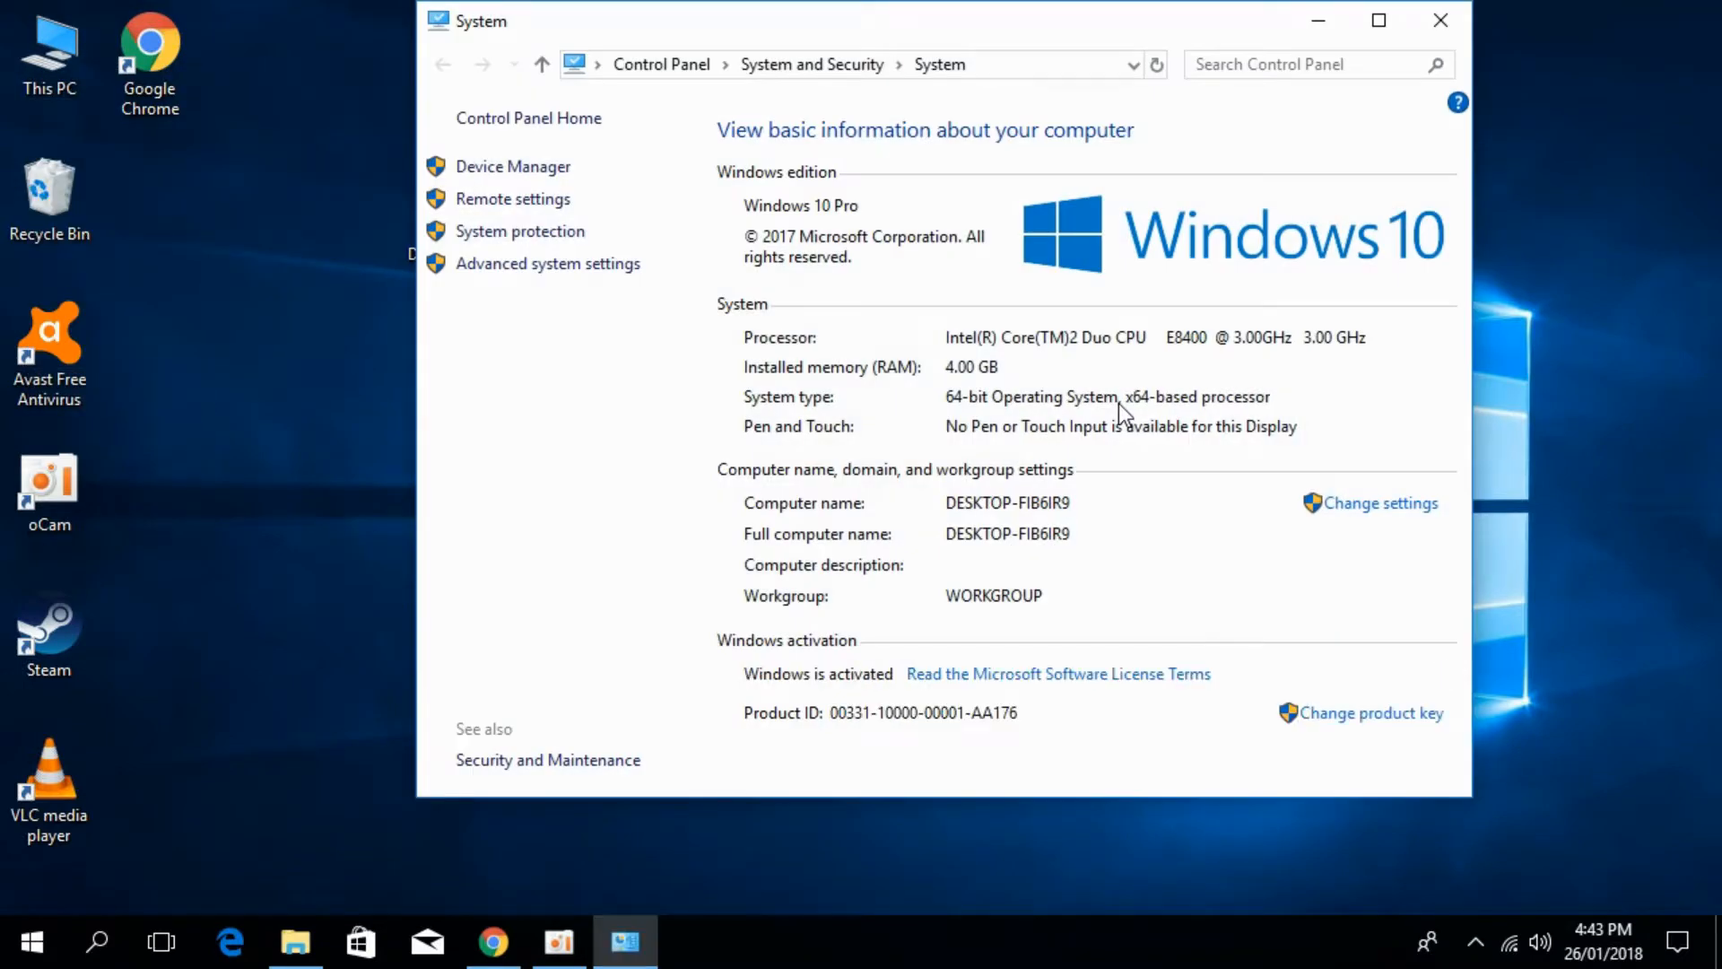
mouse_move(971, 431)
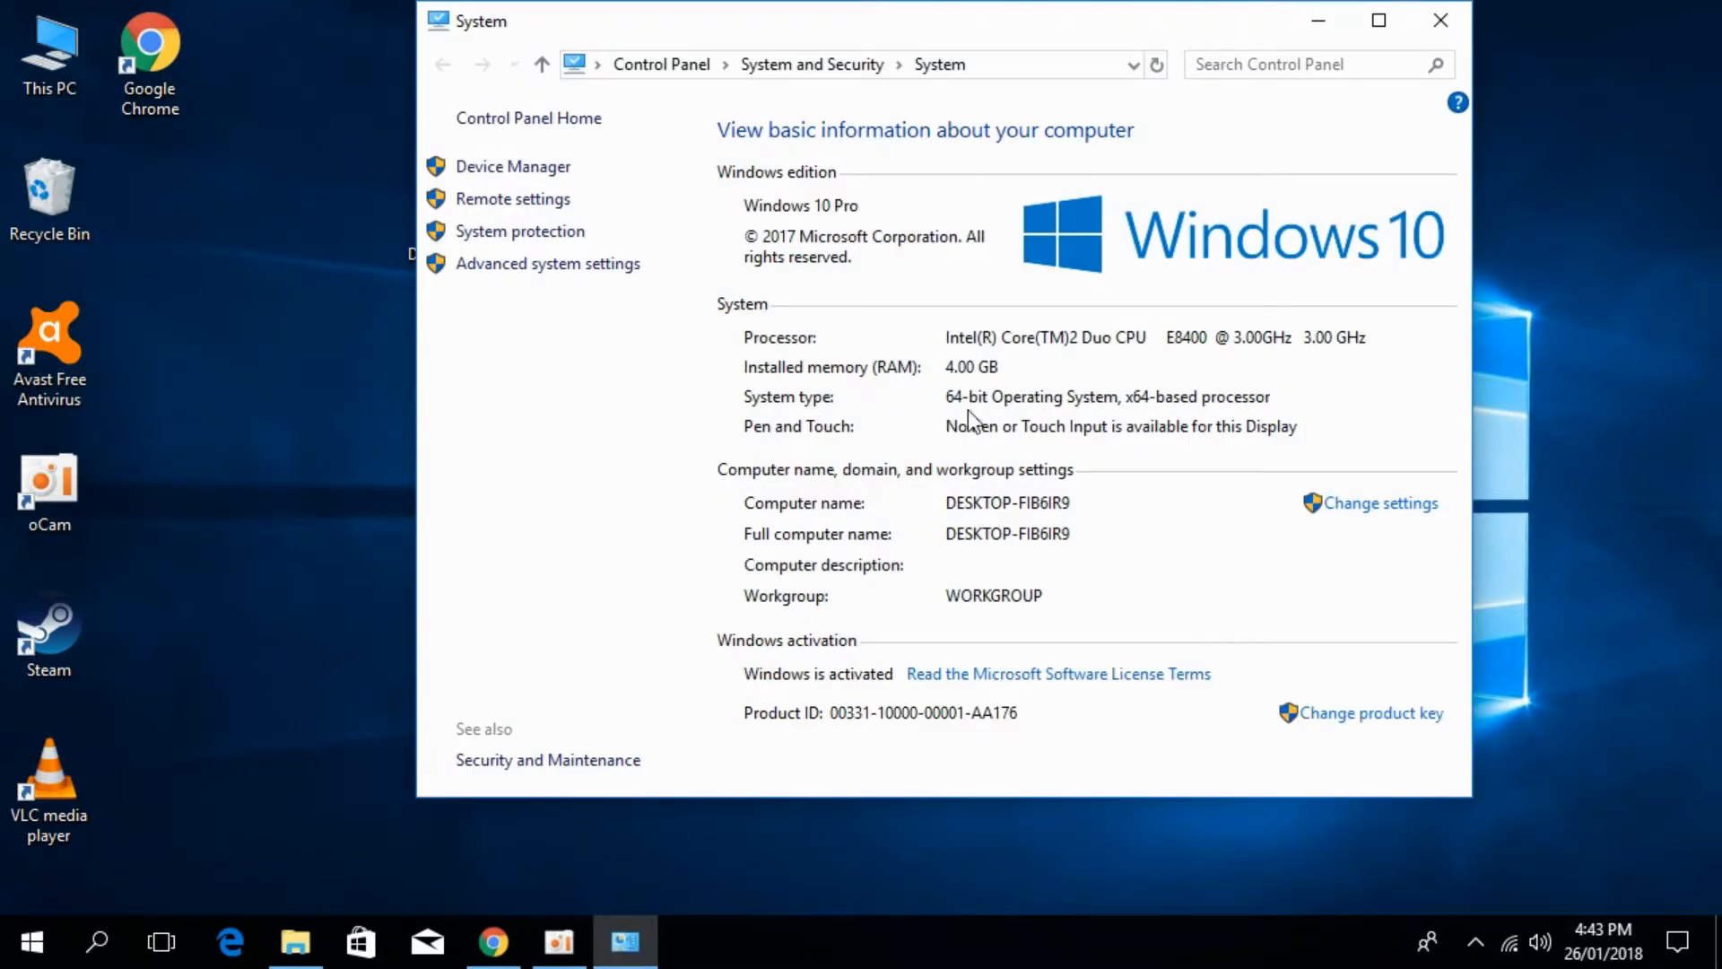
mouse_move(1087, 409)
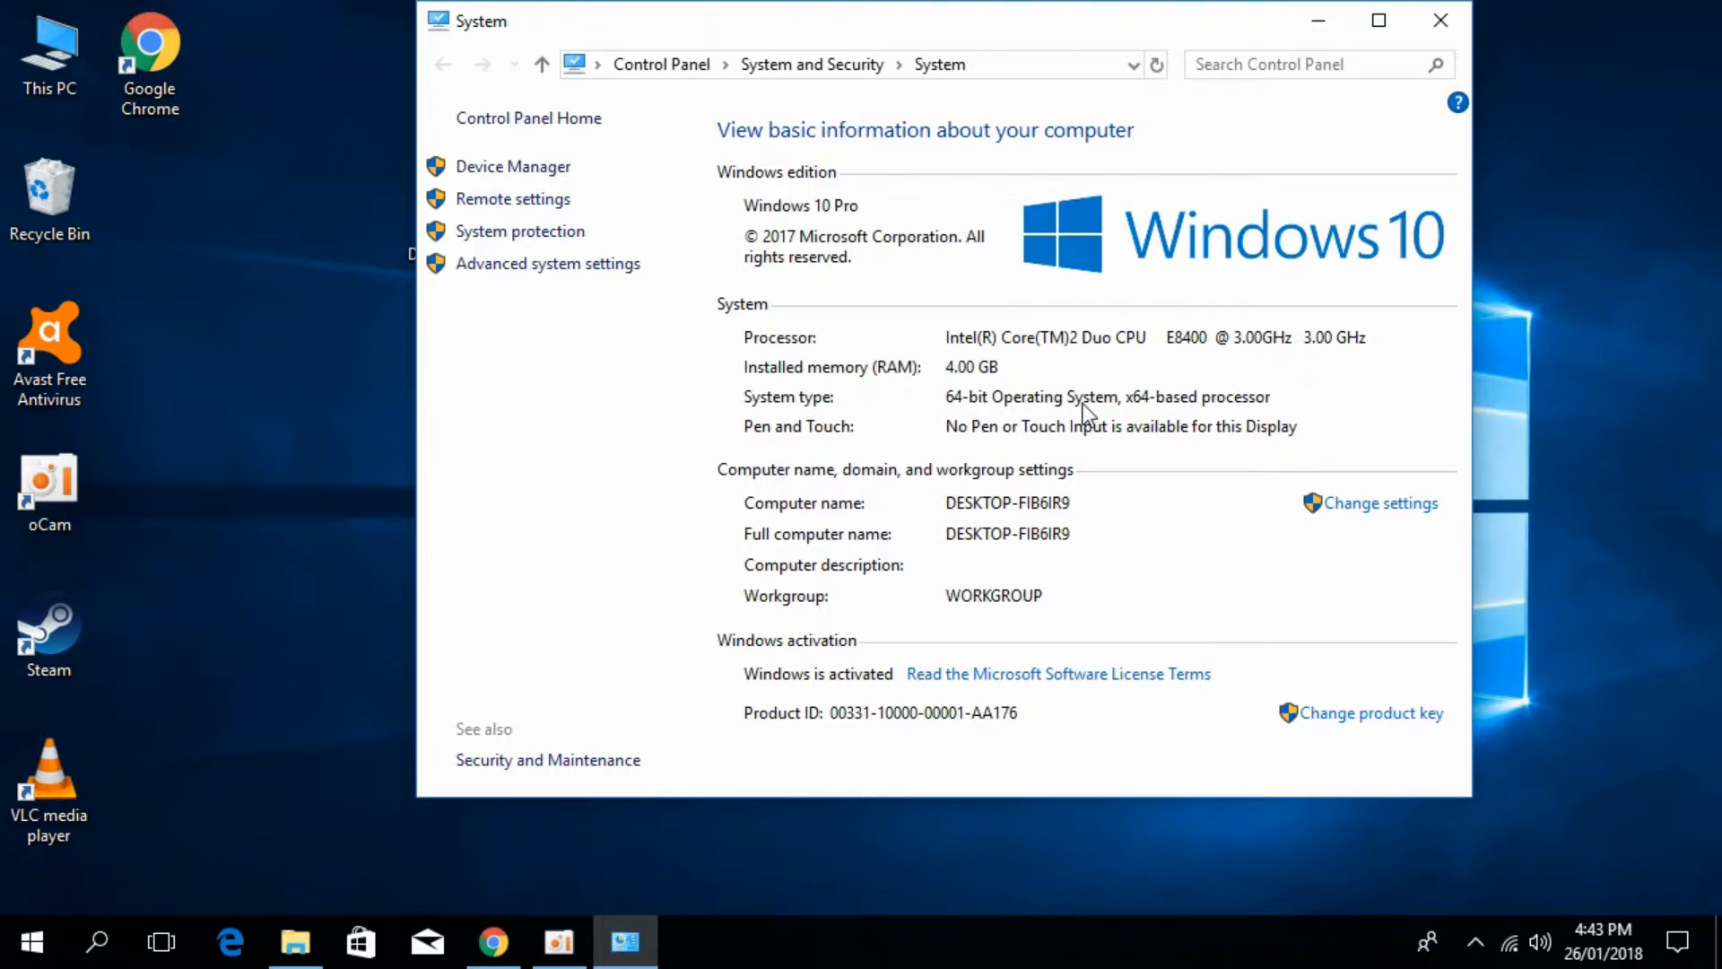
mouse_move(1170, 417)
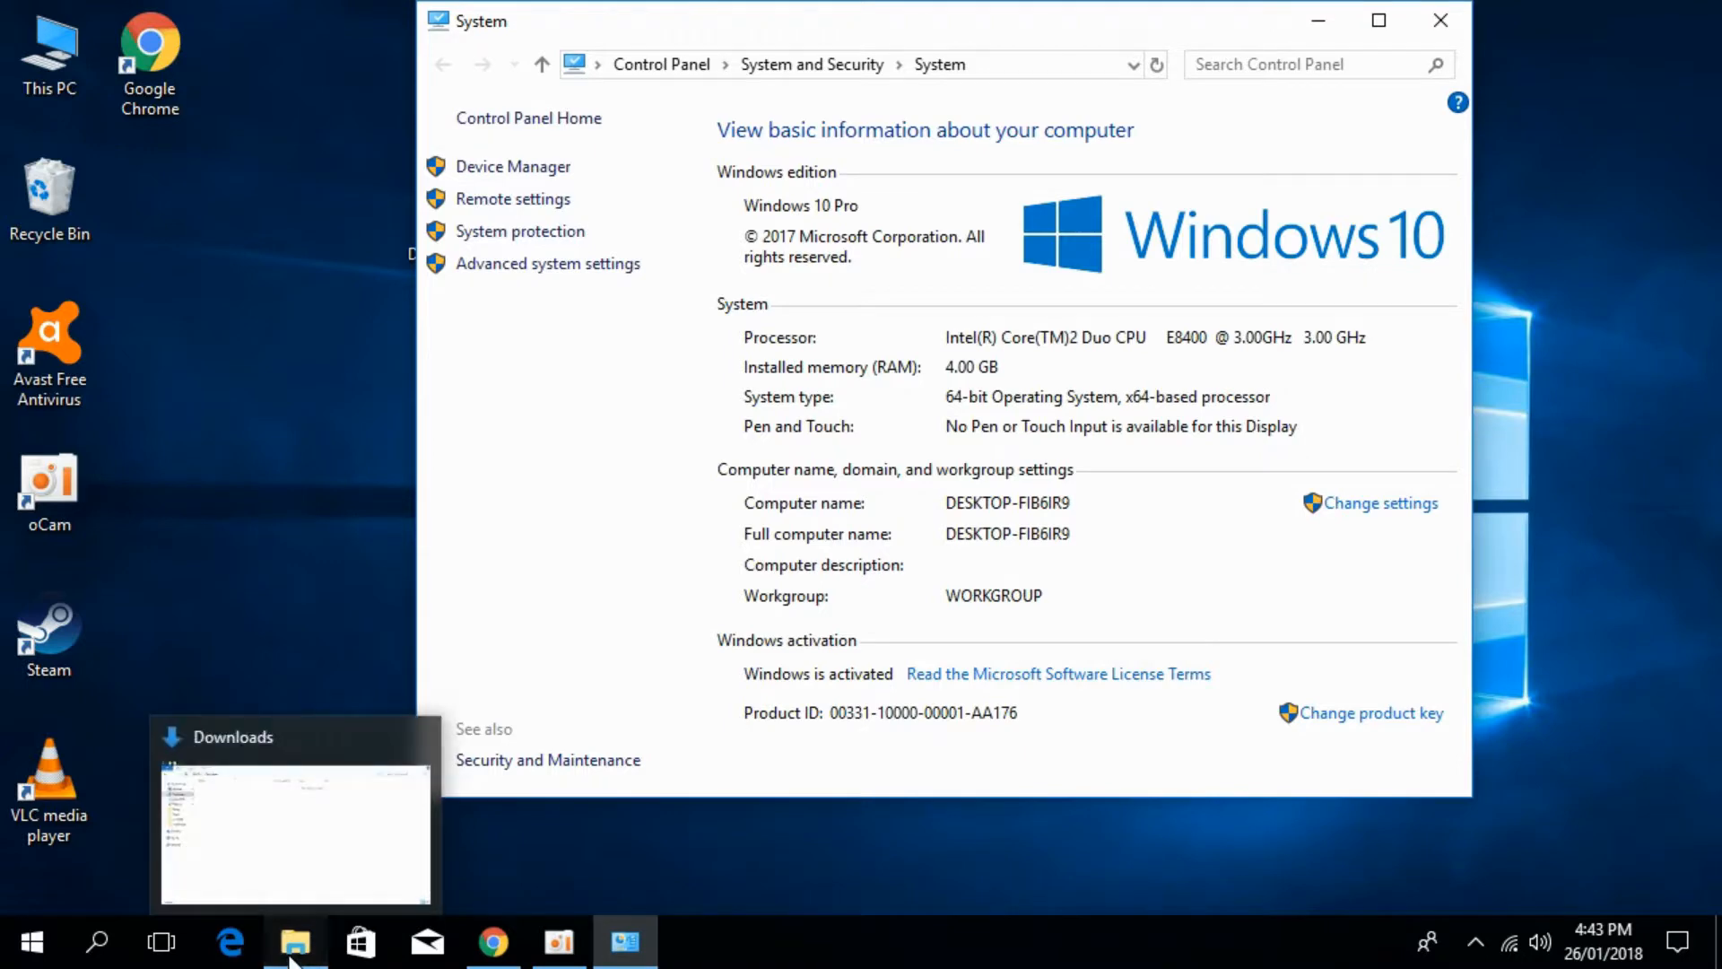
Extract the downloaded zip into its own Downloads folder with WinRAR and close the archive.
click(294, 942)
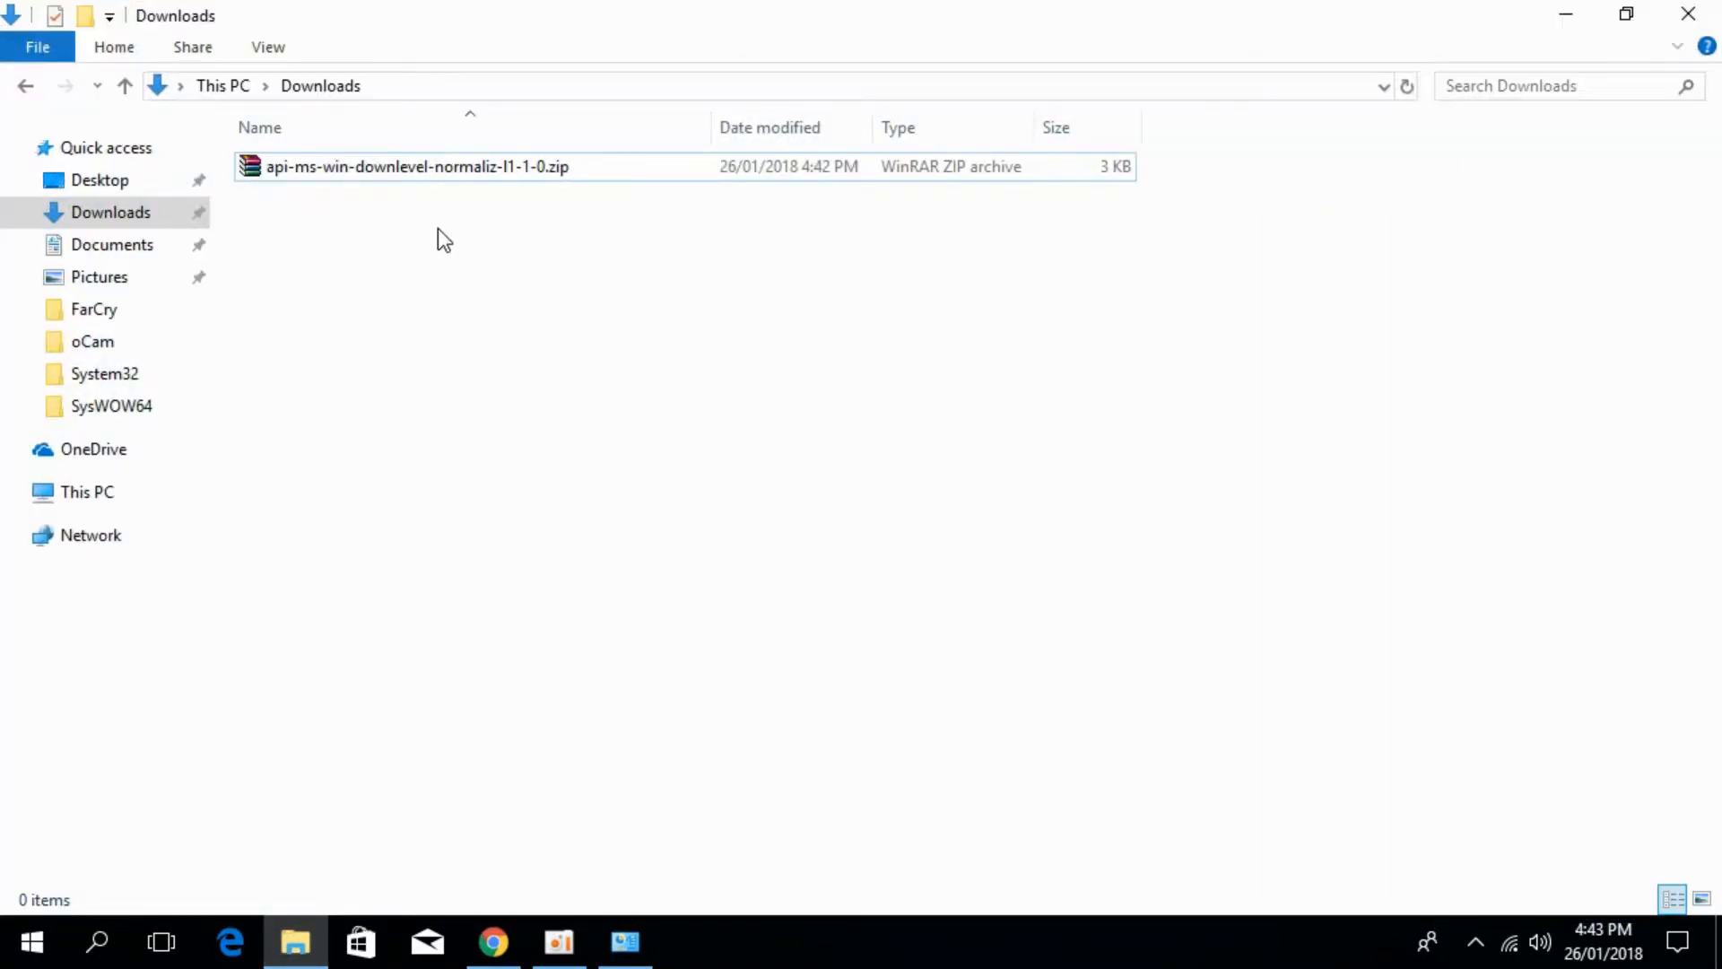
mouse_move(488, 179)
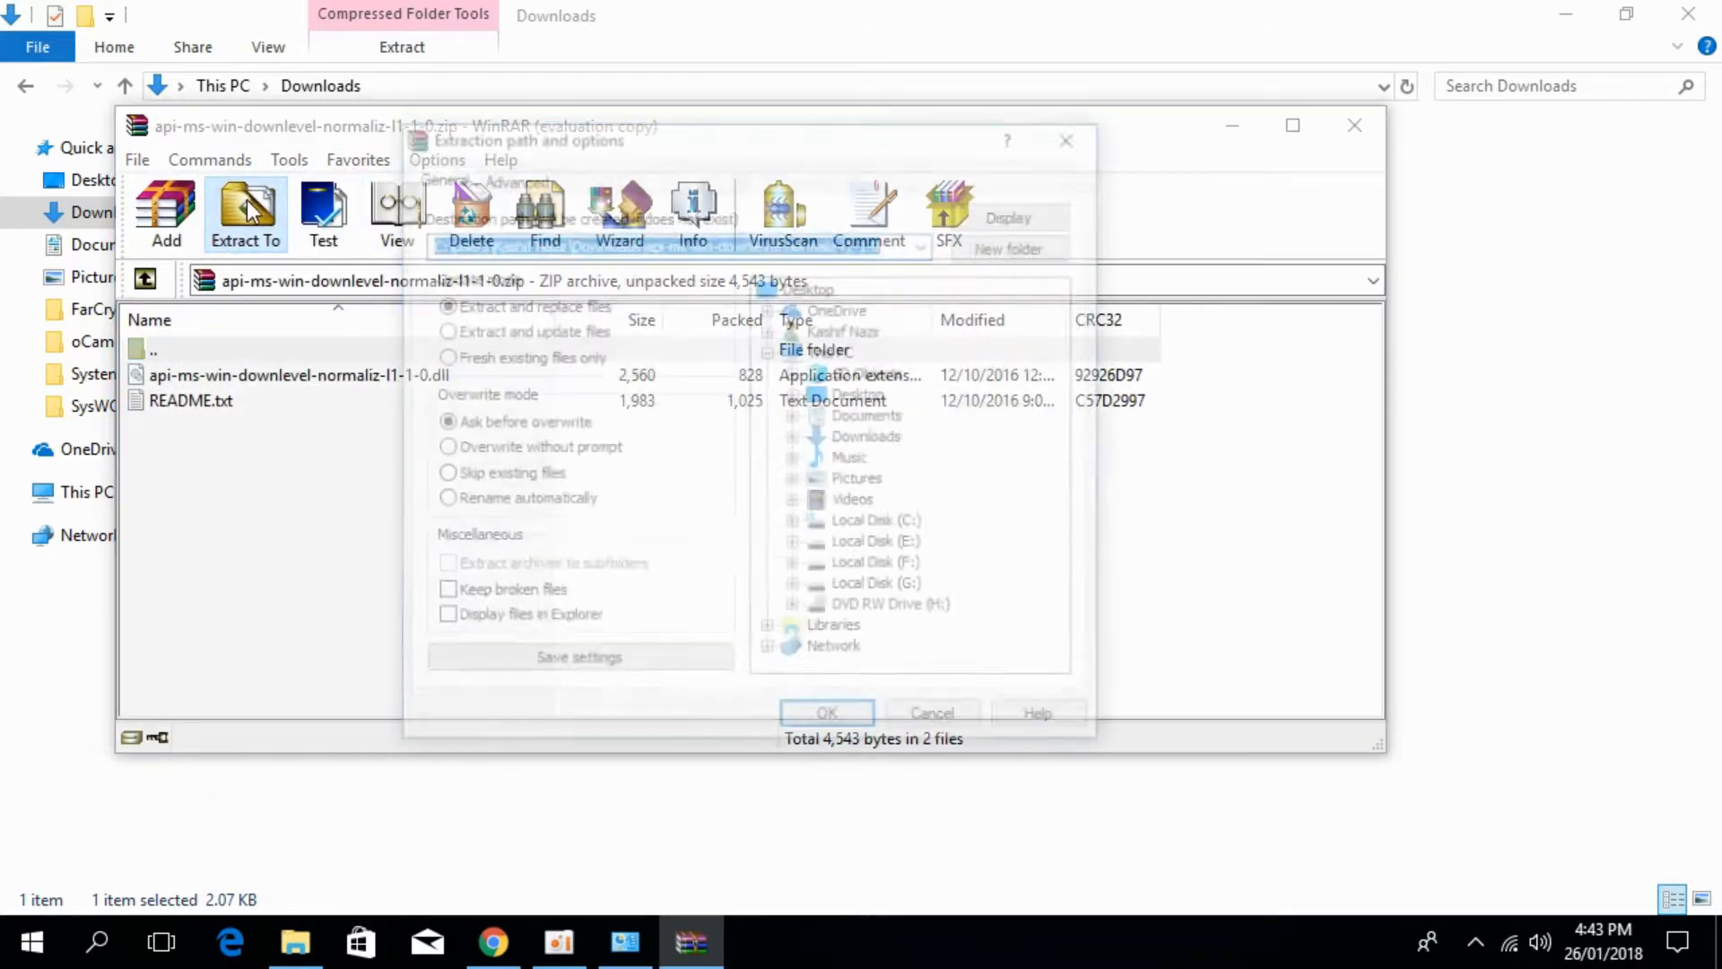
click(933, 712)
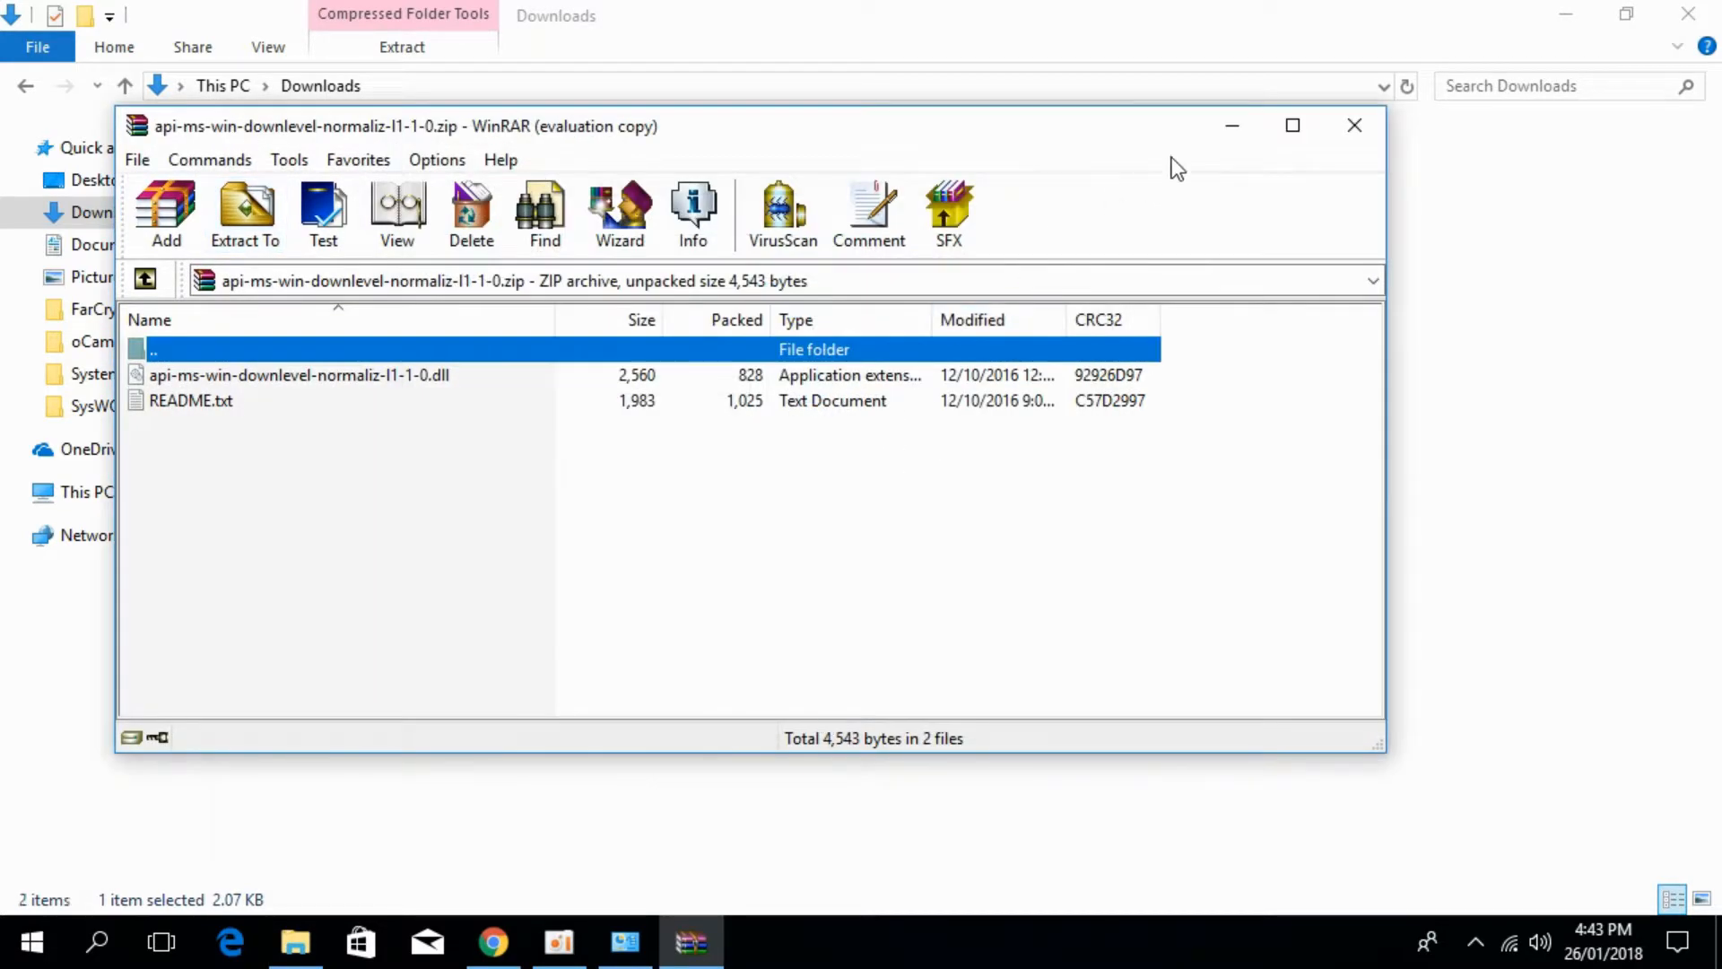
click(1355, 125)
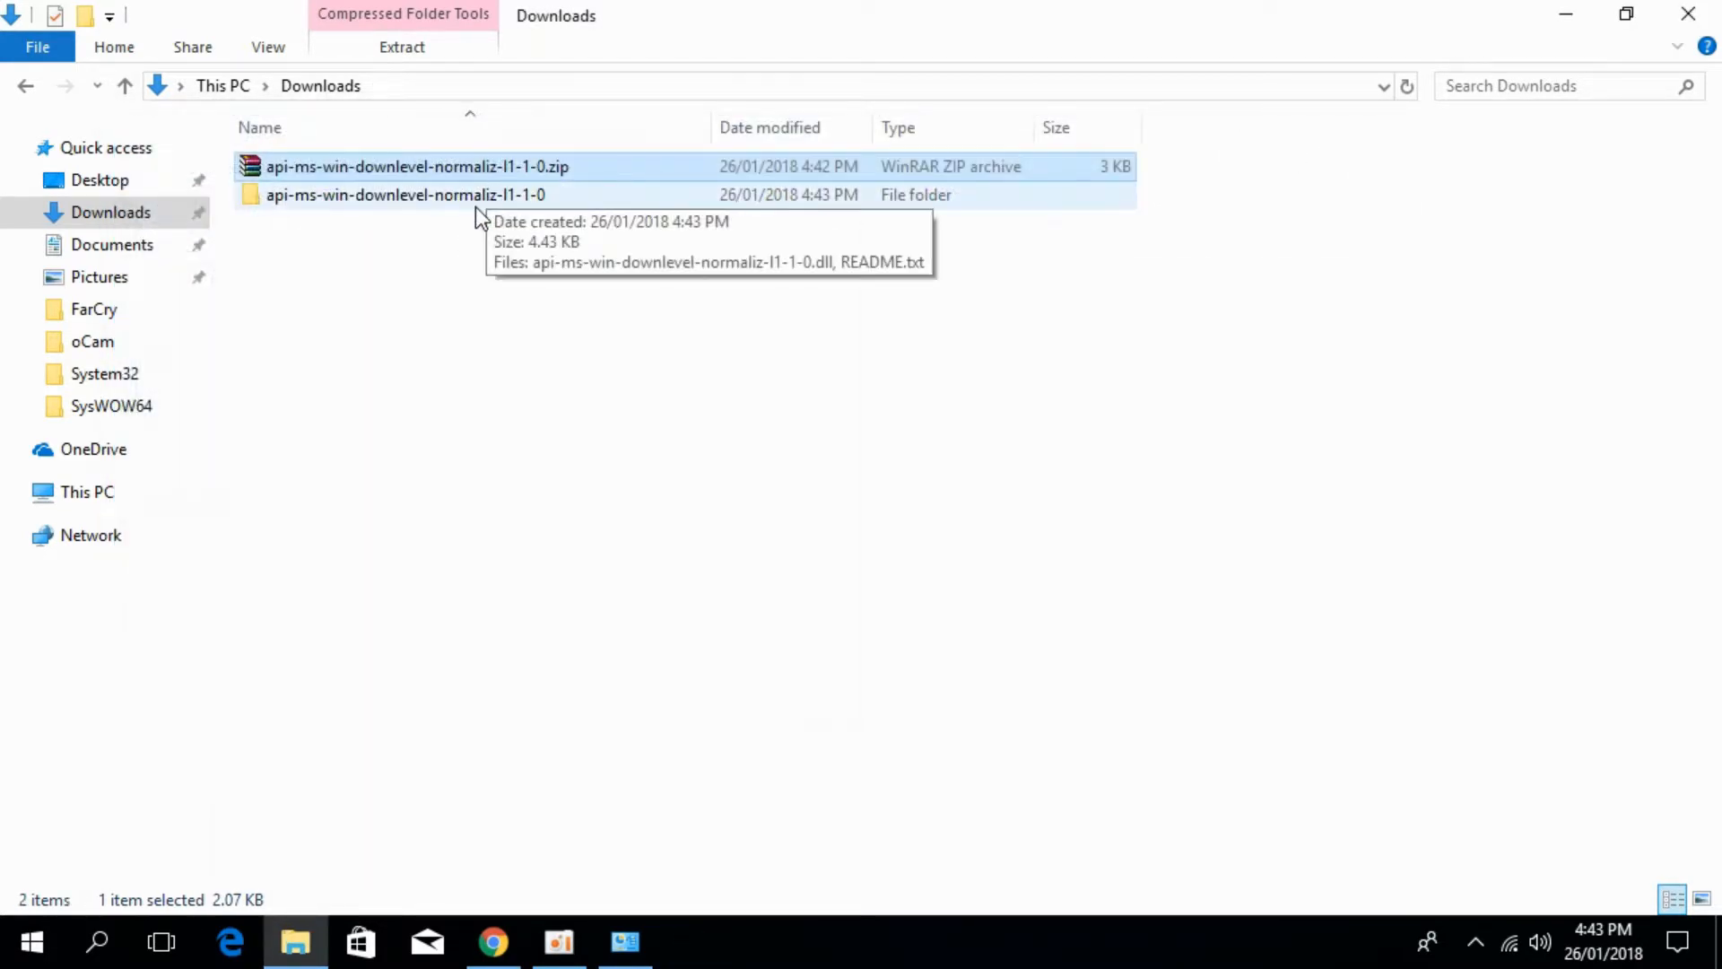
Navigate from the extracted folder to This PC > Local Disk (C:) > Windows.
double_click(394, 194)
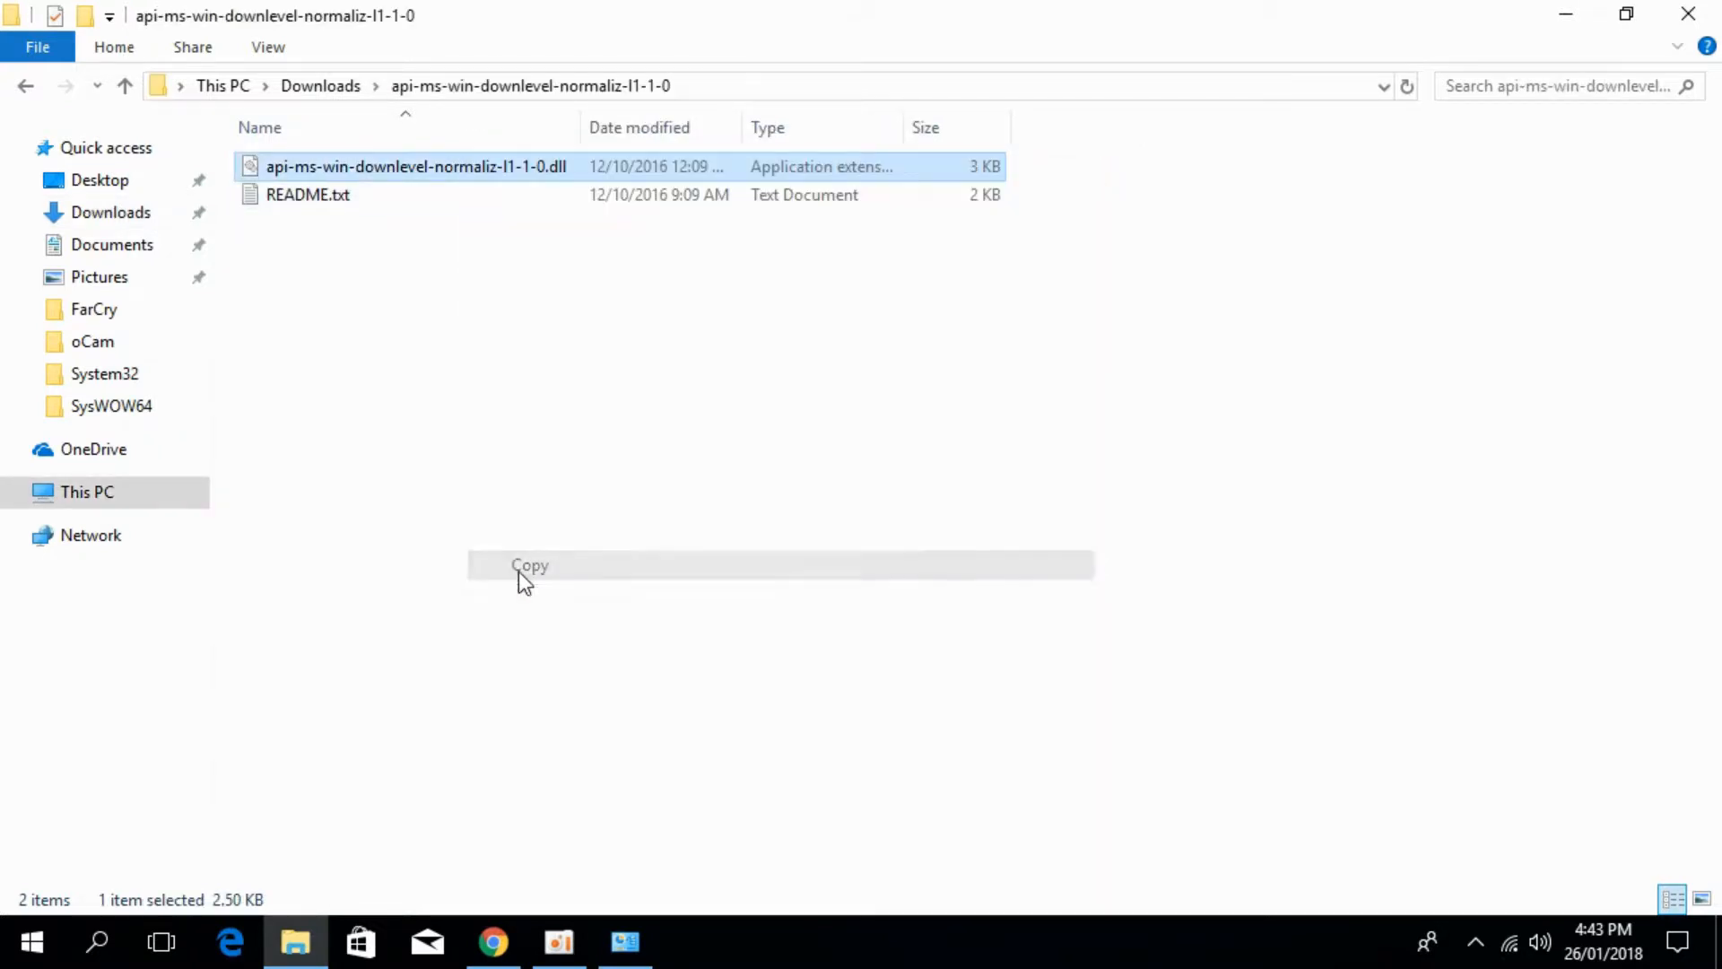
click(82, 492)
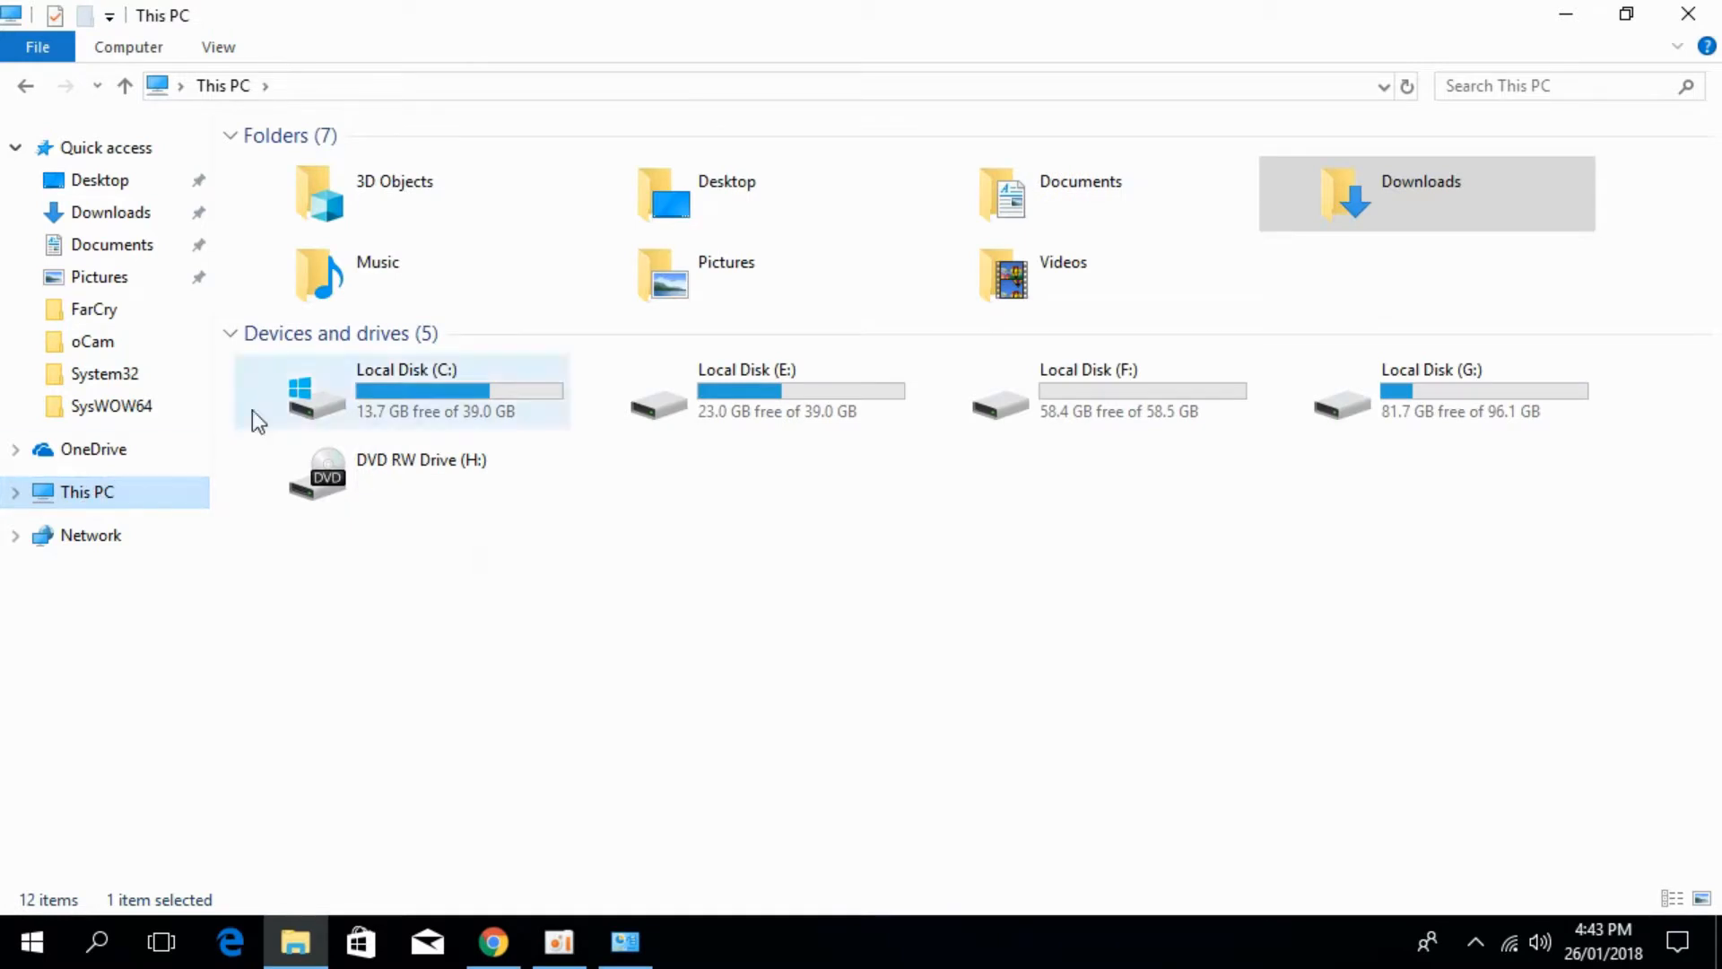
double_click(406, 389)
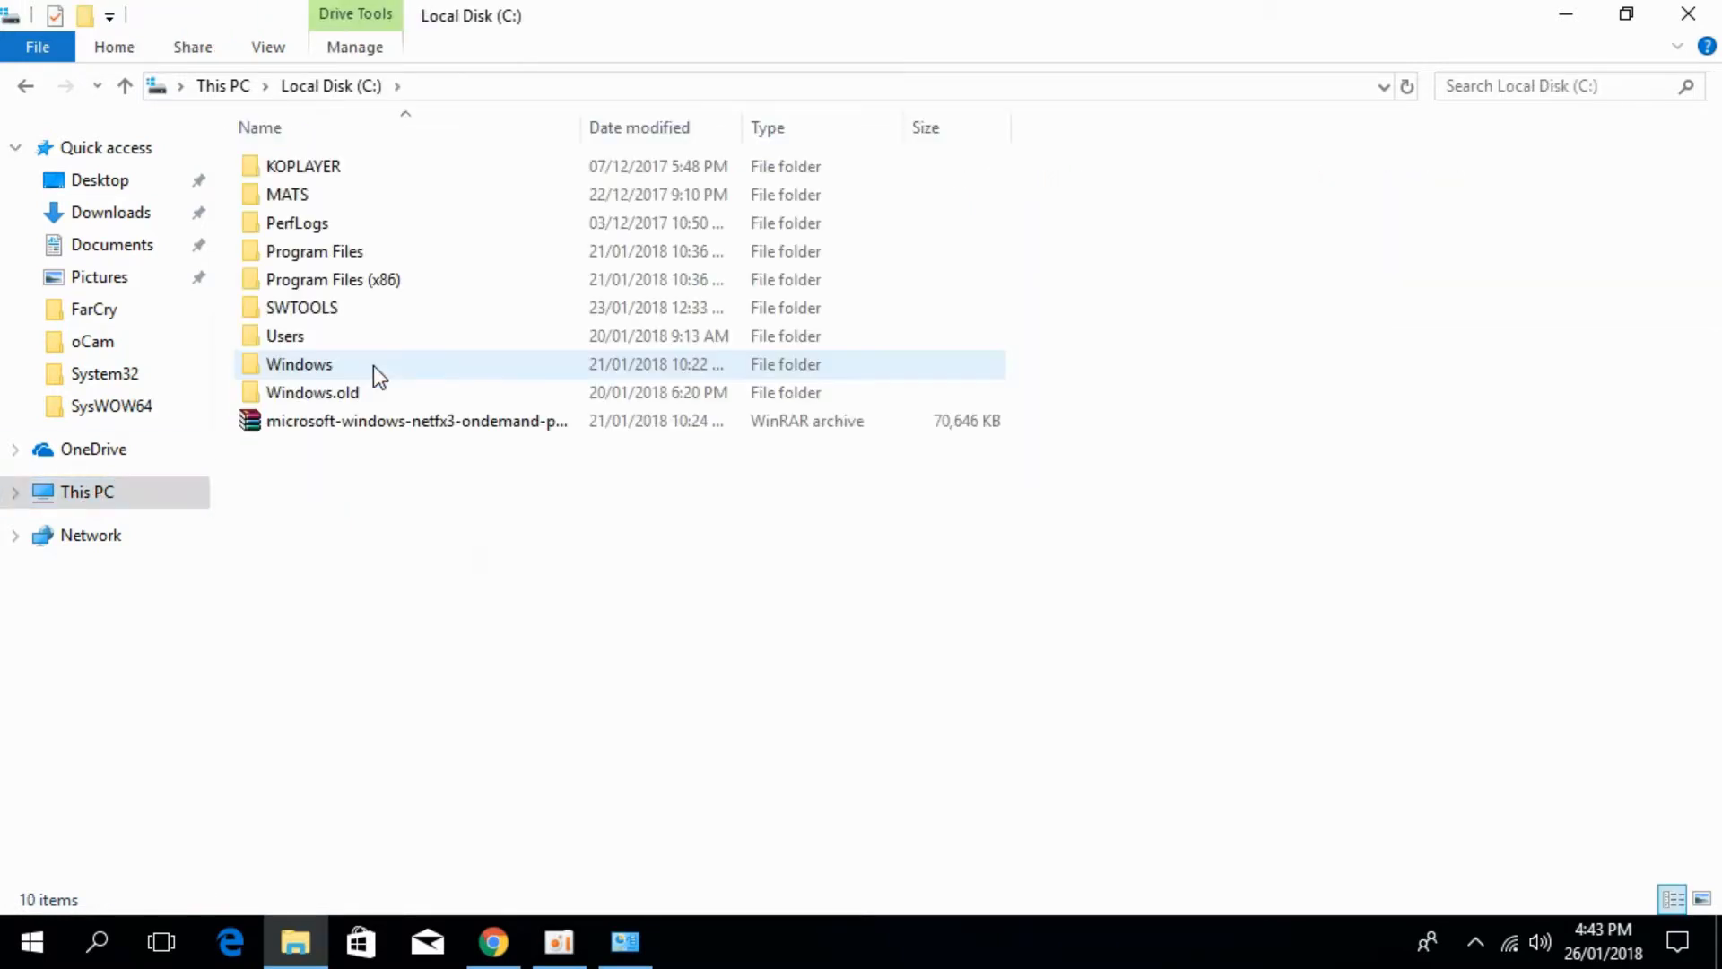
double_click(297, 364)
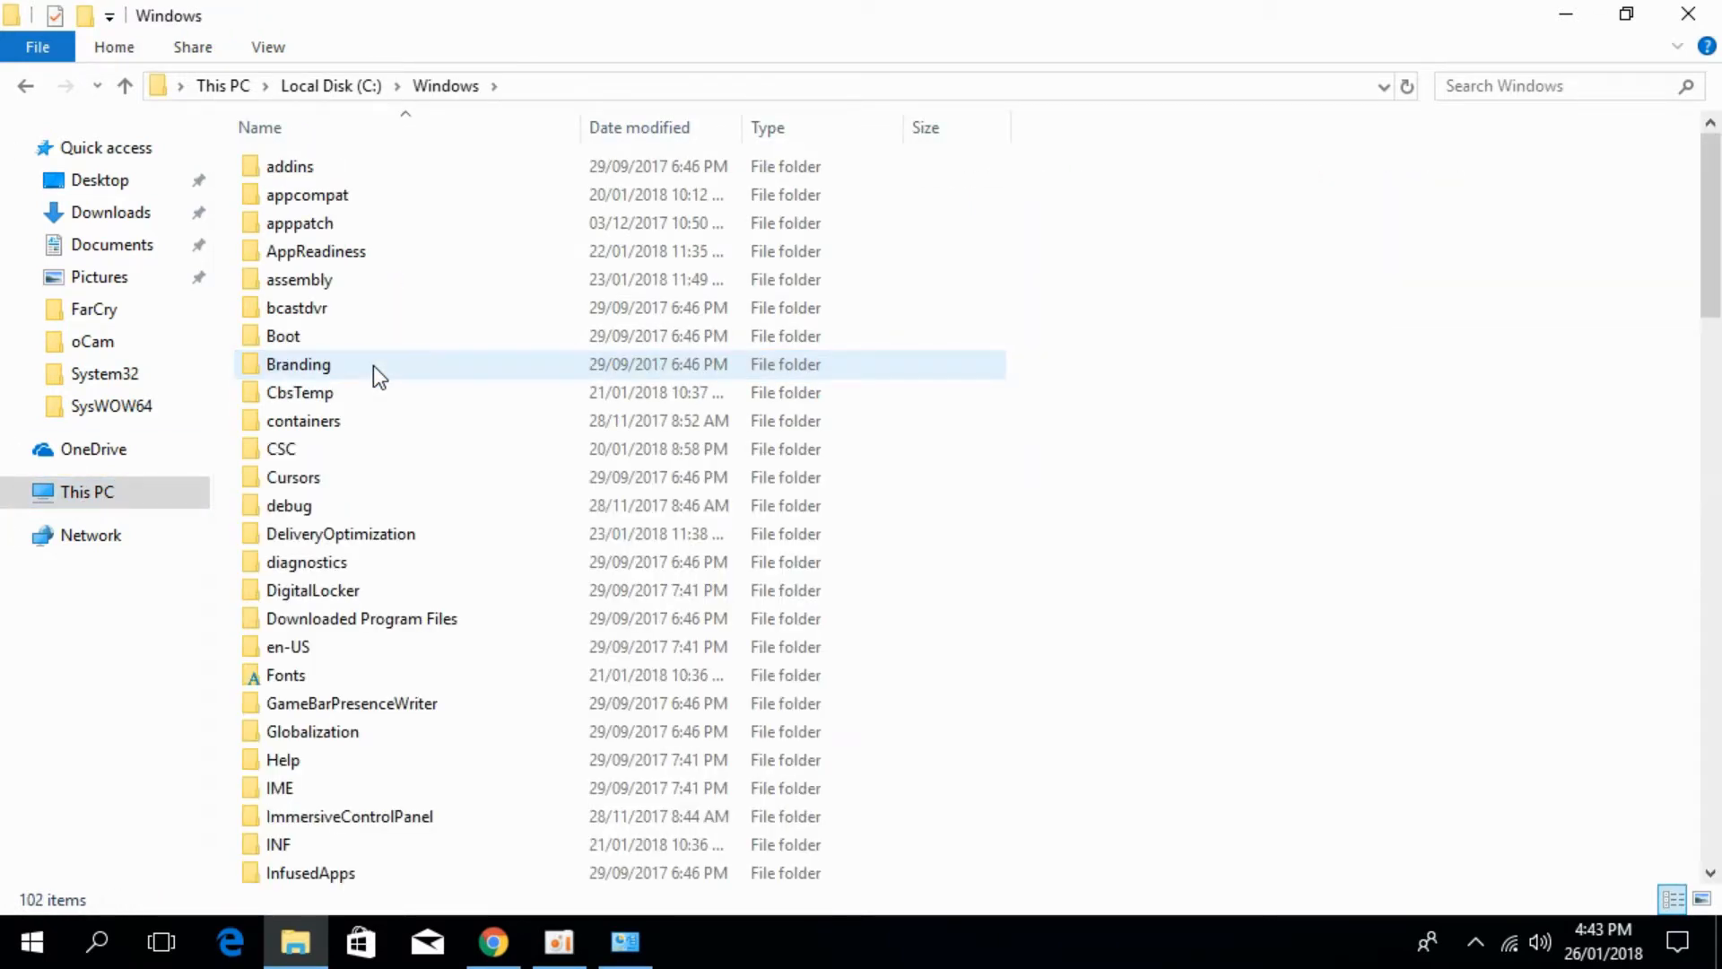
Scroll the Windows folder list down to where System32 and SysWOW64 appear.
click(1297, 390)
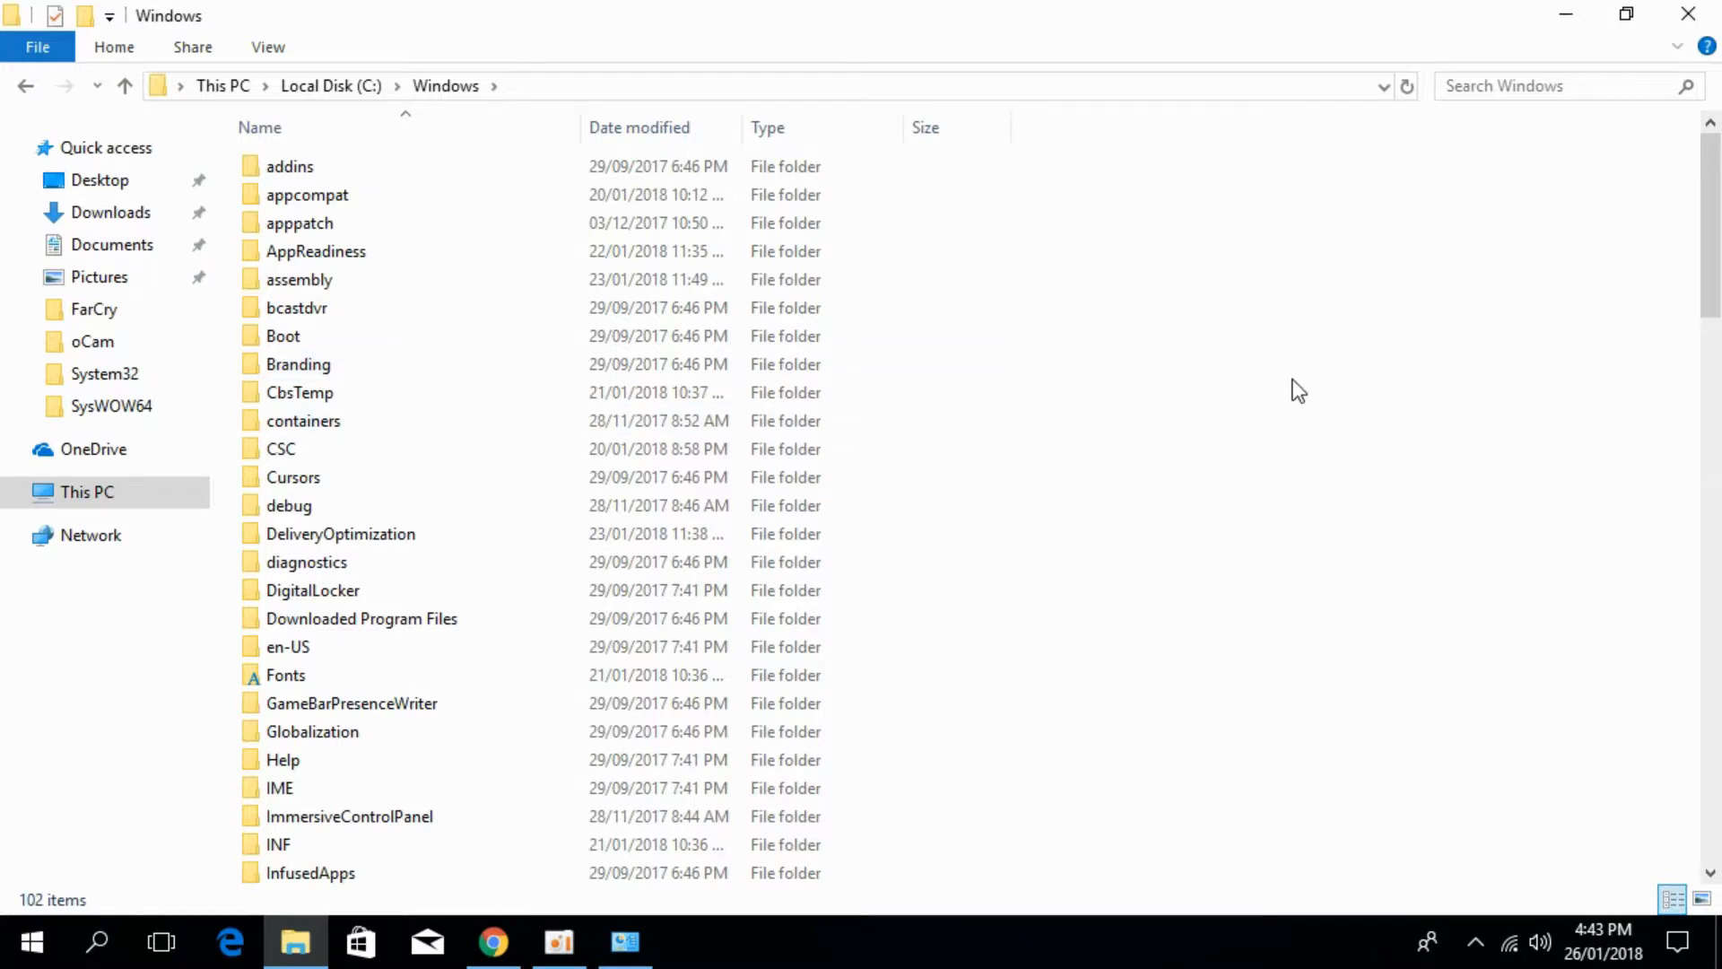
mouse_move(1292, 408)
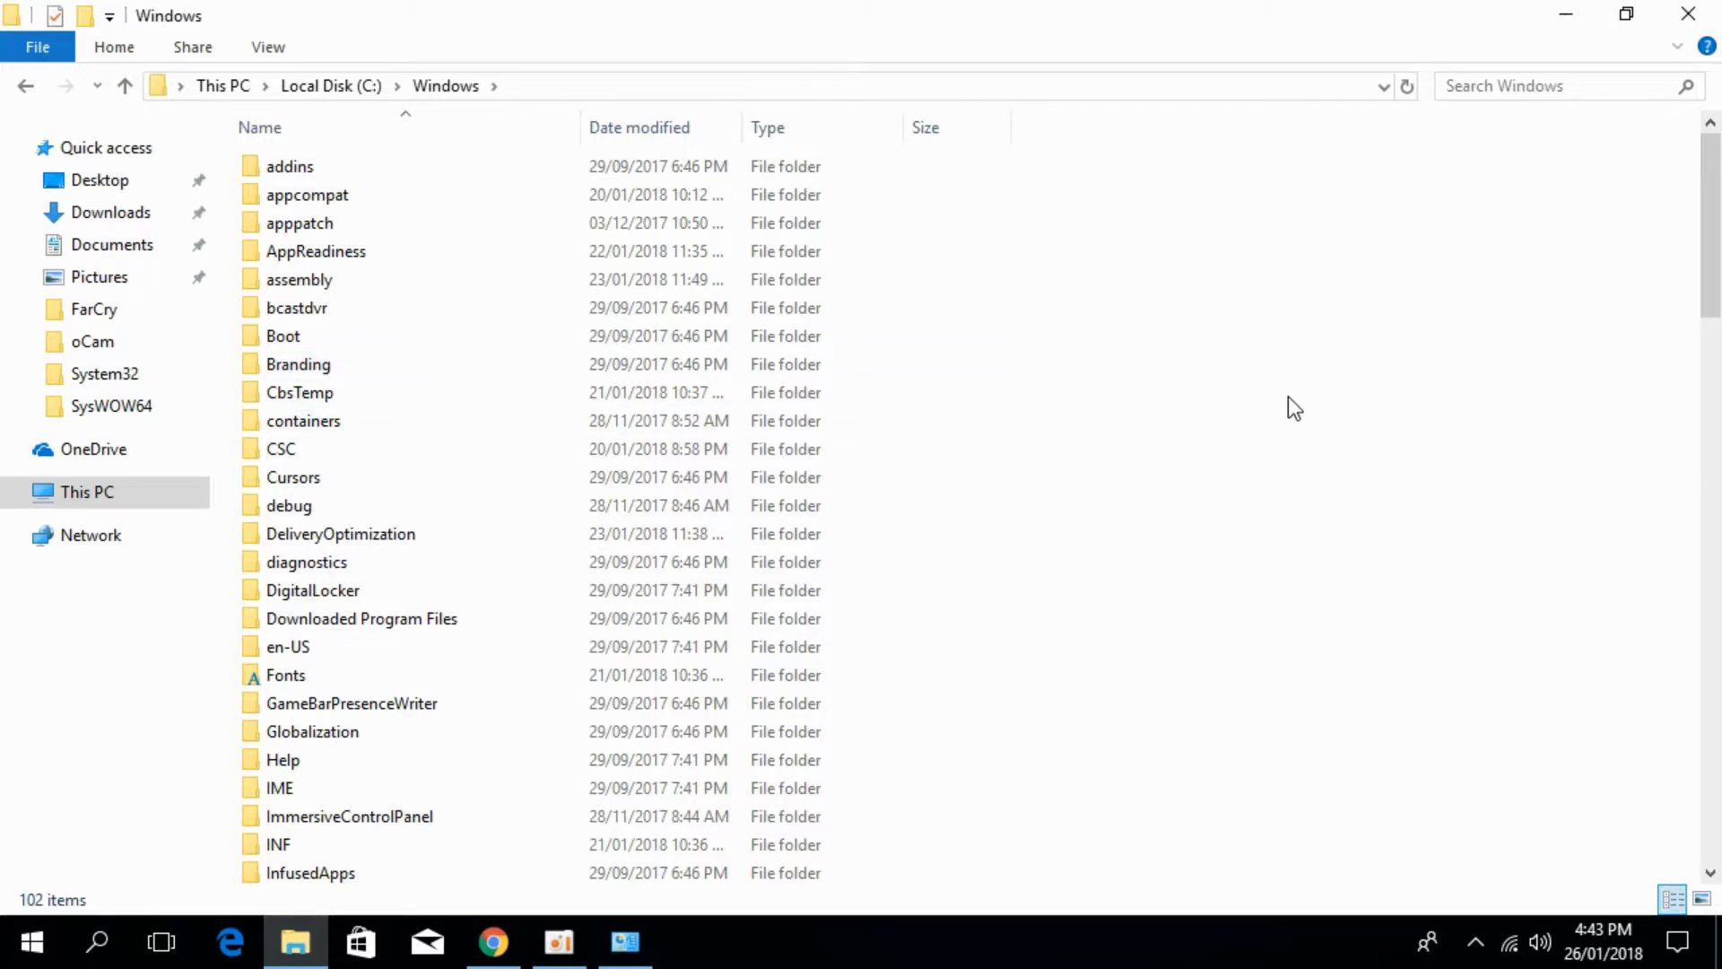
scroll(down, 3)
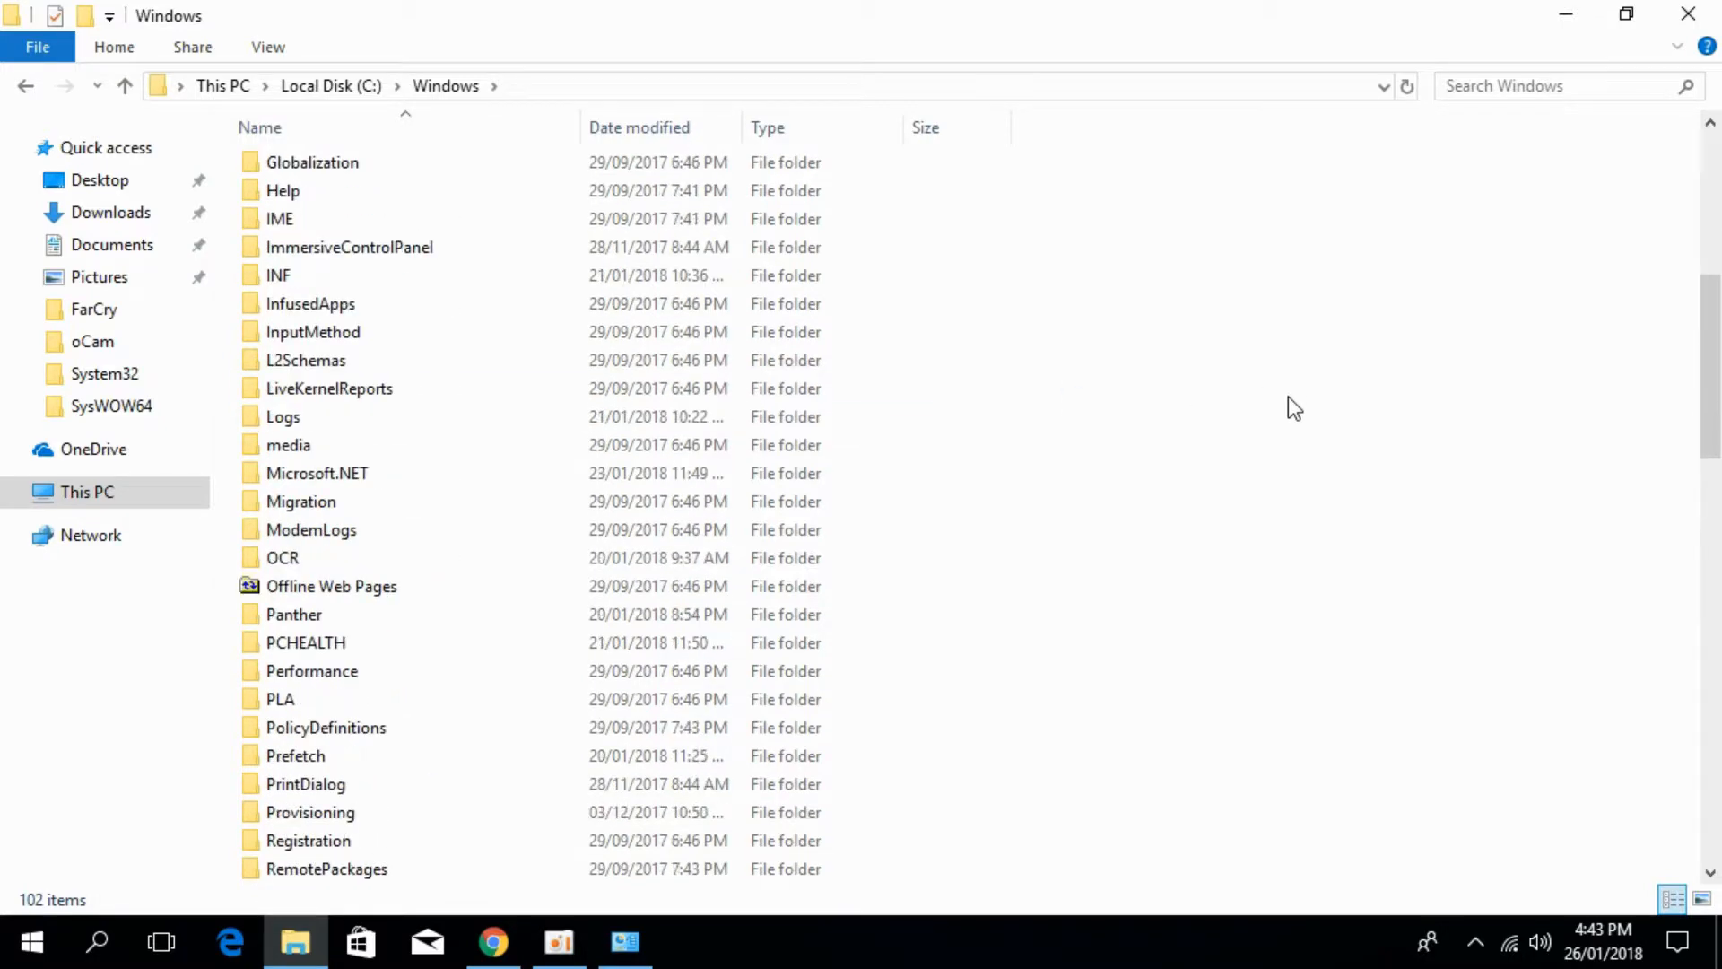
scroll(down, 3)
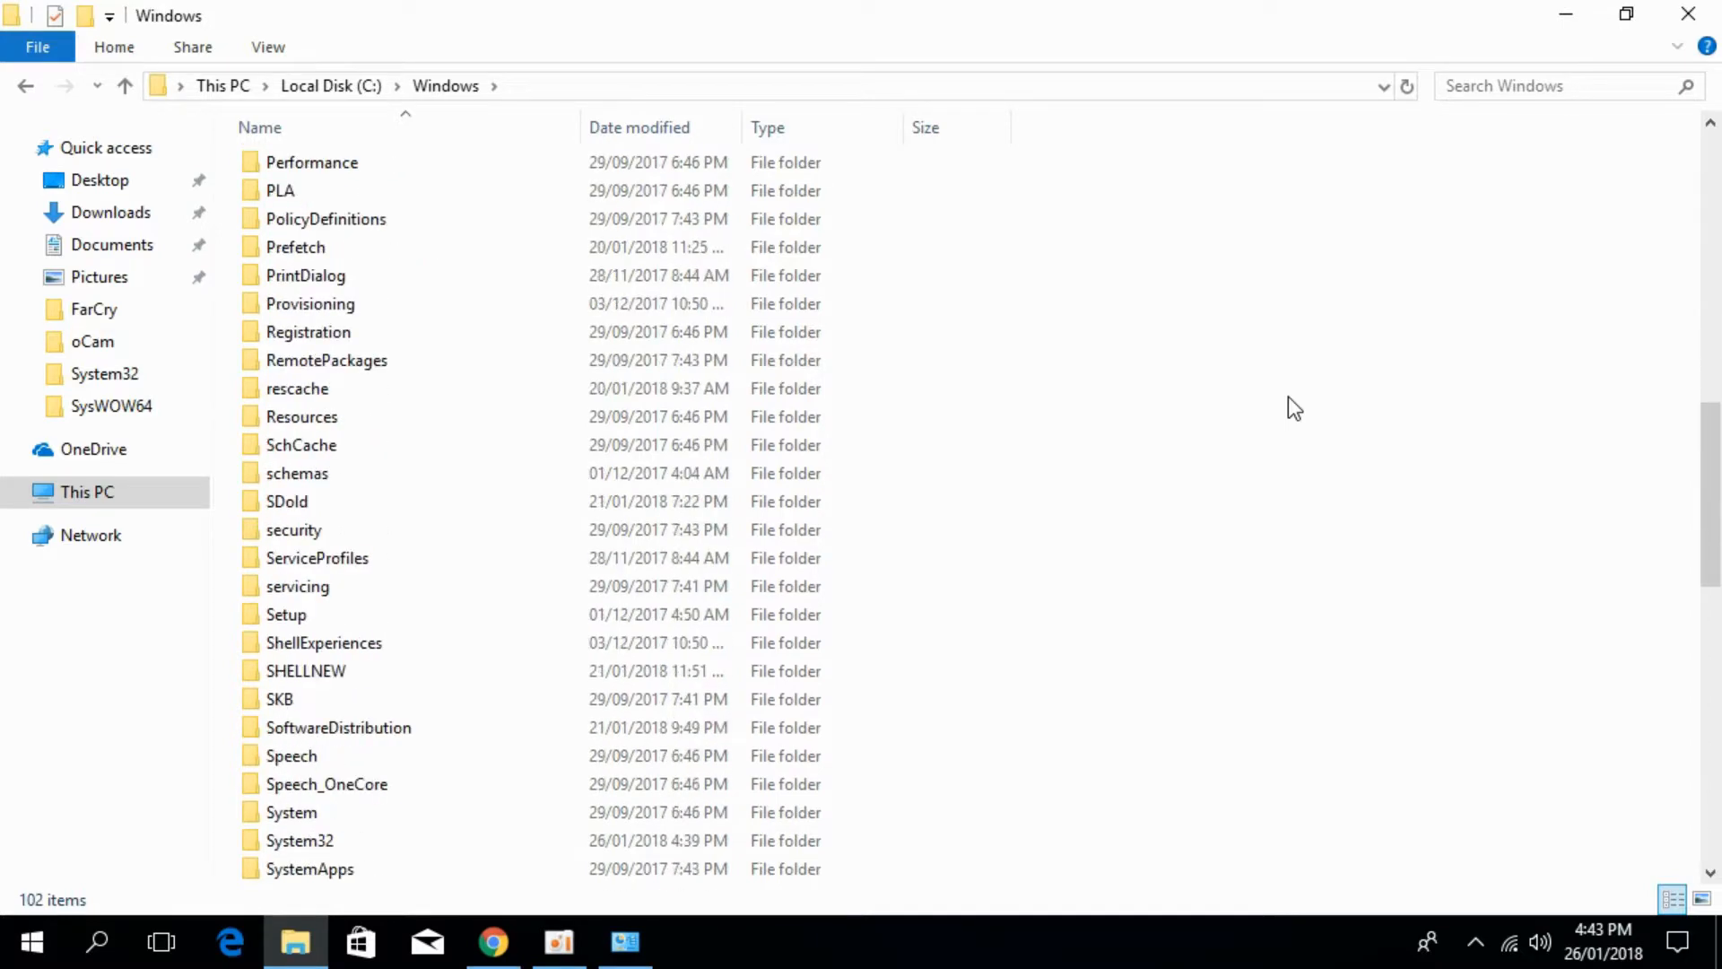
scroll(down, 3)
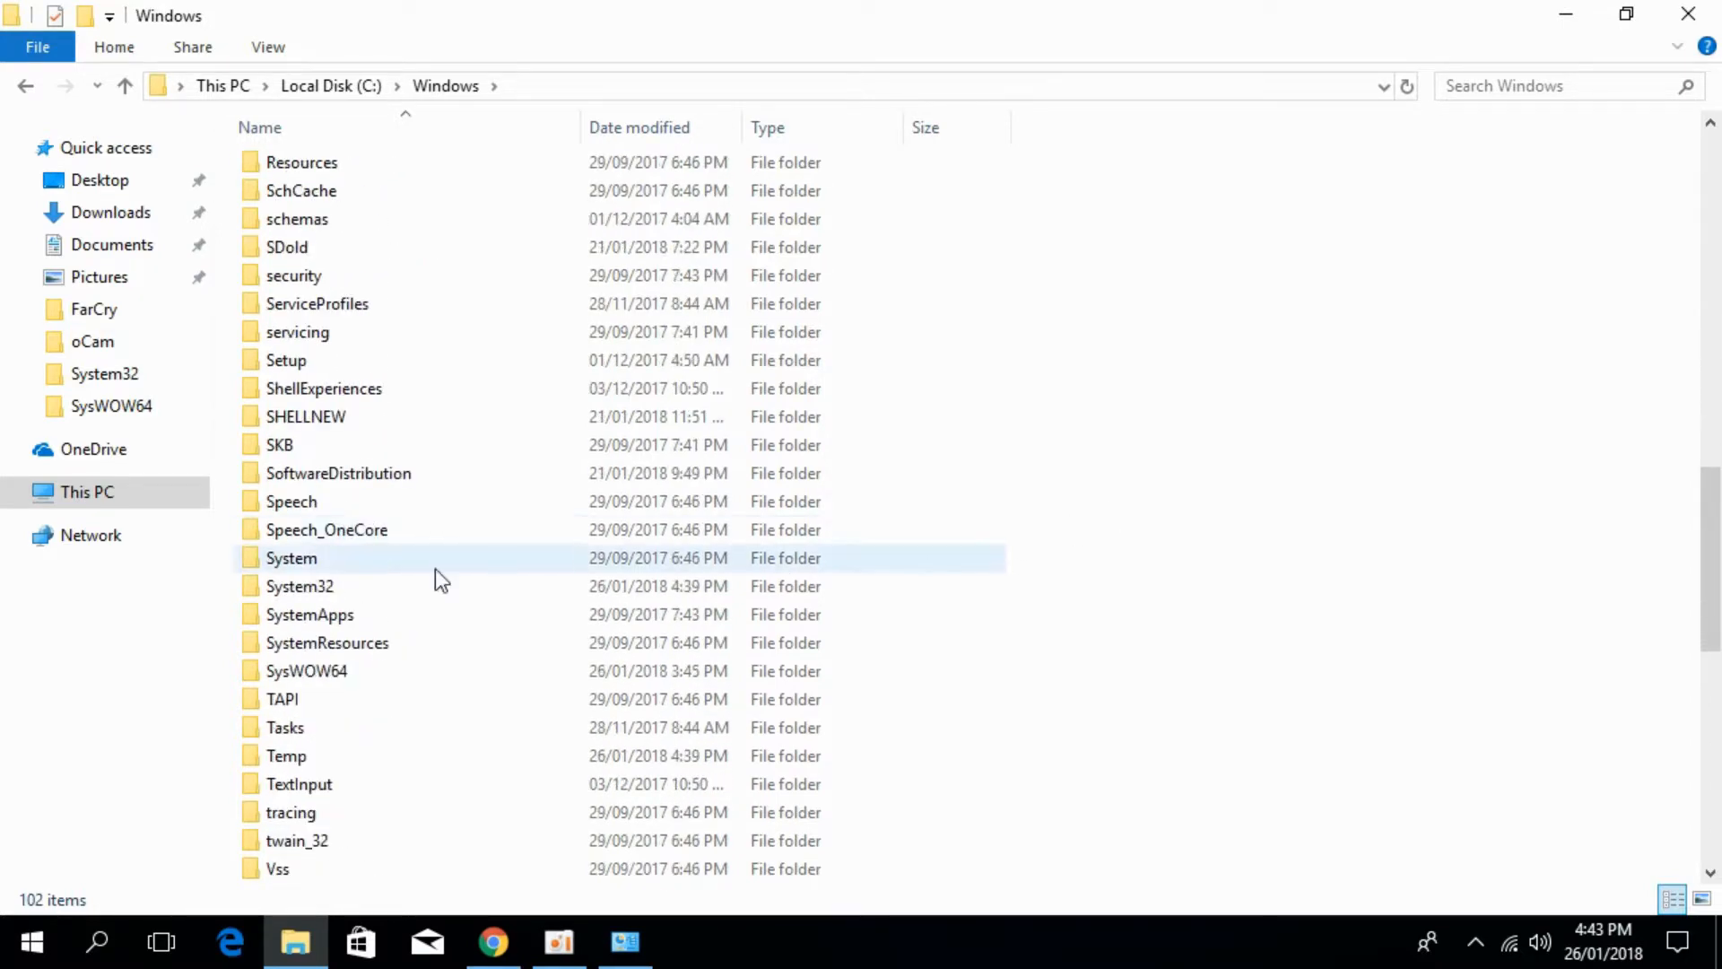
Paste the copied DLL into System32, allowing it with administrator permission.
double_click(302, 585)
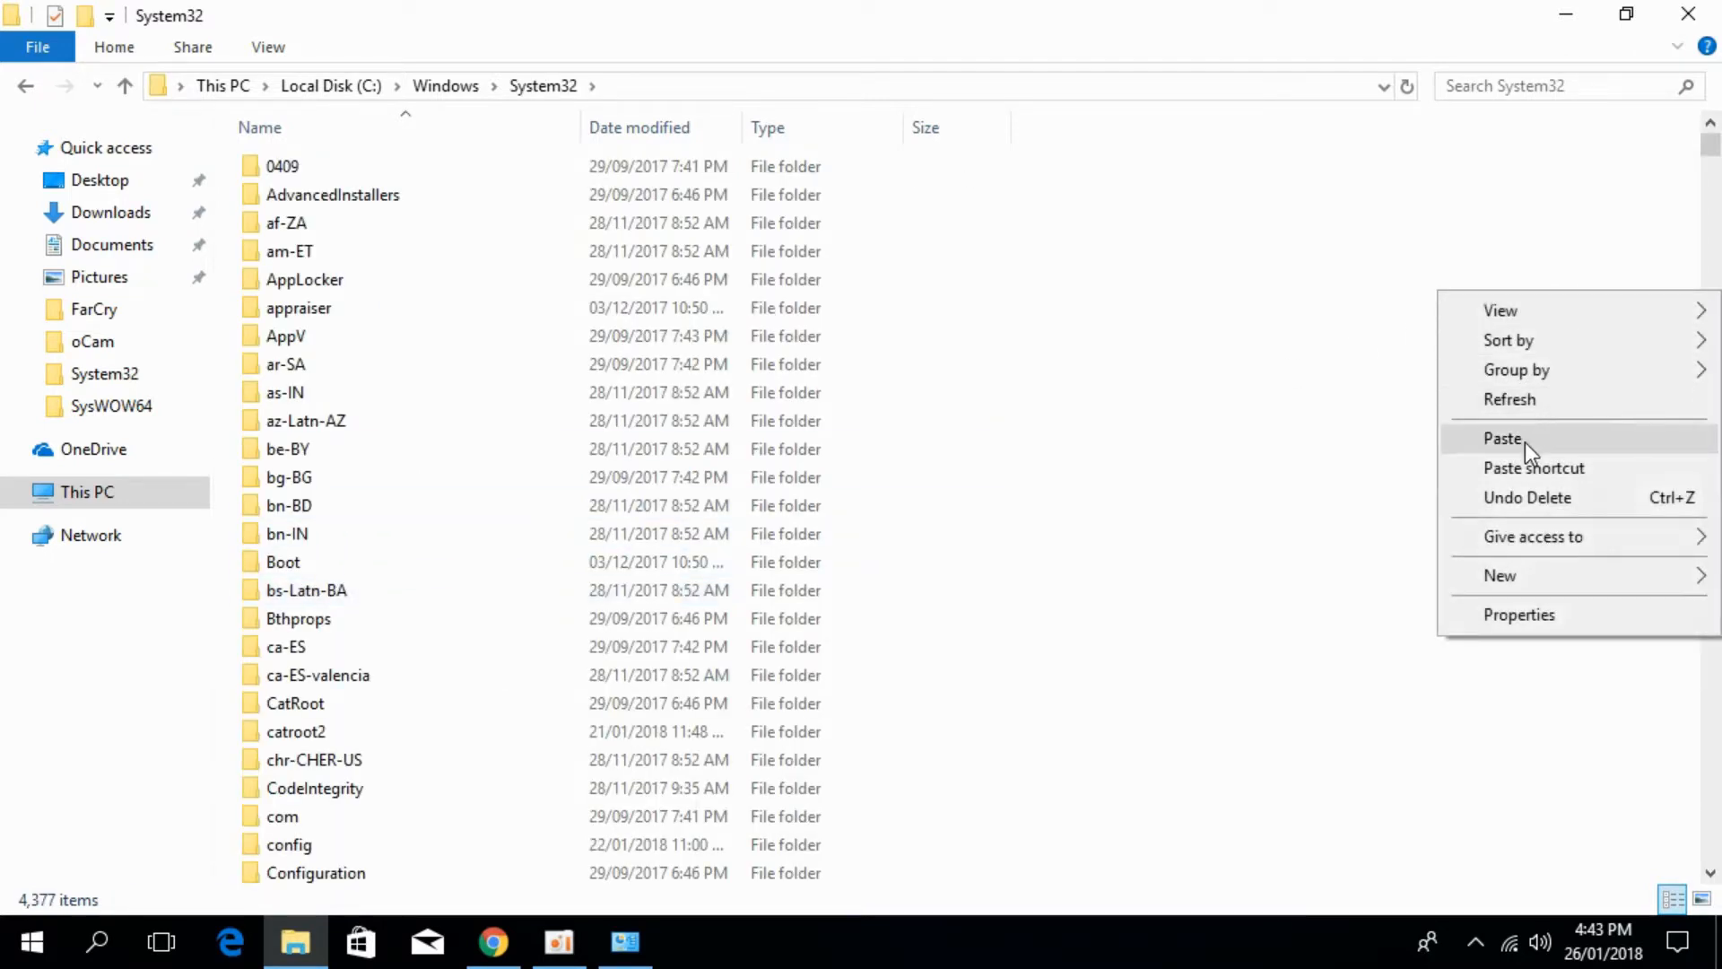
click(1496, 440)
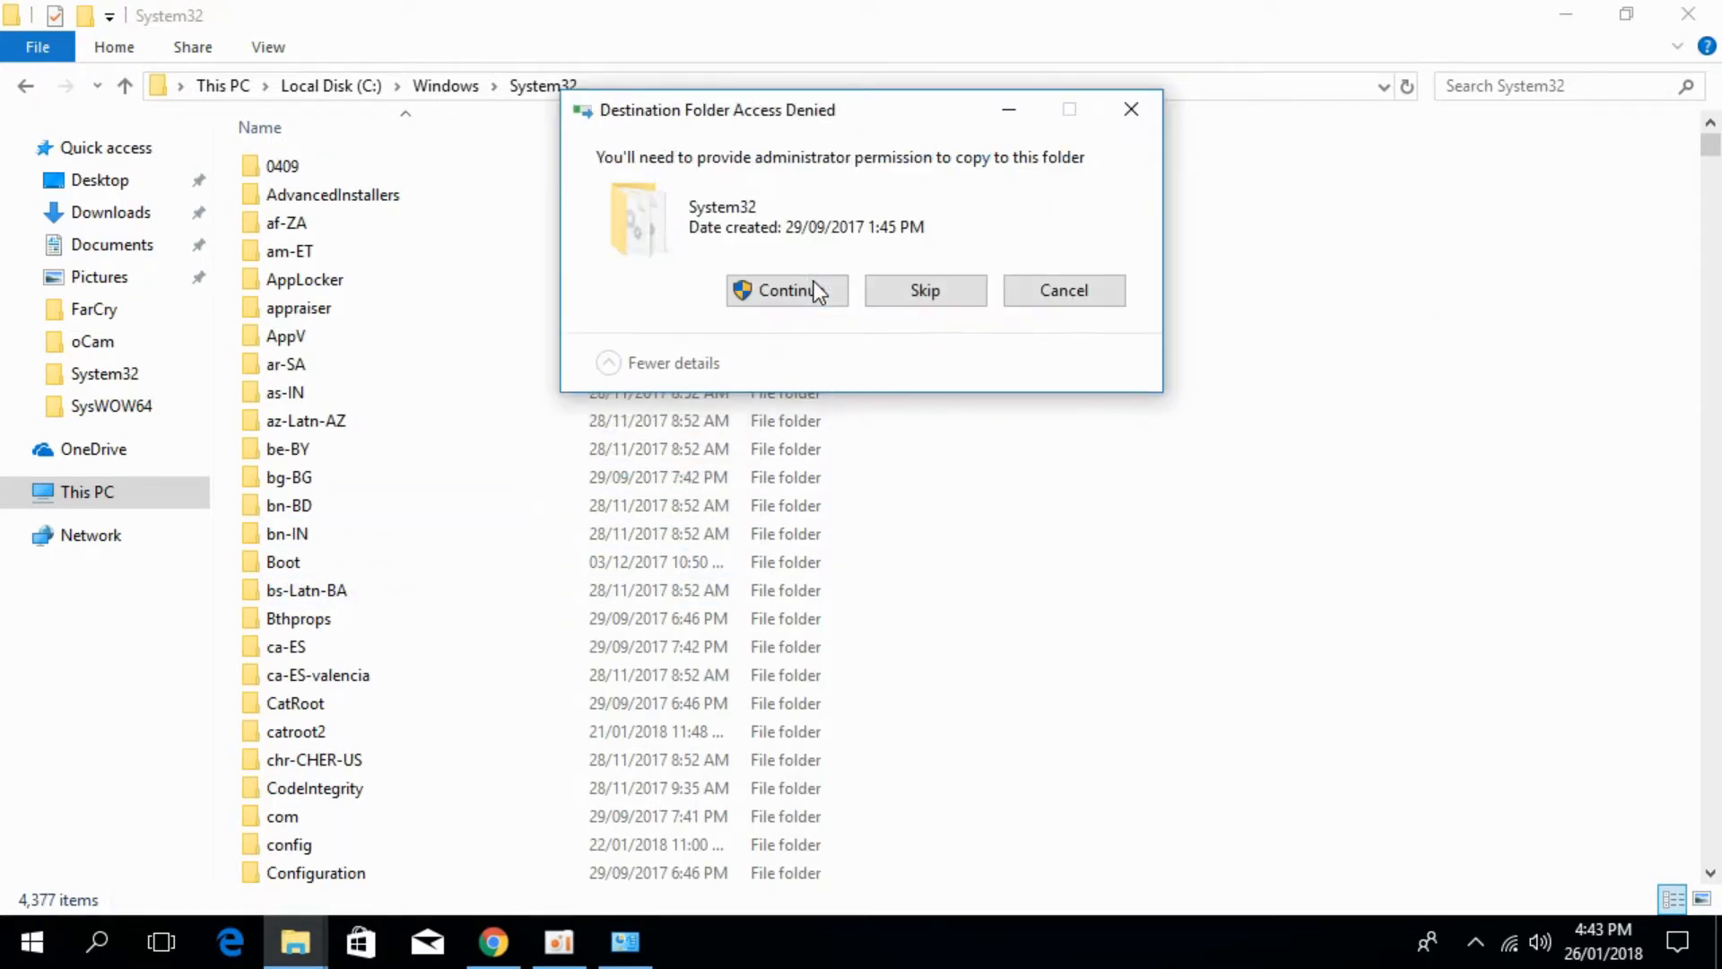
click(786, 291)
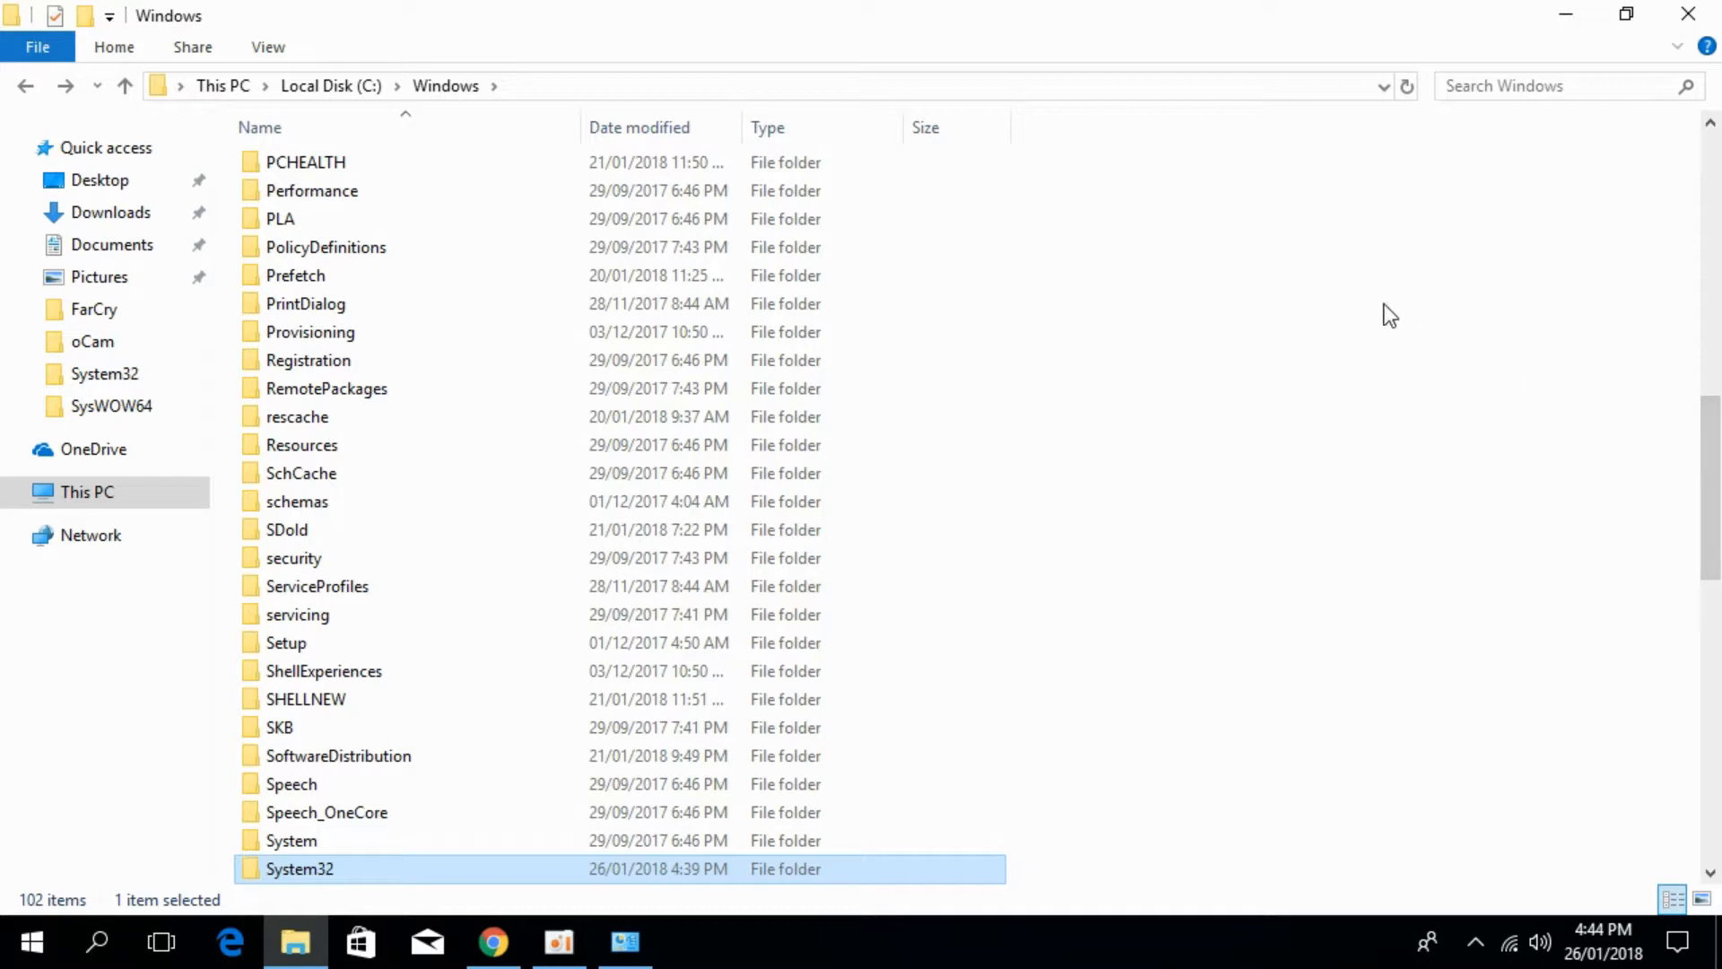
Paste the copied DLL into the SysWOW64 folder.
scroll(down, 3)
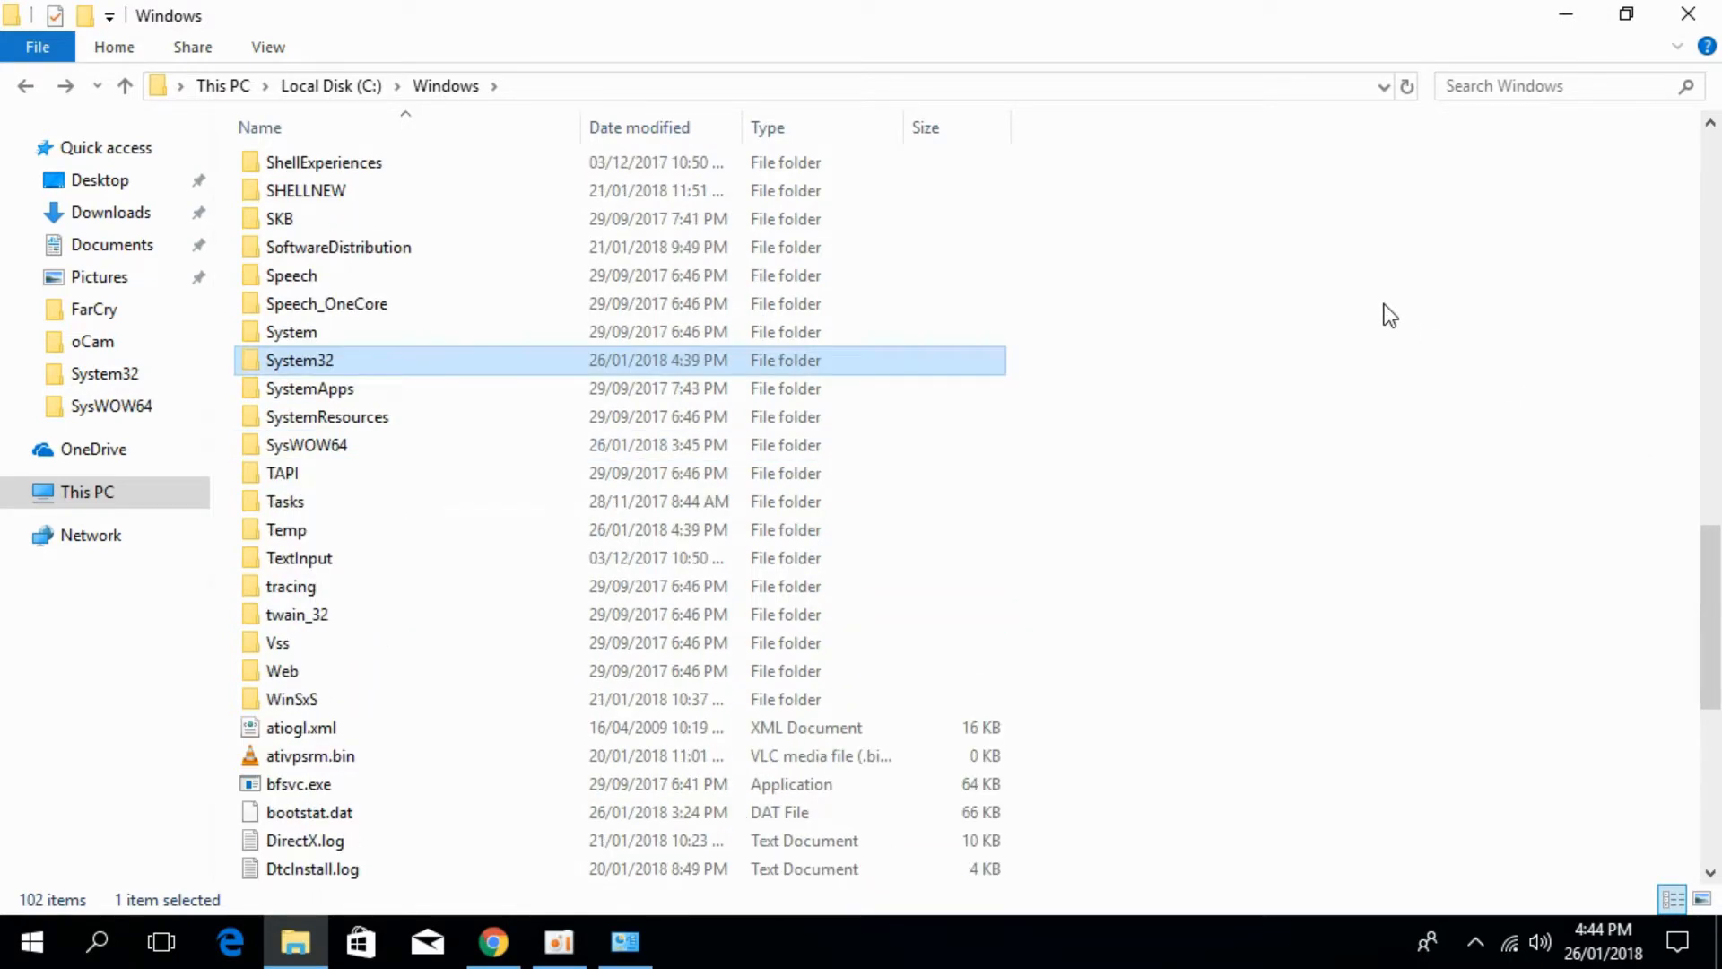
mouse_move(424, 442)
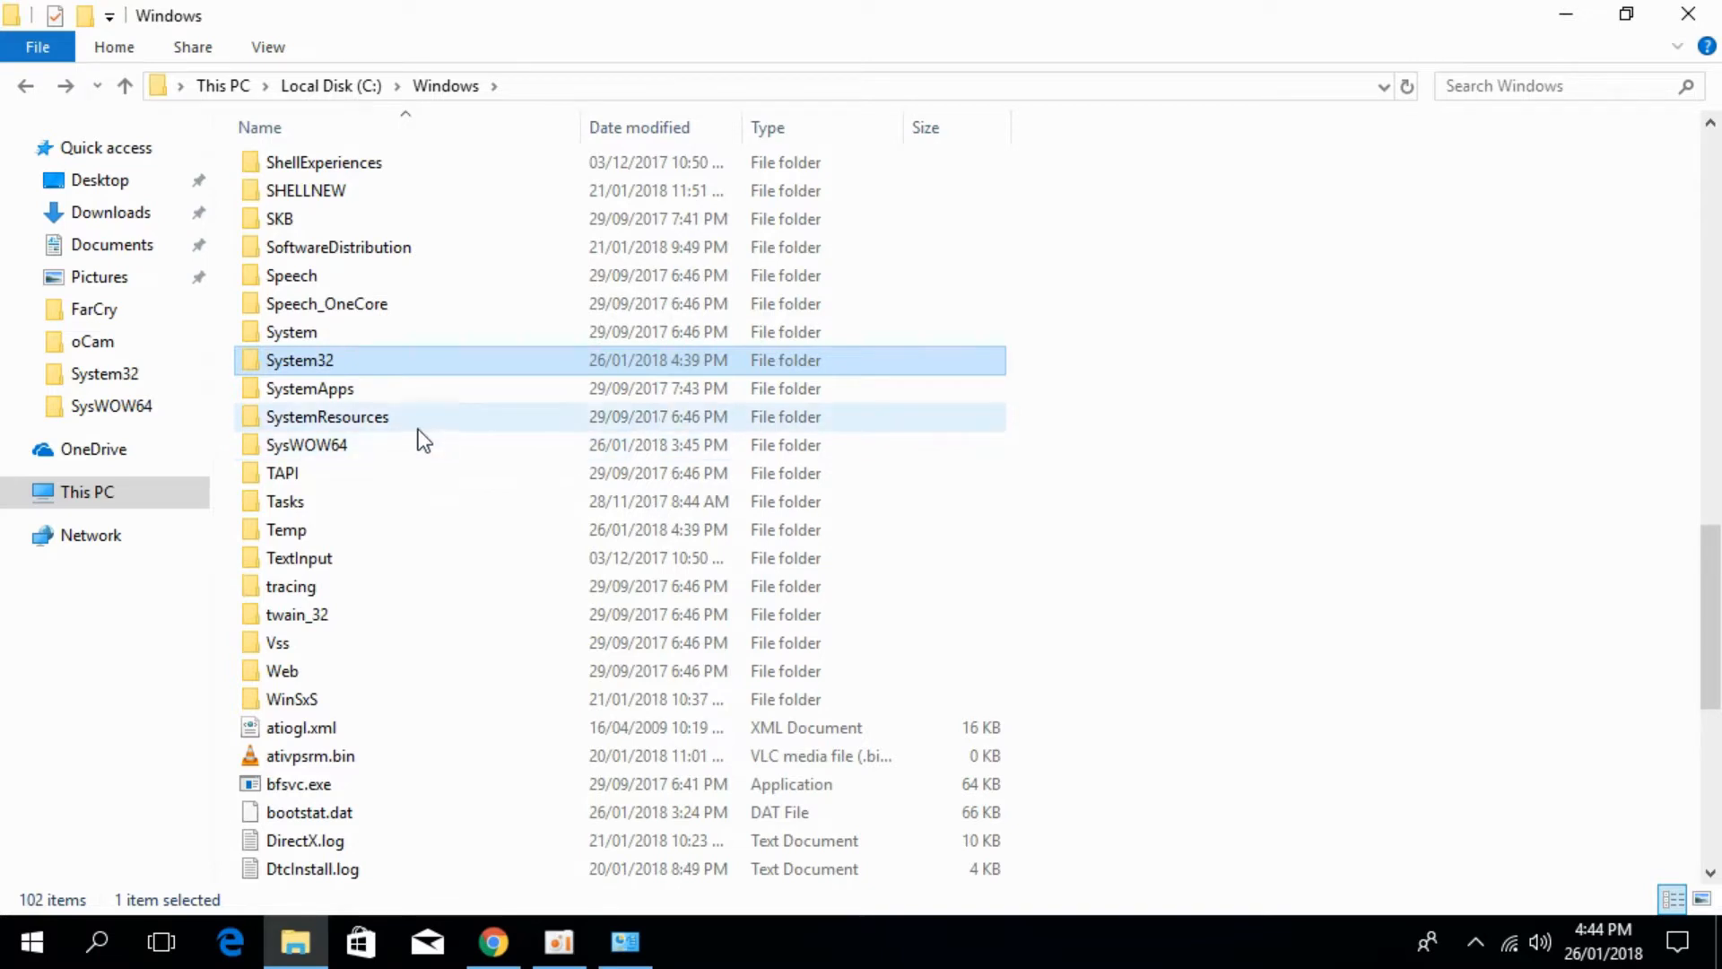
mouse_move(323, 456)
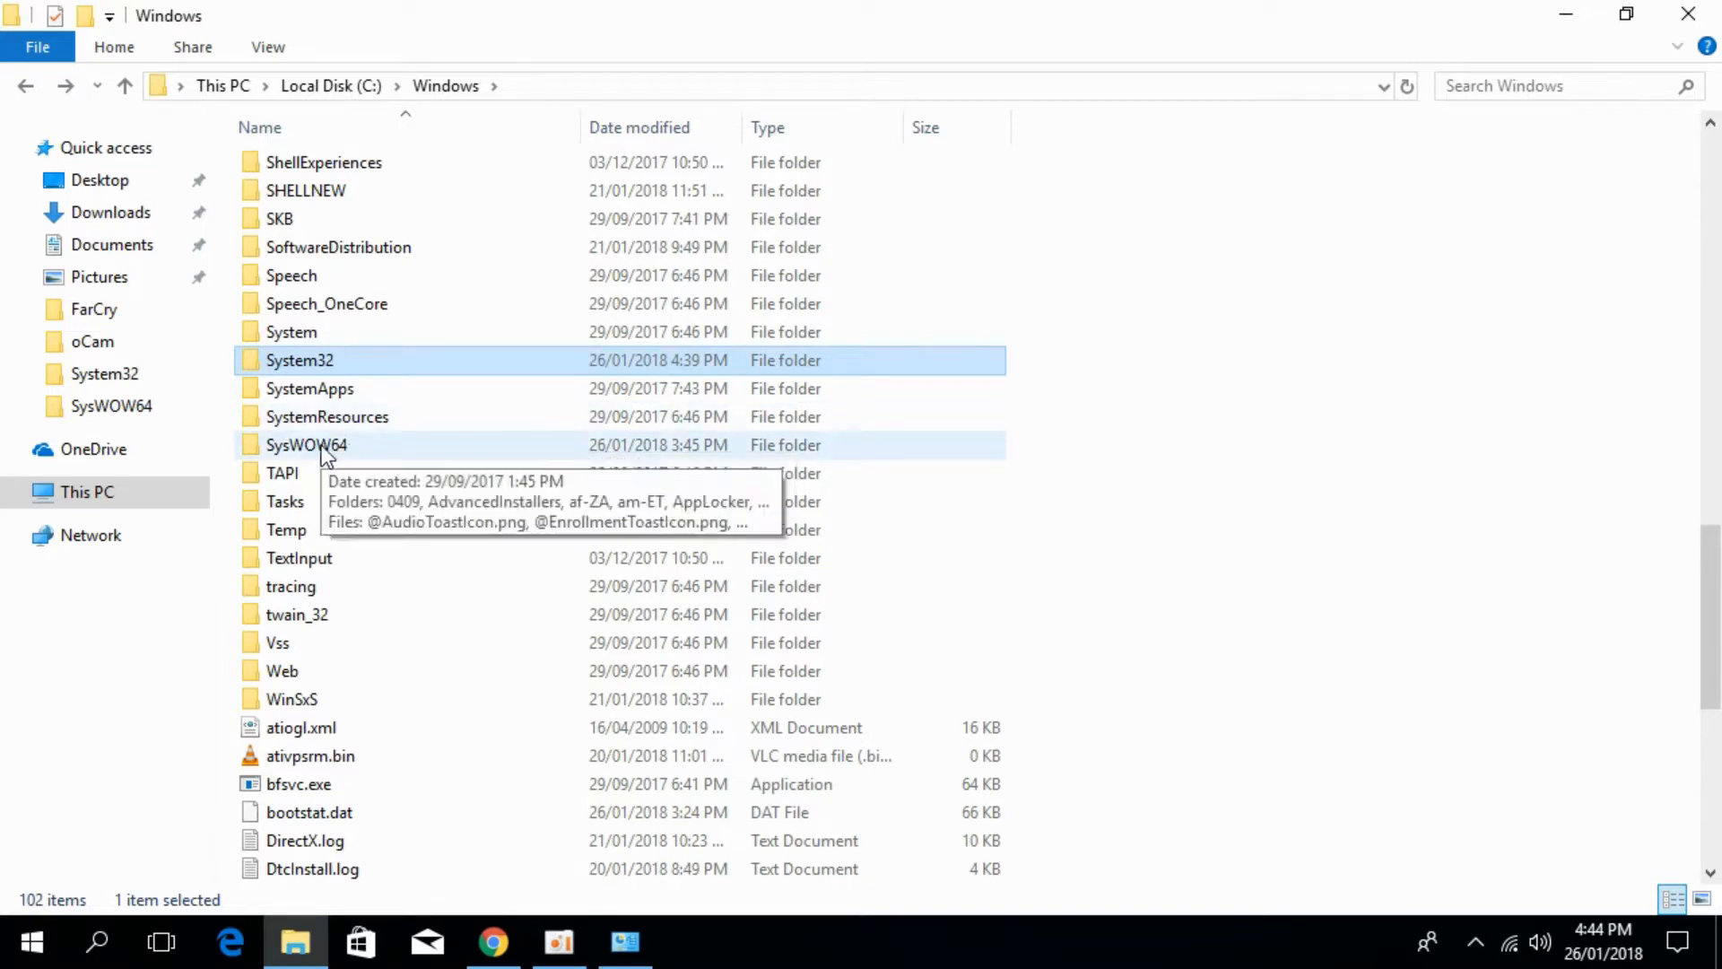
double_click(307, 445)
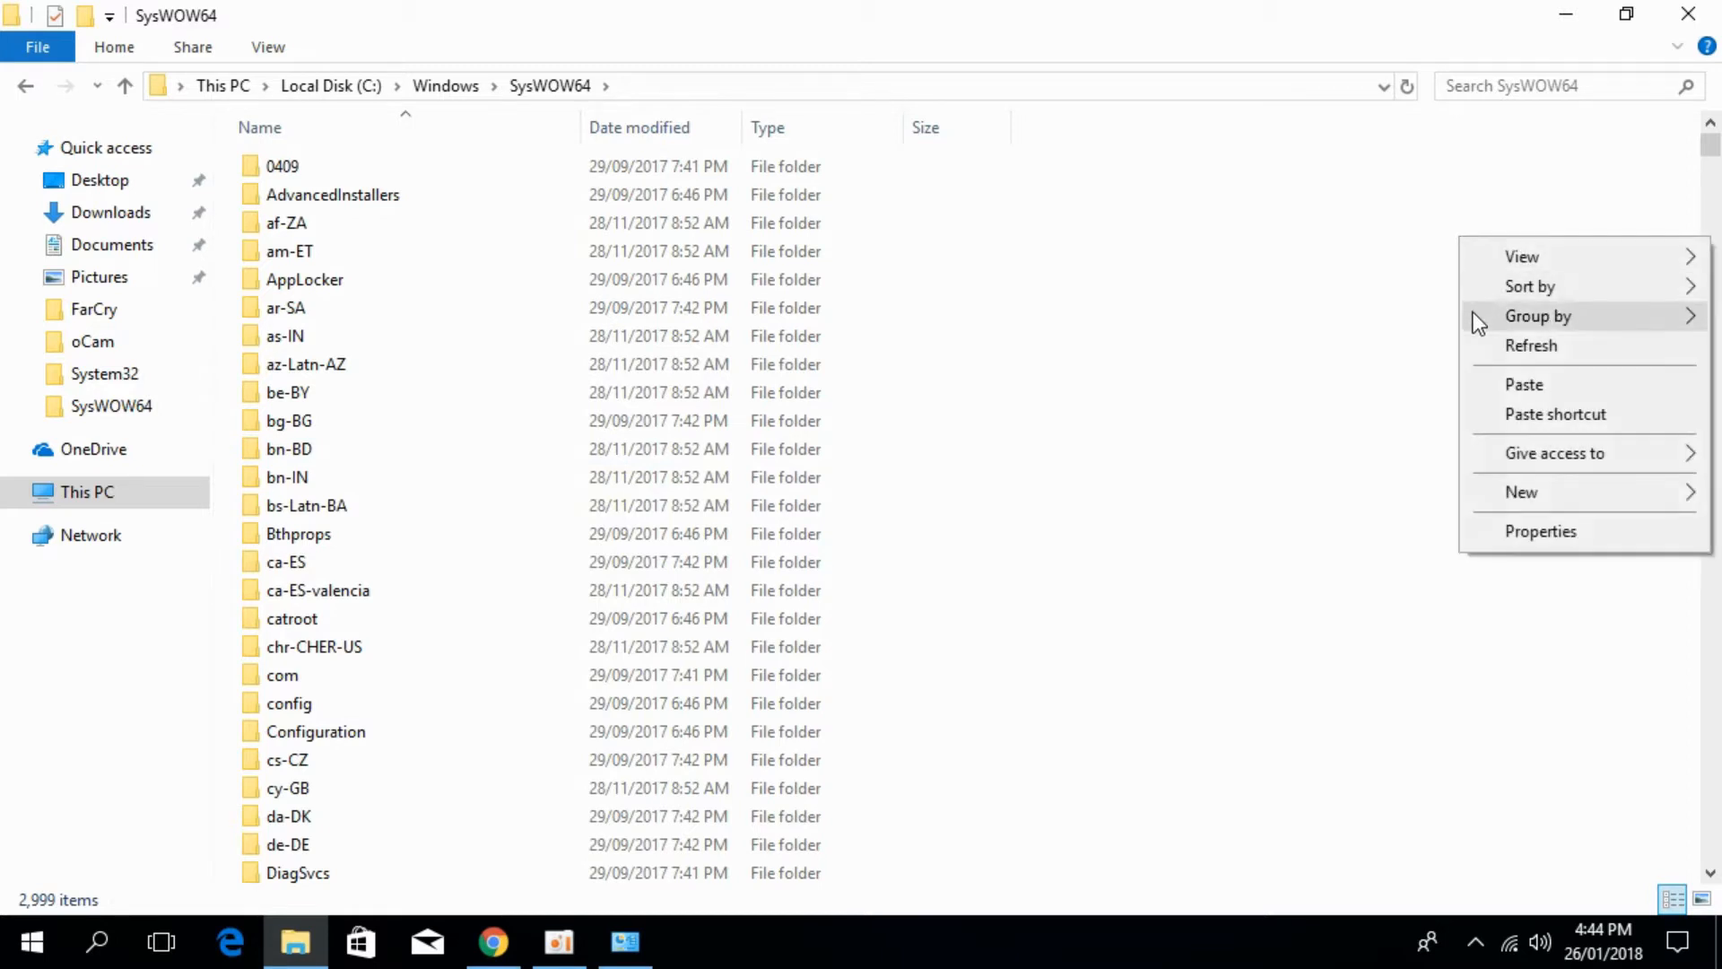
click(1525, 384)
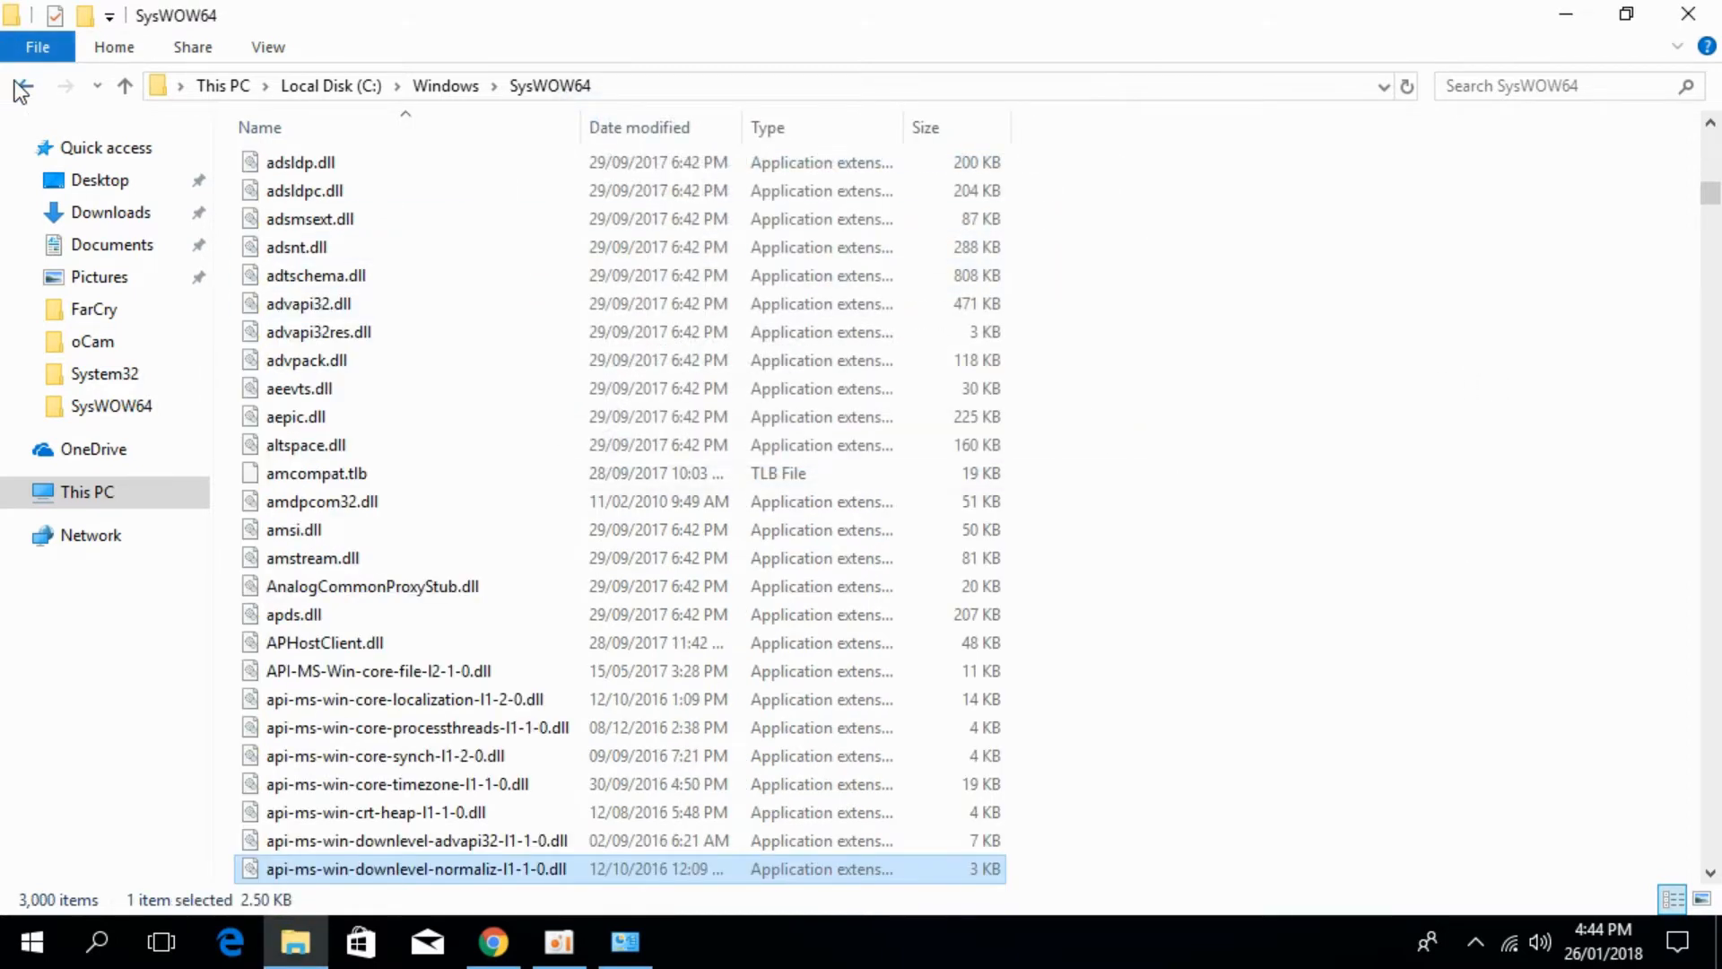
Paste into System32 again, choose Replace, then Skip at the access-denied prompt.
click(24, 86)
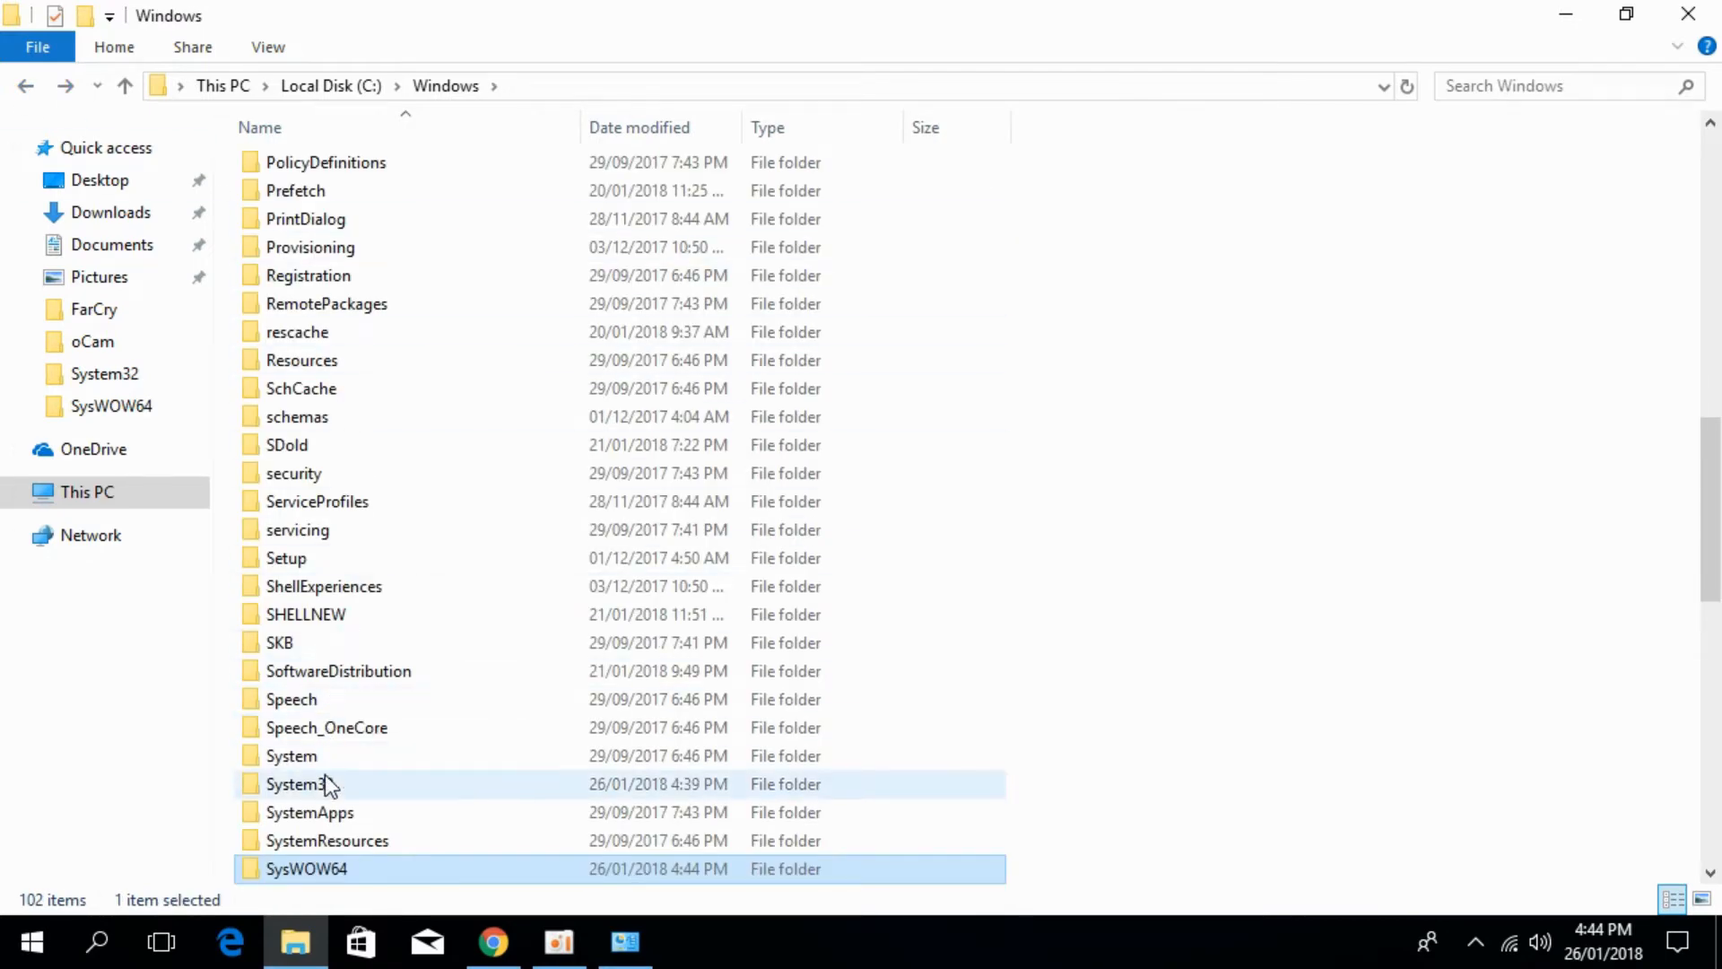
double_click(296, 784)
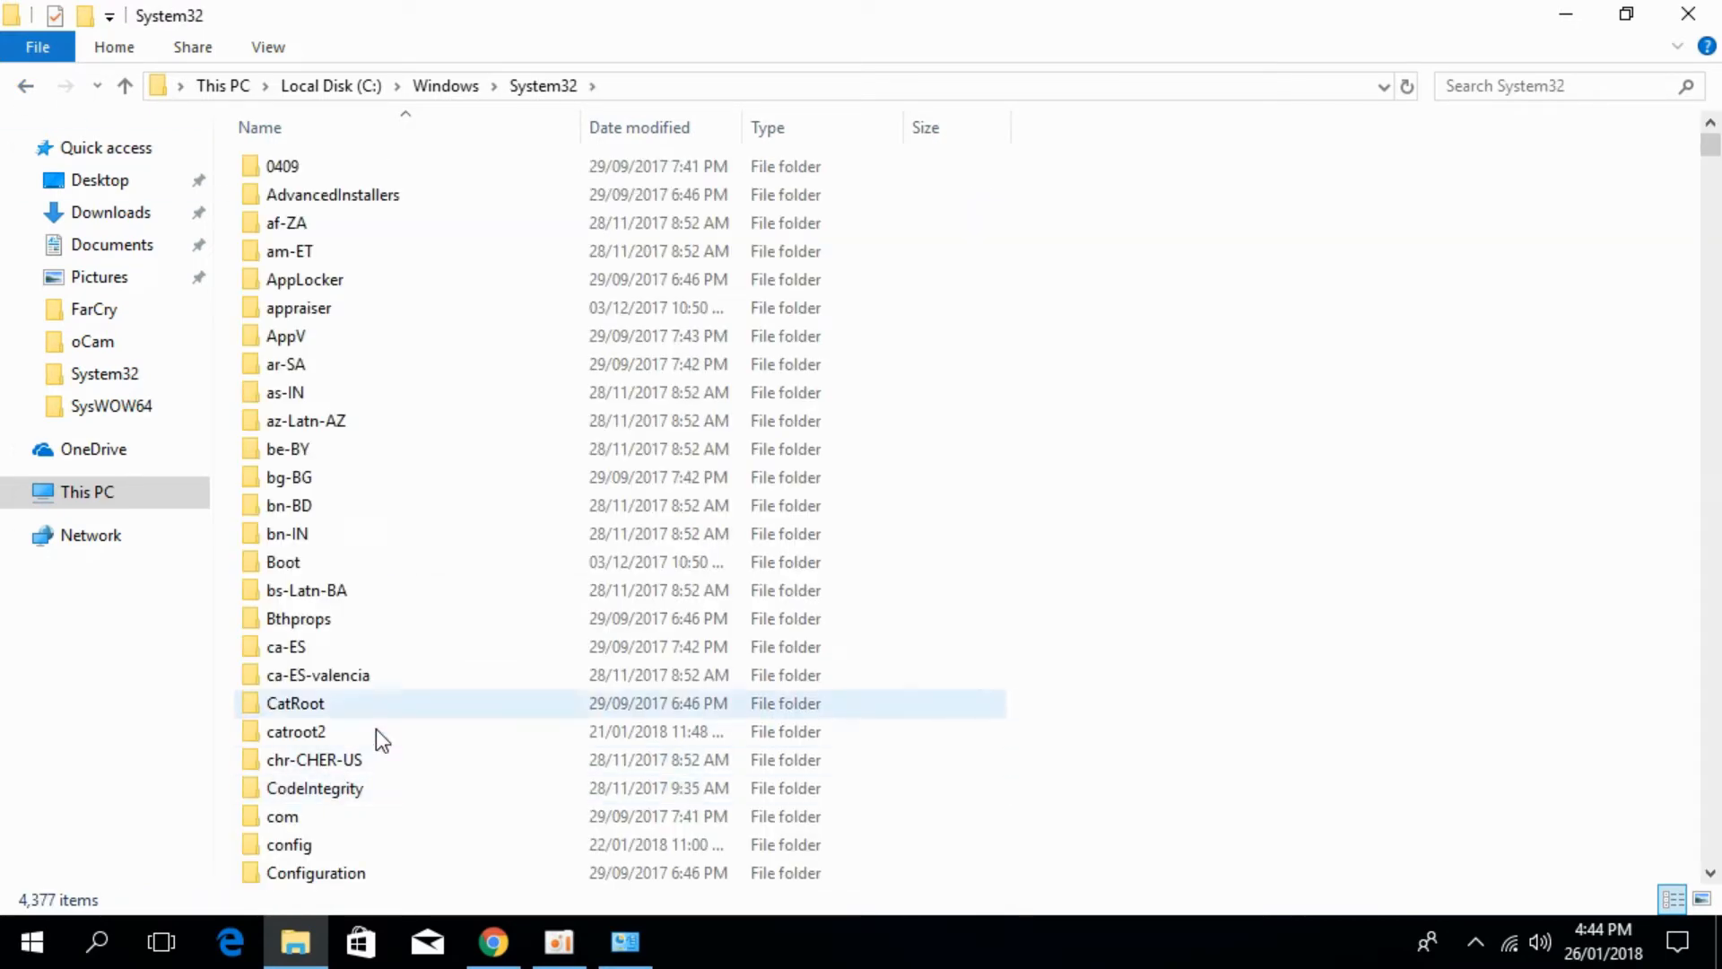
click(1350, 375)
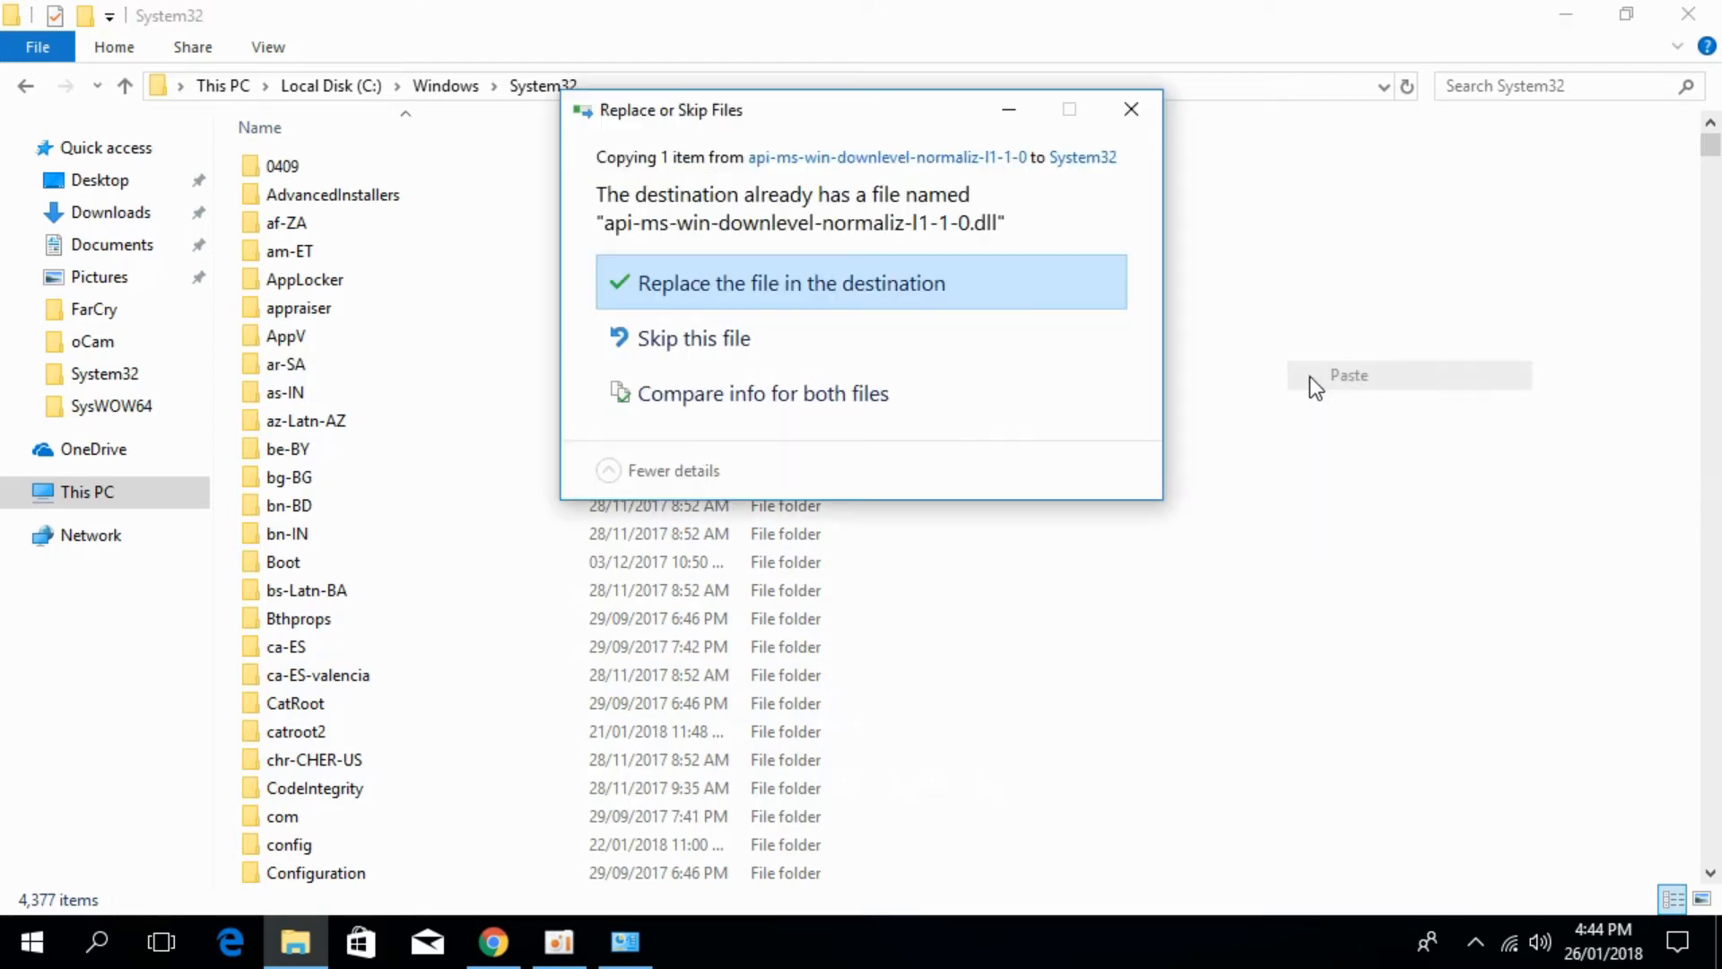
click(786, 284)
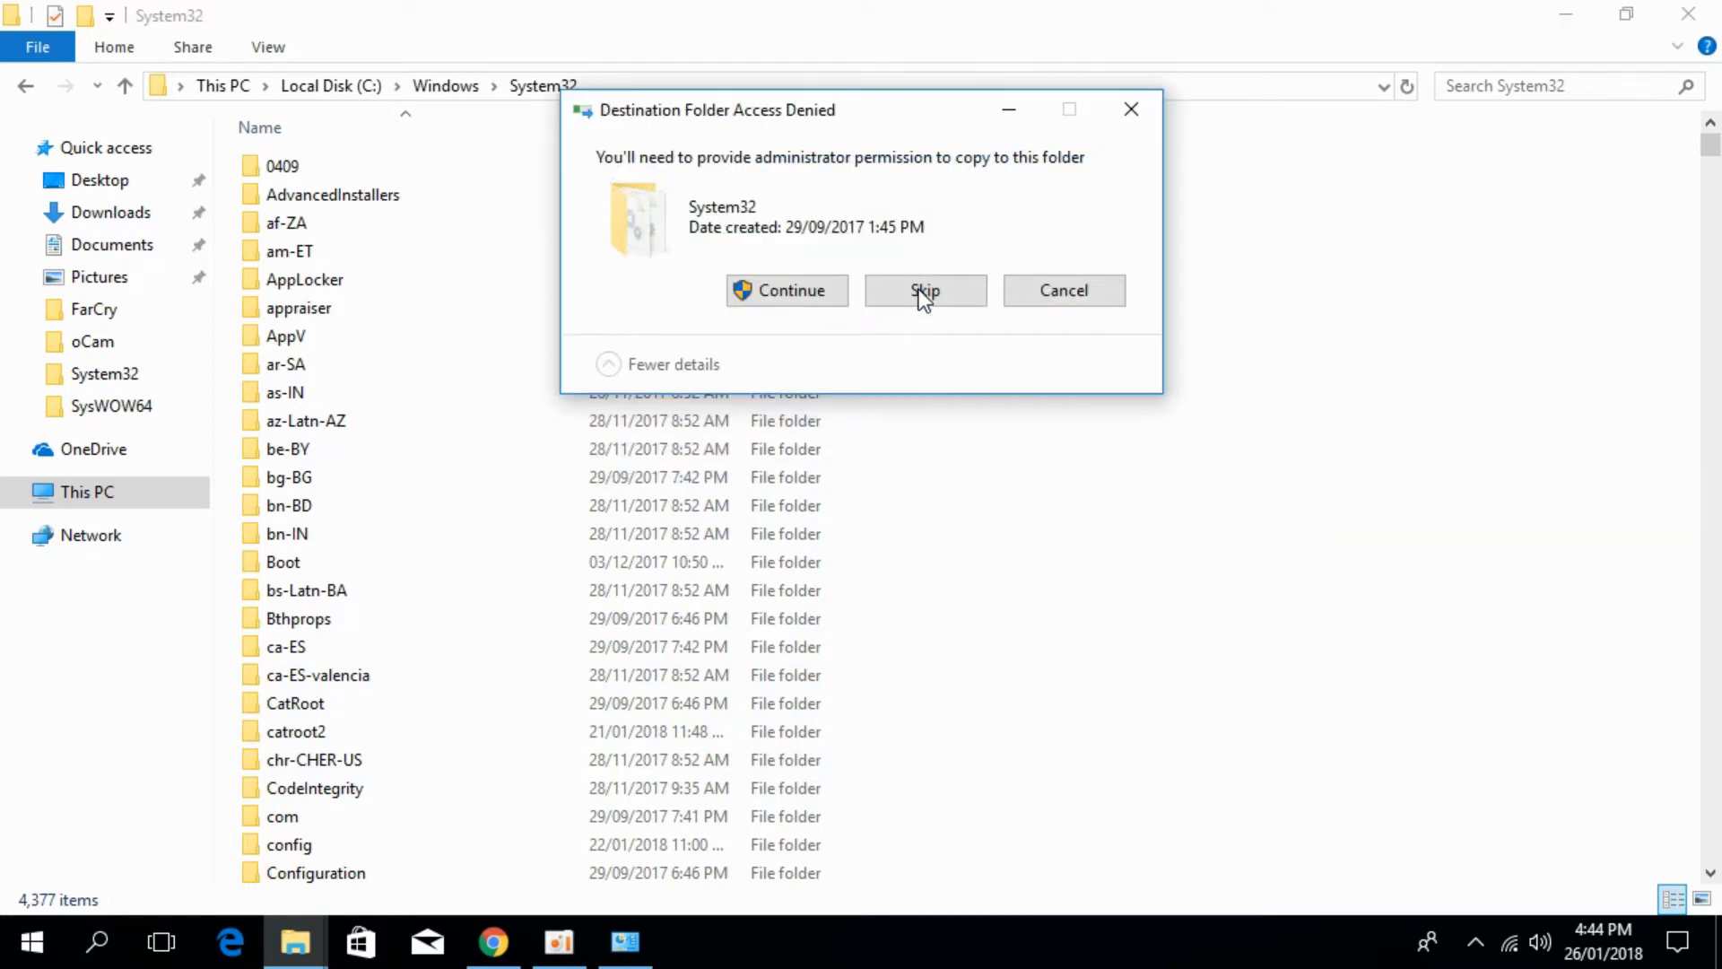
click(786, 291)
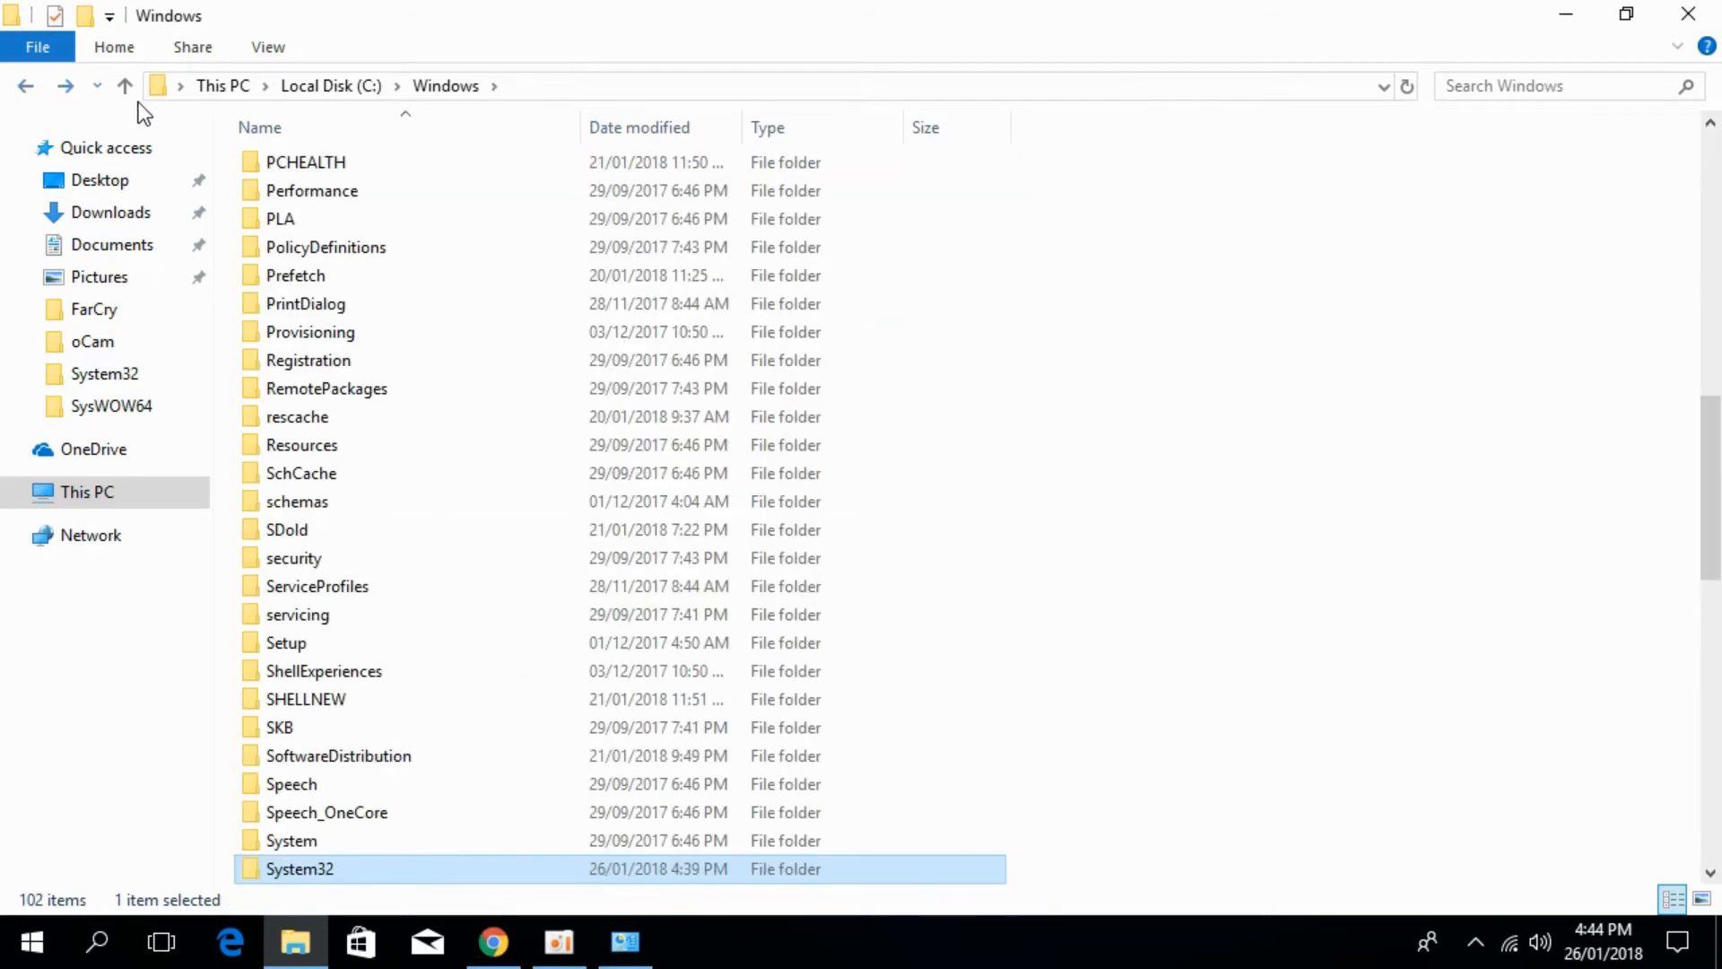
scroll(down, 3)
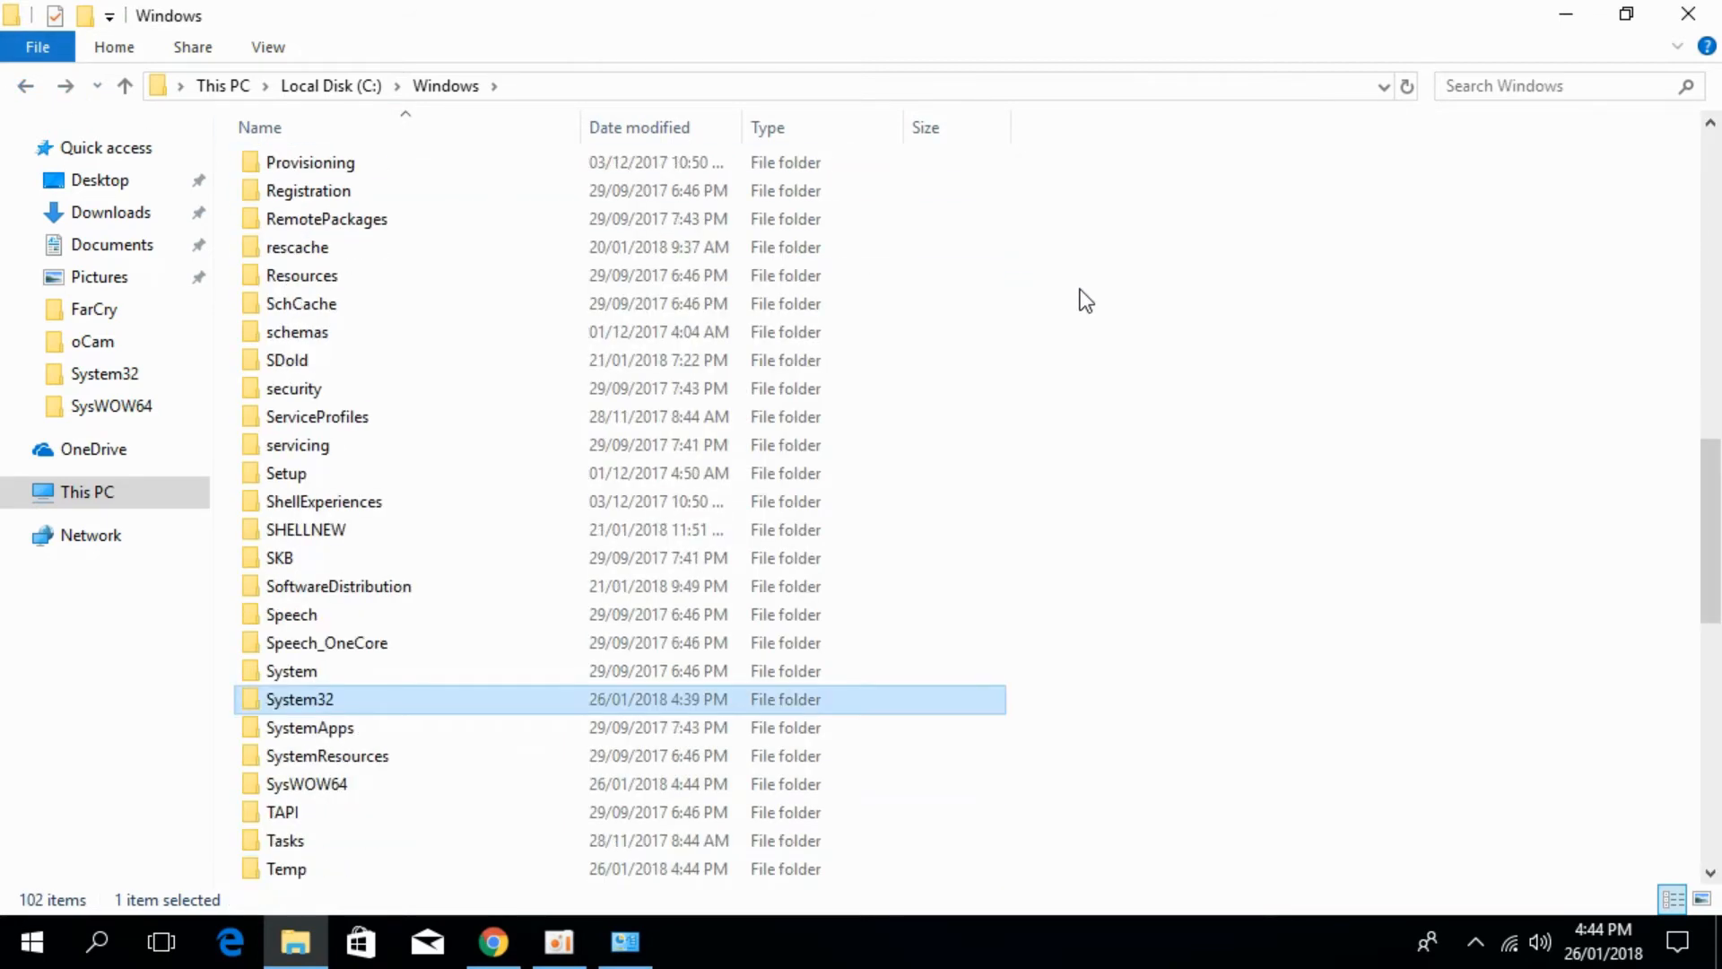
mouse_move(1058, 445)
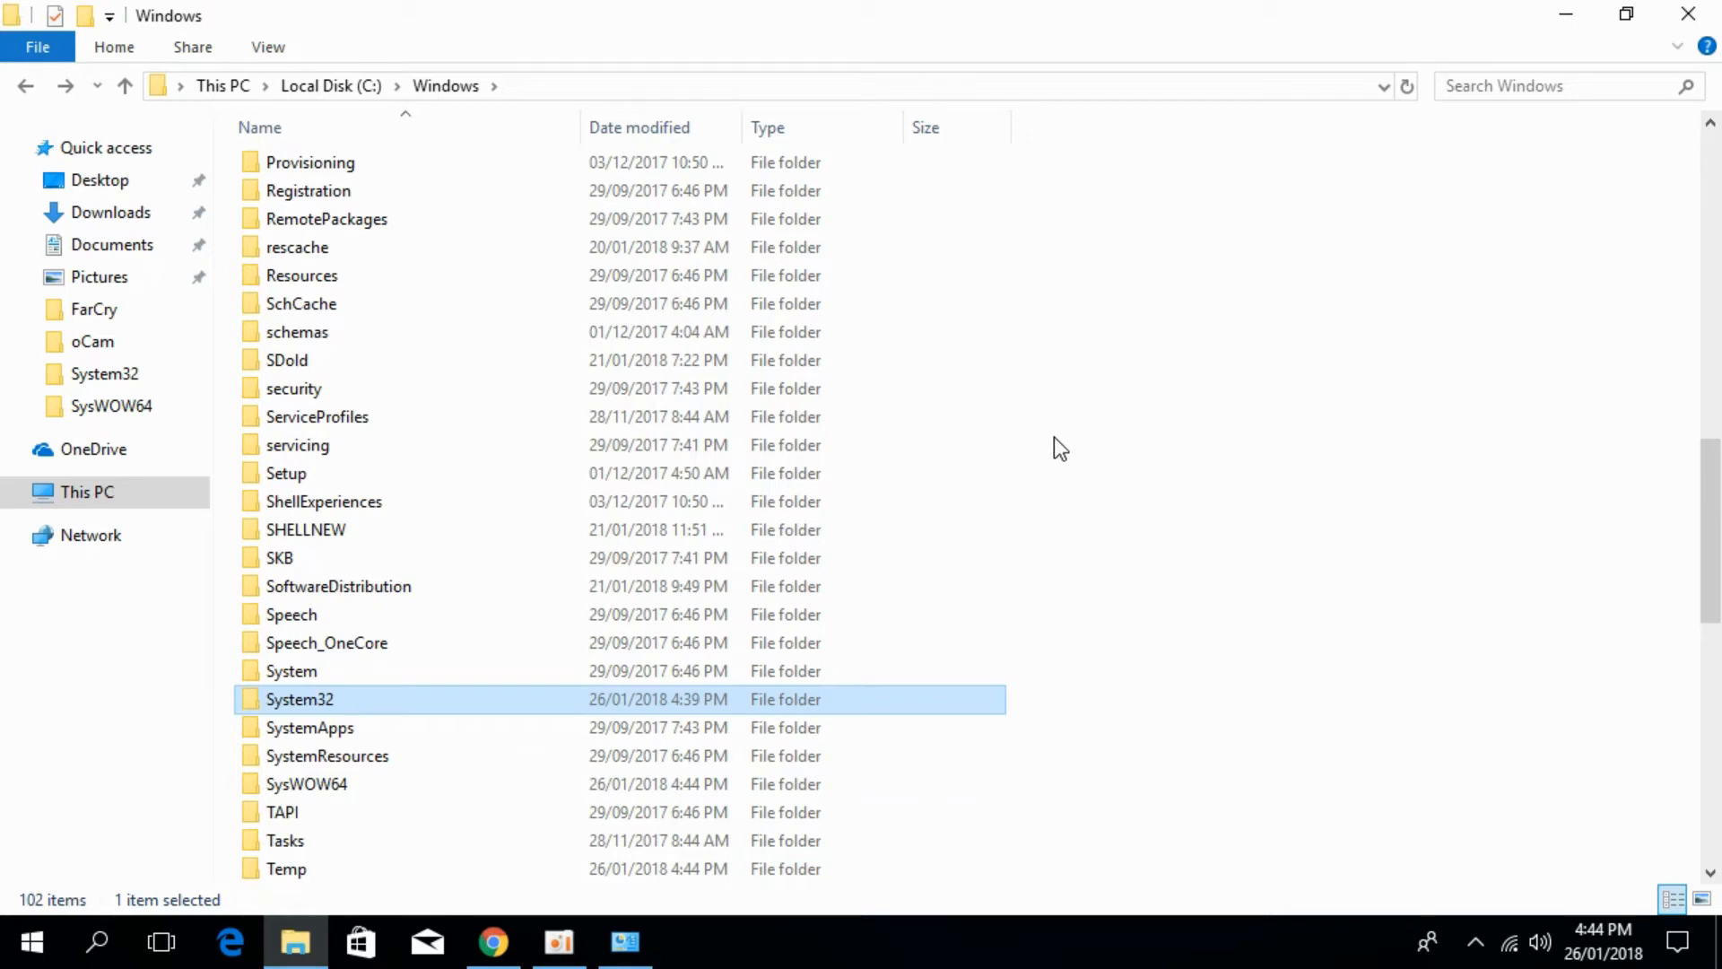
mouse_move(1068, 818)
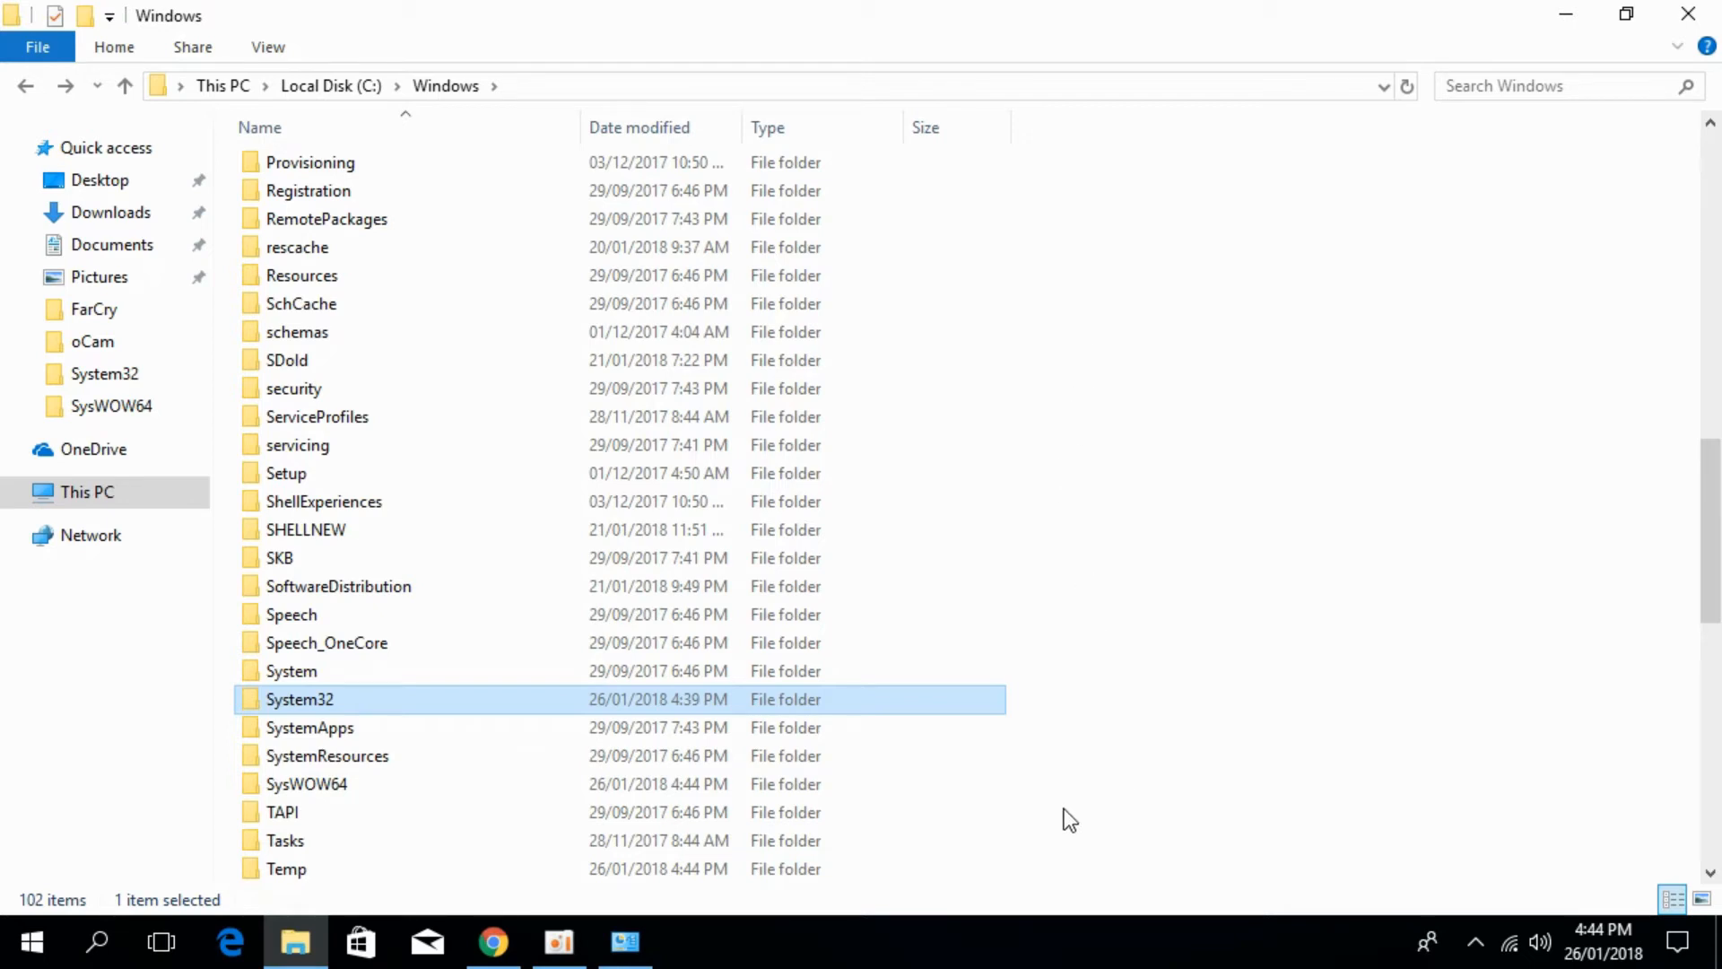
mouse_move(858, 726)
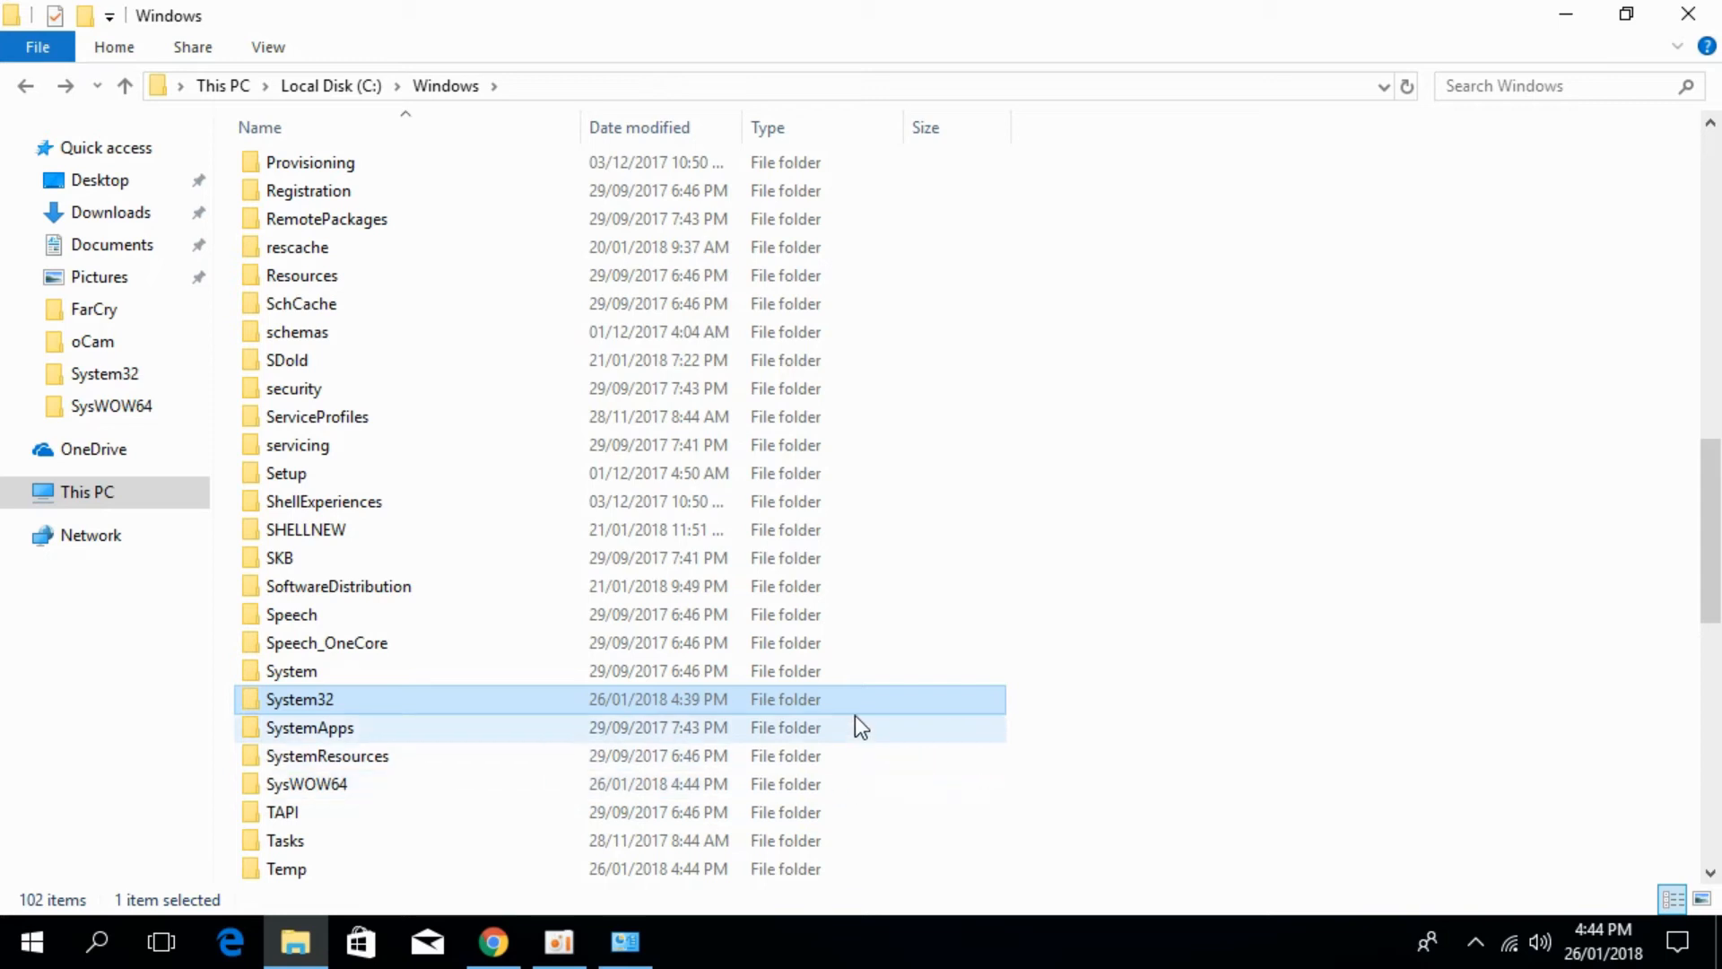
mouse_move(1281, 506)
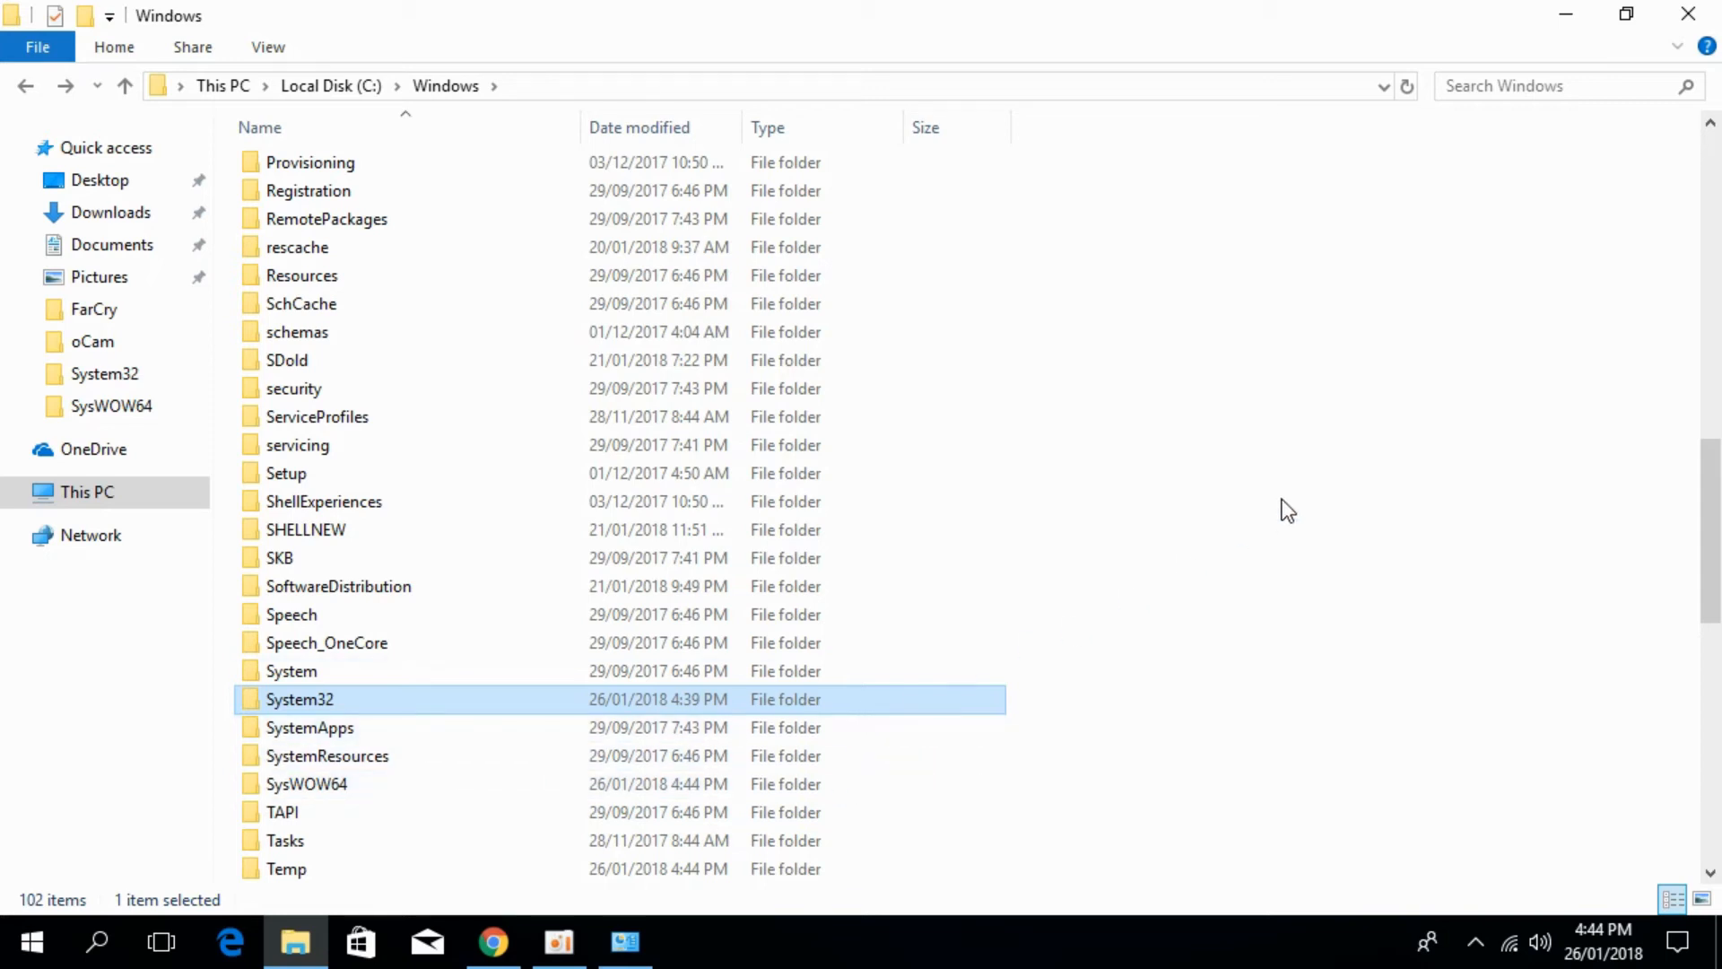